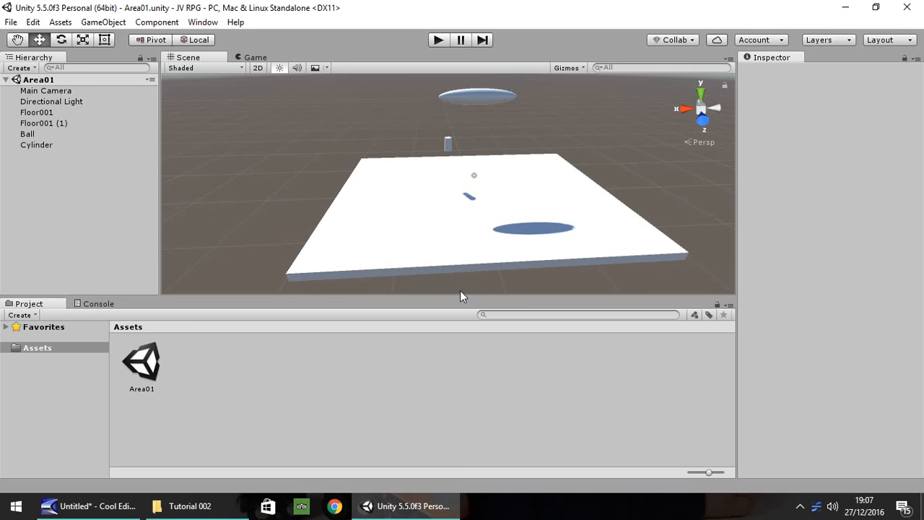
mouse_move(465, 286)
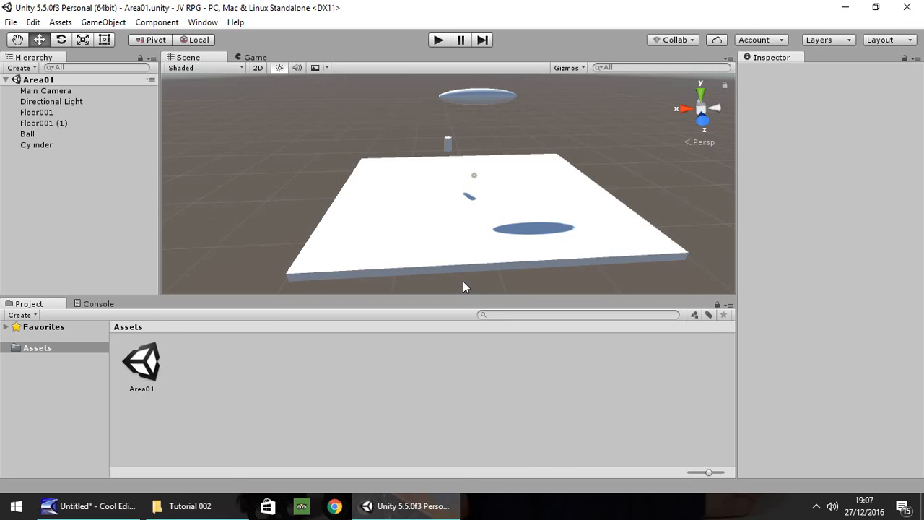
mouse_move(329, 338)
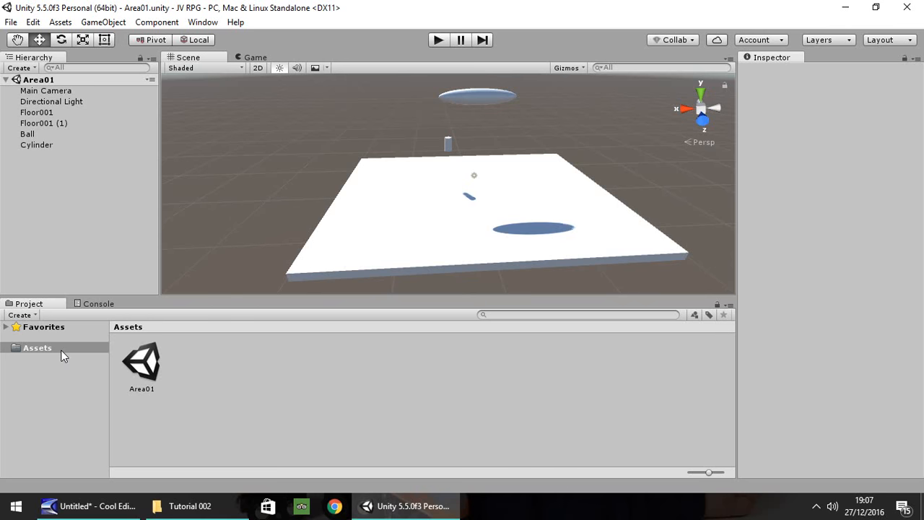
mouse_move(41, 353)
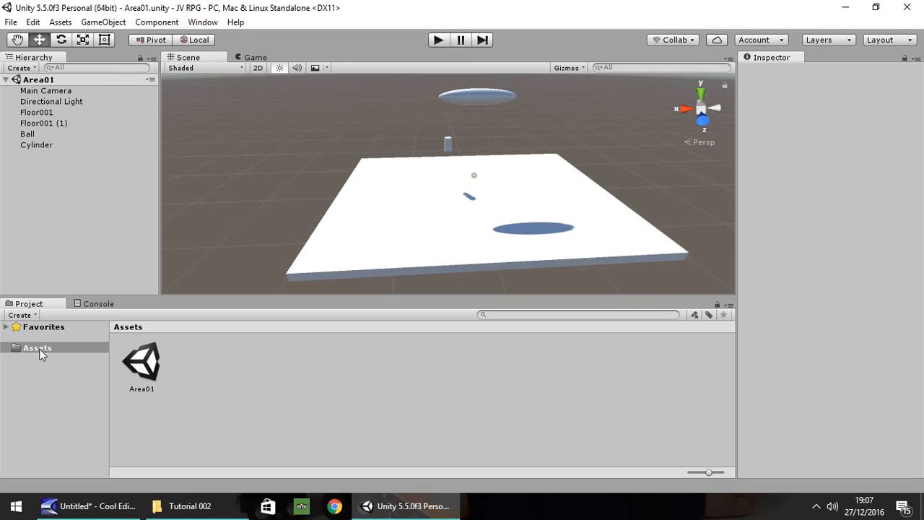
Step: Create a folder named Textures inside Assets and enter it
right_click(40, 354)
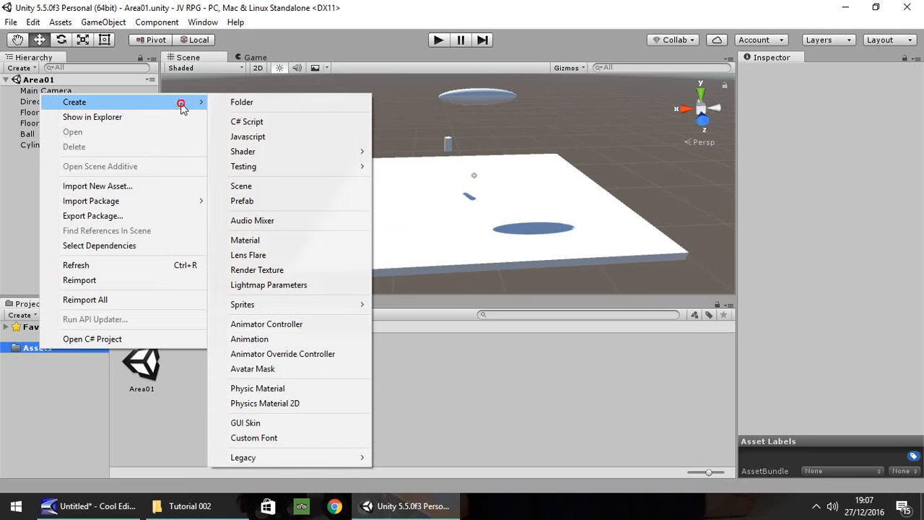
left_click(242, 101)
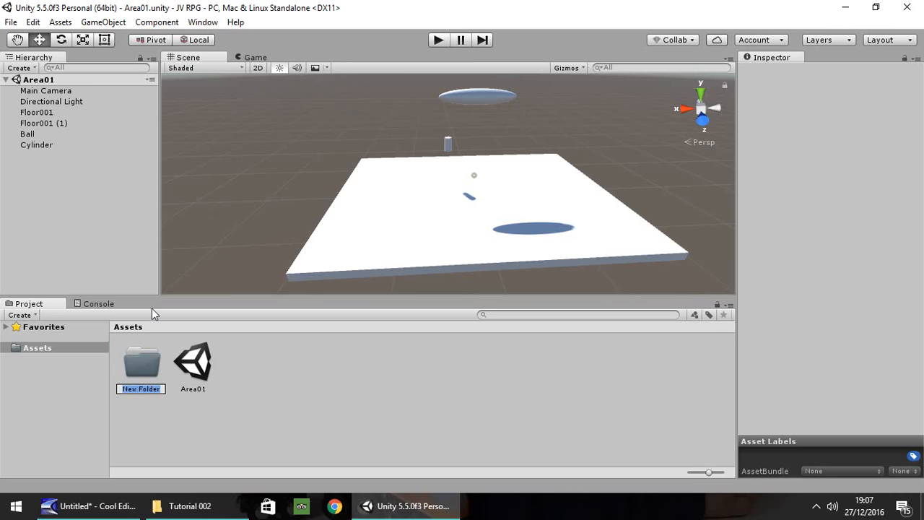
type("Textures")
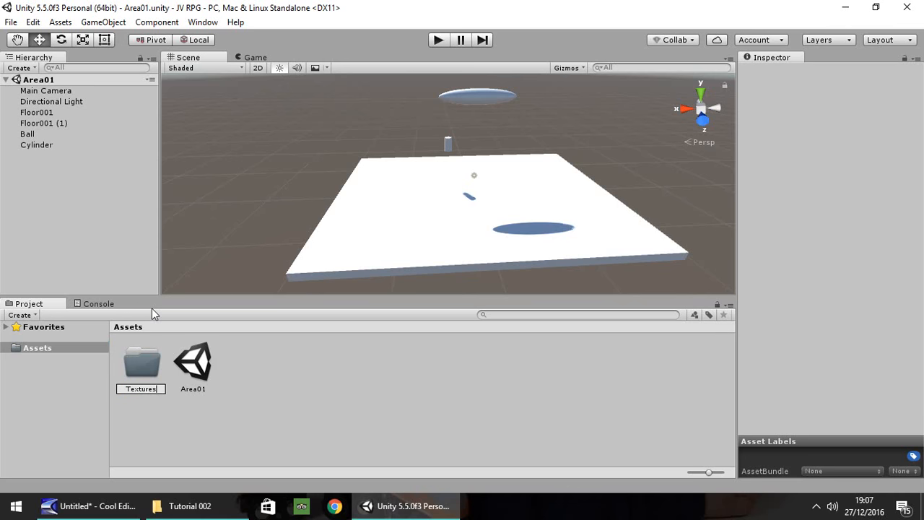
double_click(142, 360)
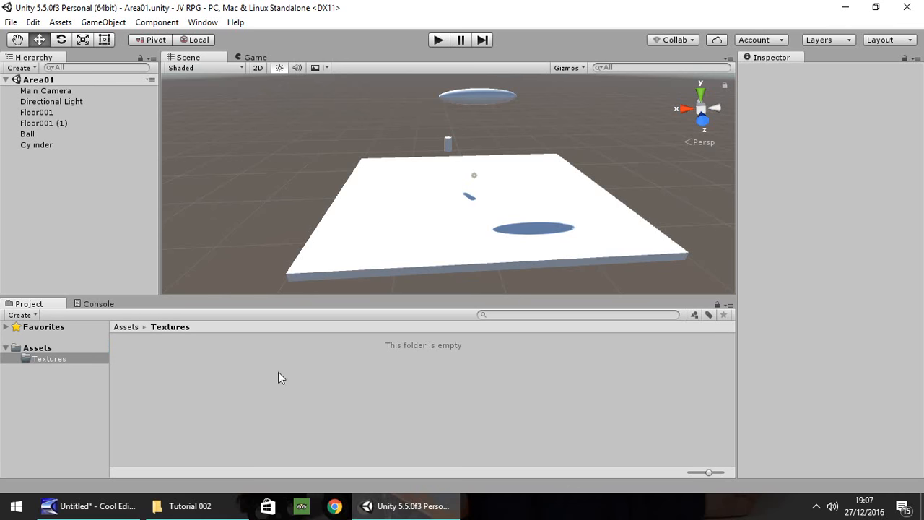
mouse_move(260, 384)
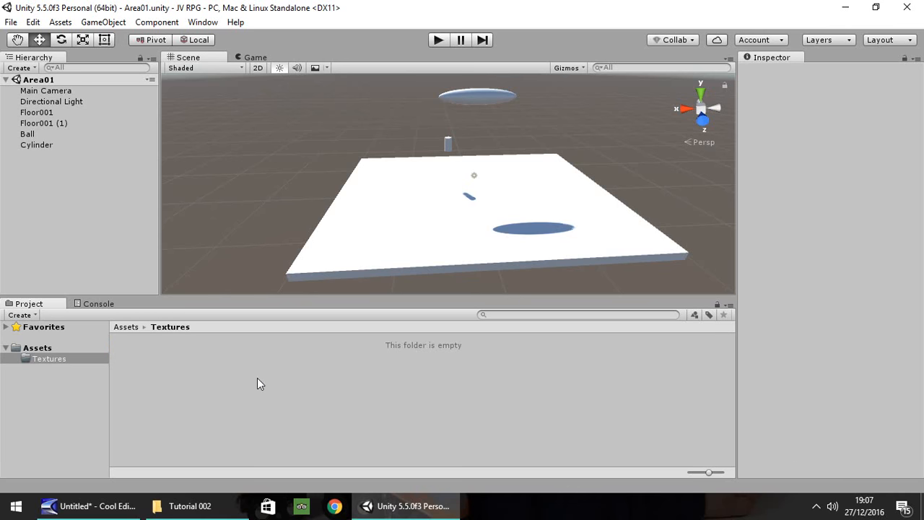
mouse_move(269, 384)
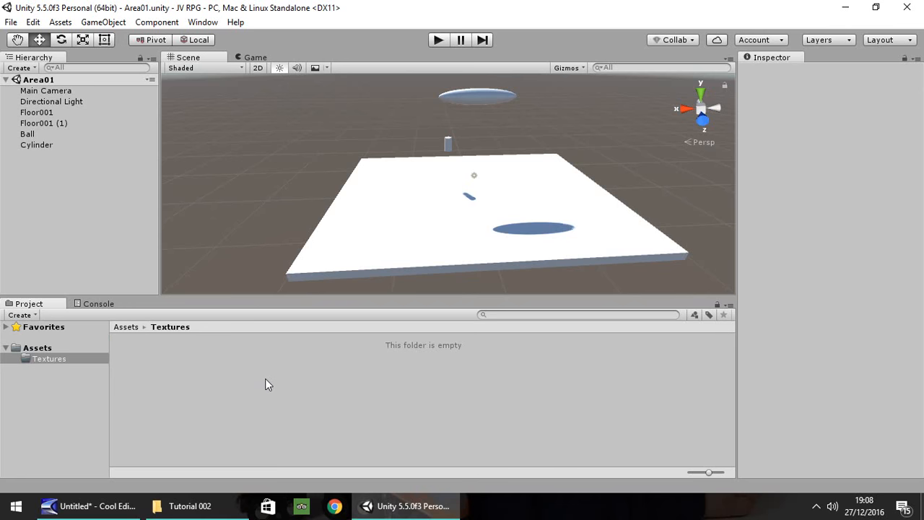
mouse_move(267, 378)
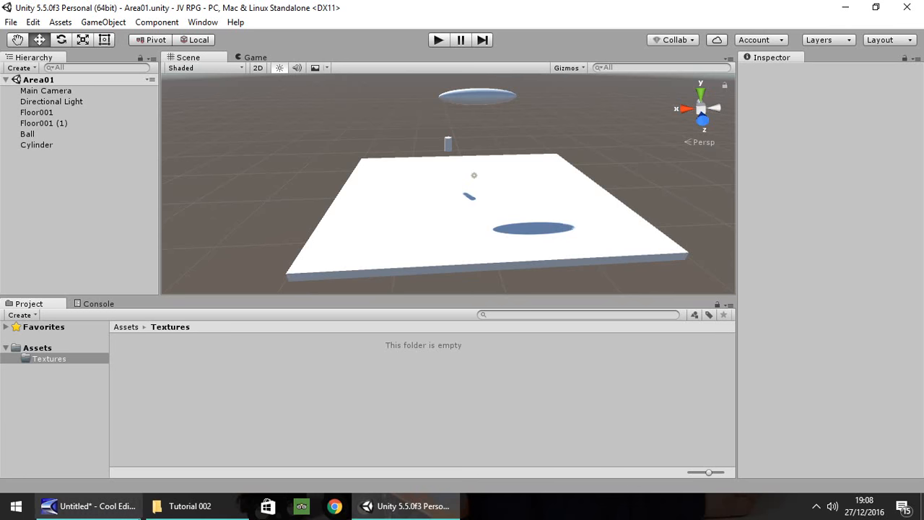
Step: Bring the Dirt001, Grass001 and Path001 images from File Explorer into the Textures folder
left_click(189, 505)
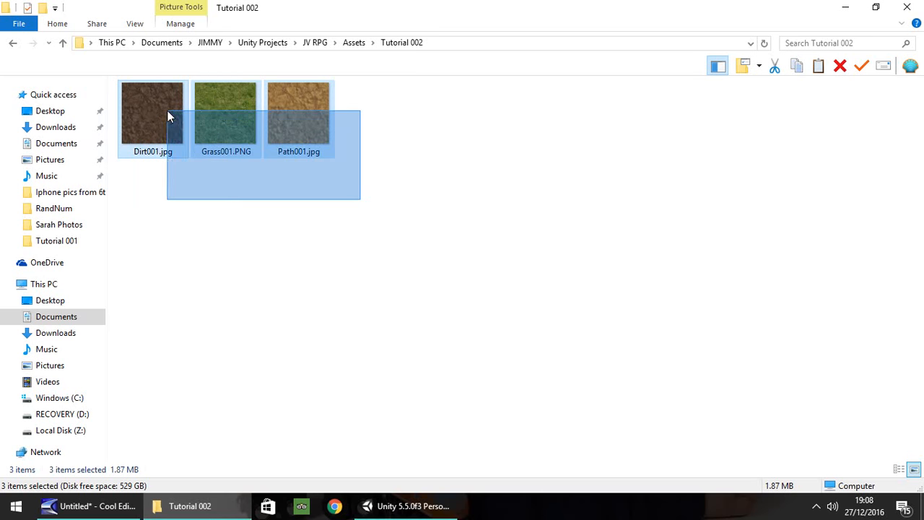
left_click(153, 113)
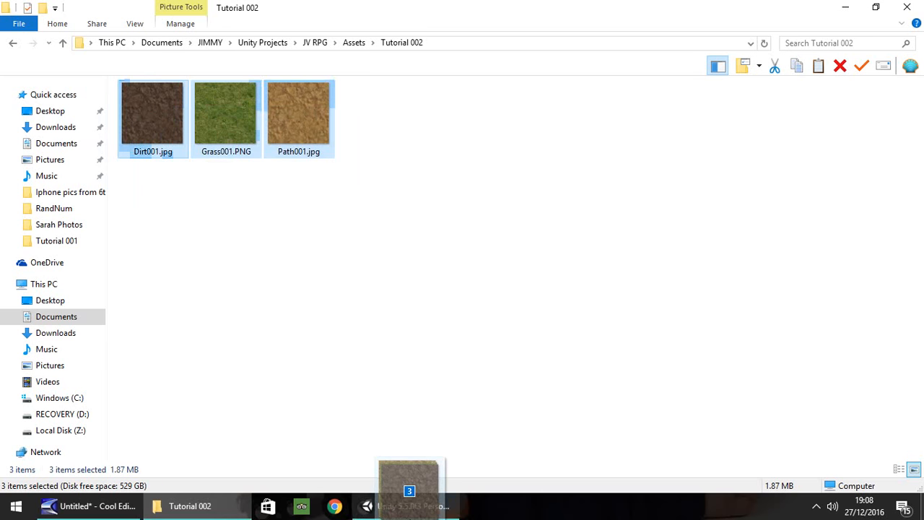
left_click(410, 506)
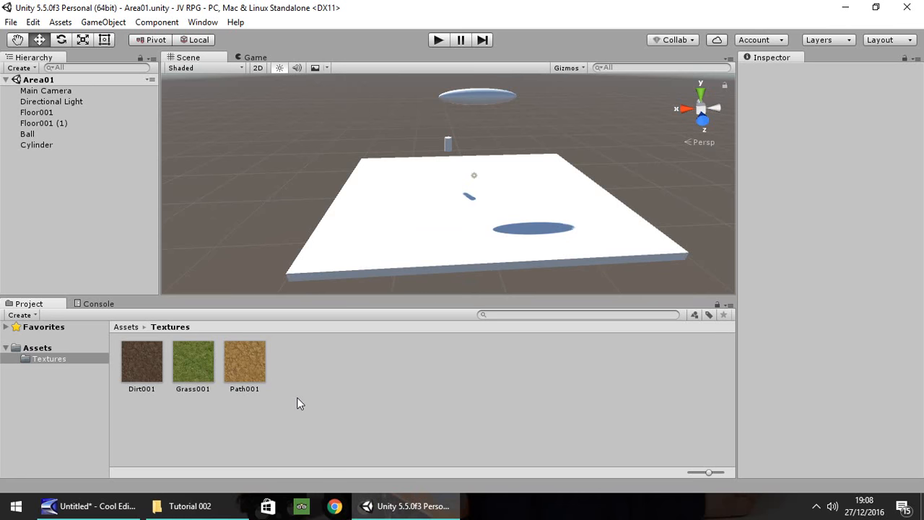
mouse_move(329, 402)
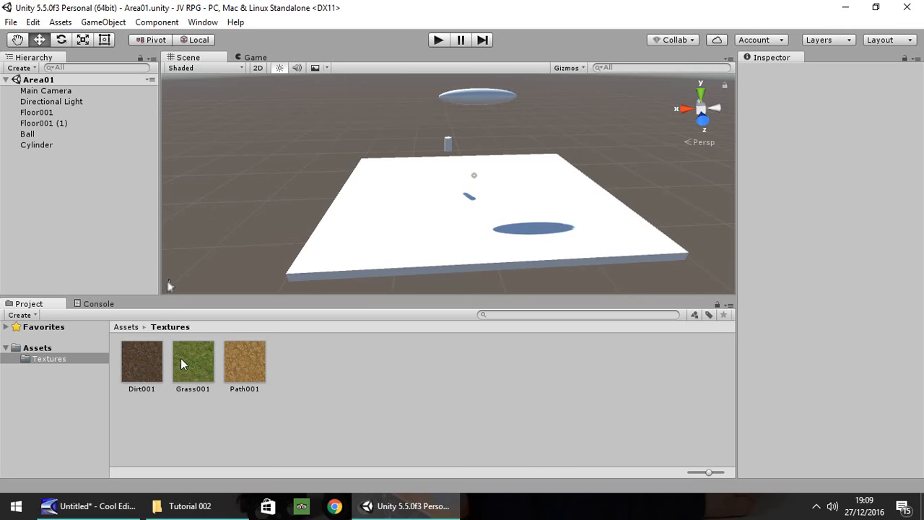
mouse_move(199, 342)
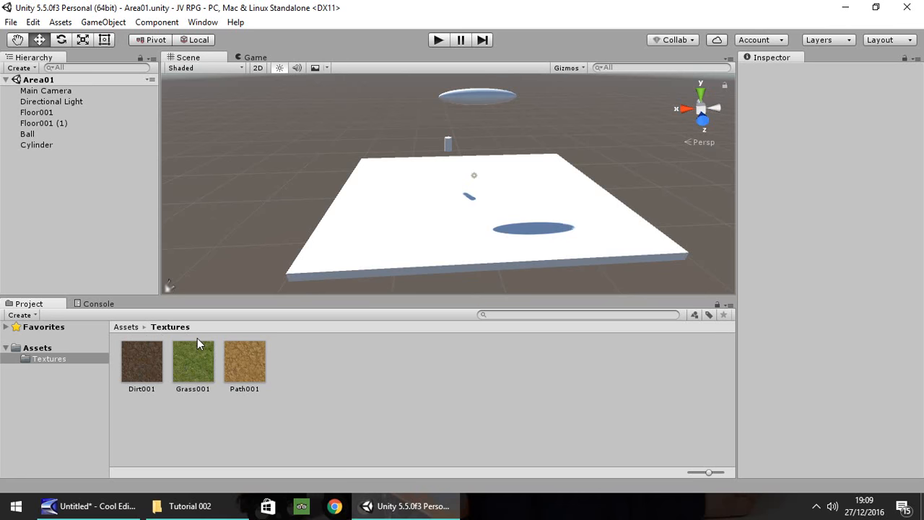
Step: Select Dirt001 to show its import settings (1024x1024 RGB compressed) in the Inspector
left_click(141, 361)
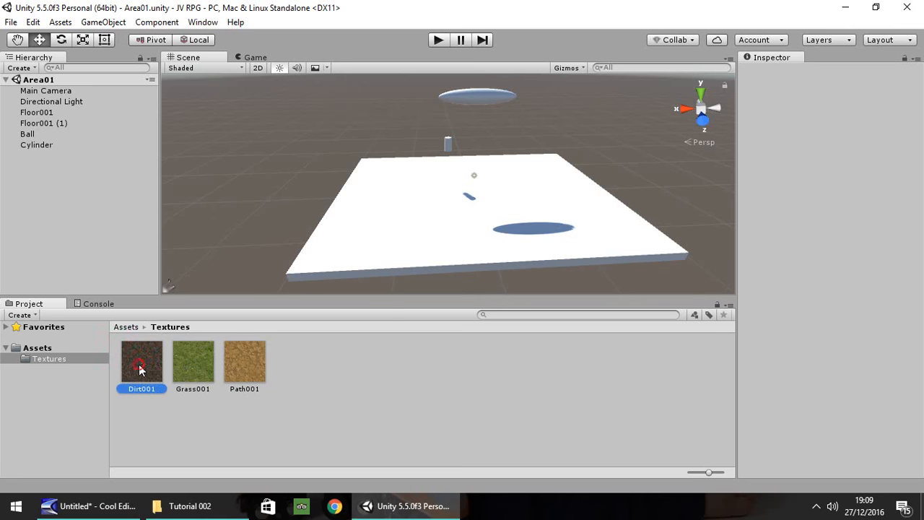
left_click(142, 361)
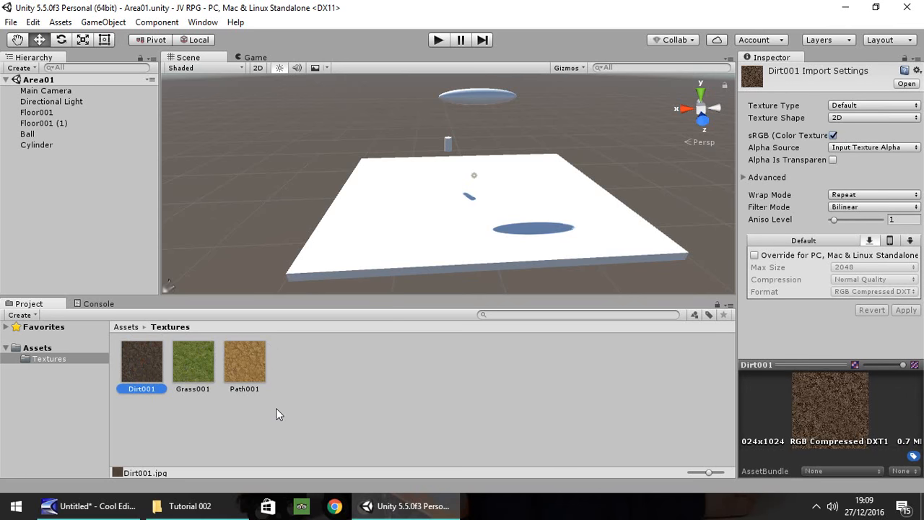
mouse_move(338, 393)
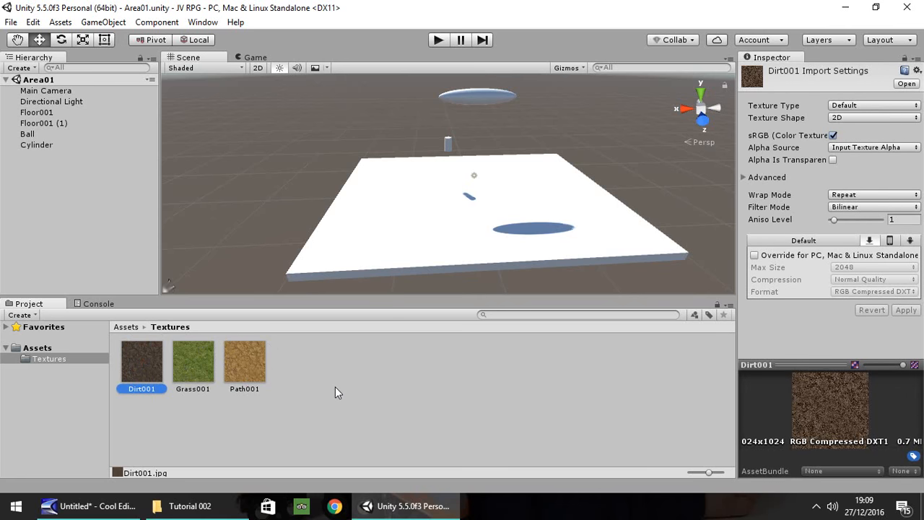
mouse_move(395, 214)
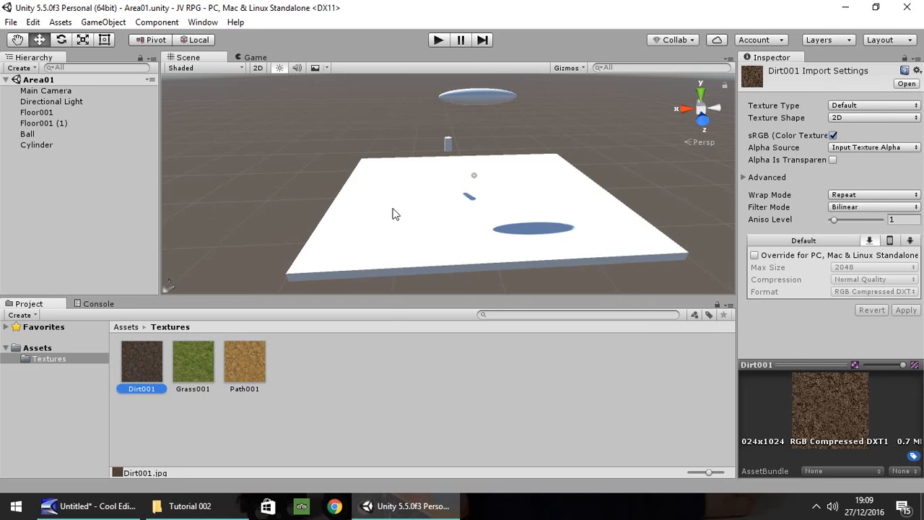
mouse_move(431, 202)
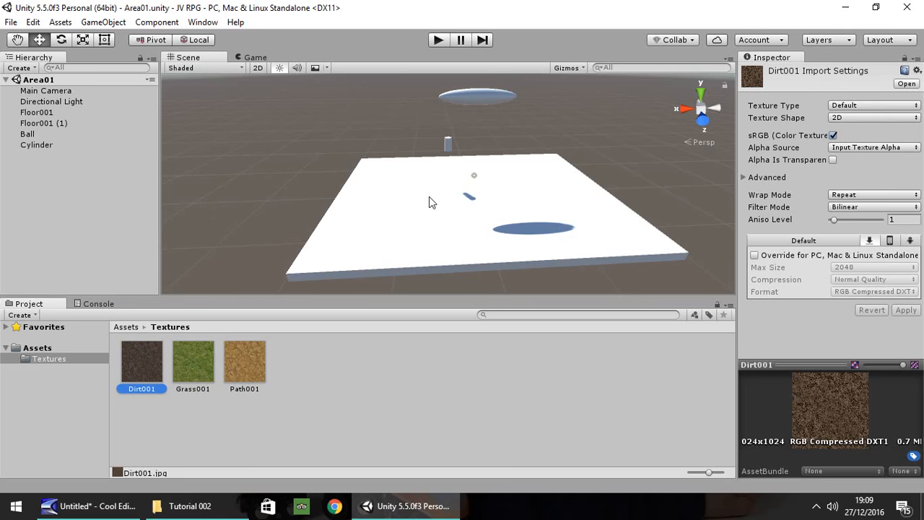
mouse_move(427, 205)
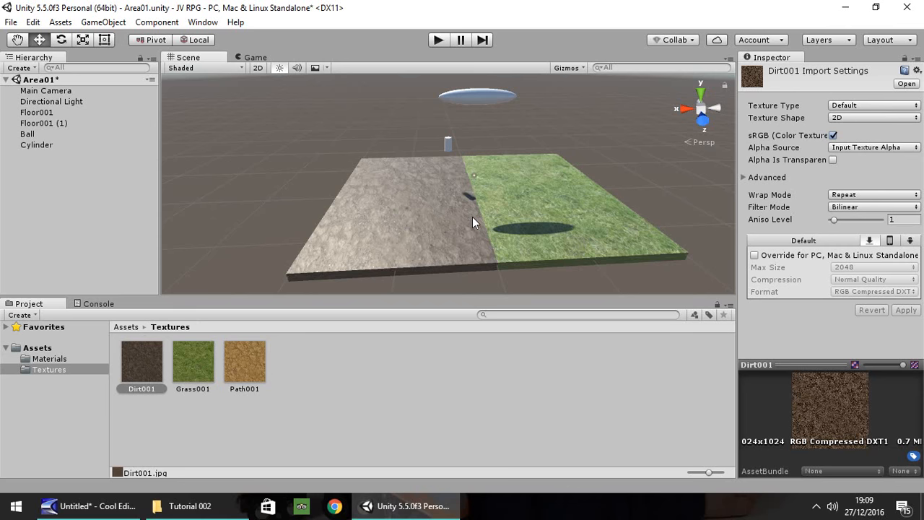
mouse_move(537, 182)
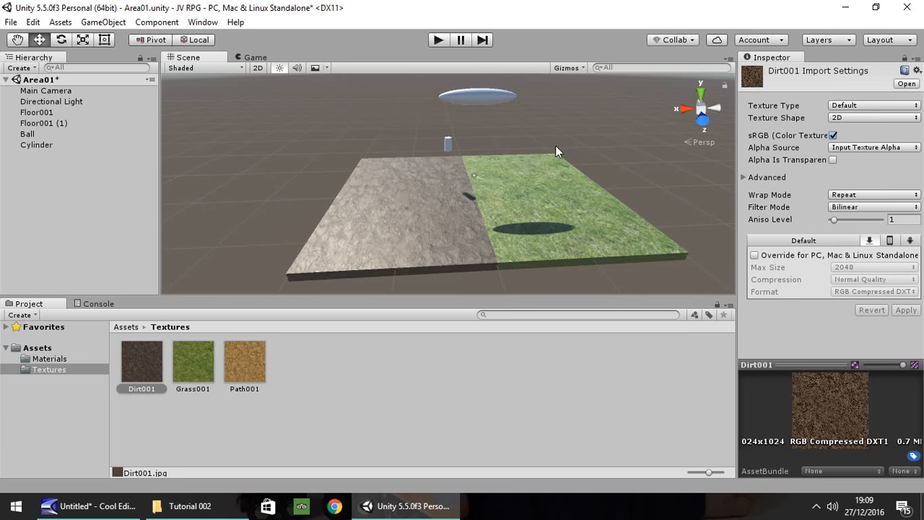
mouse_move(456, 200)
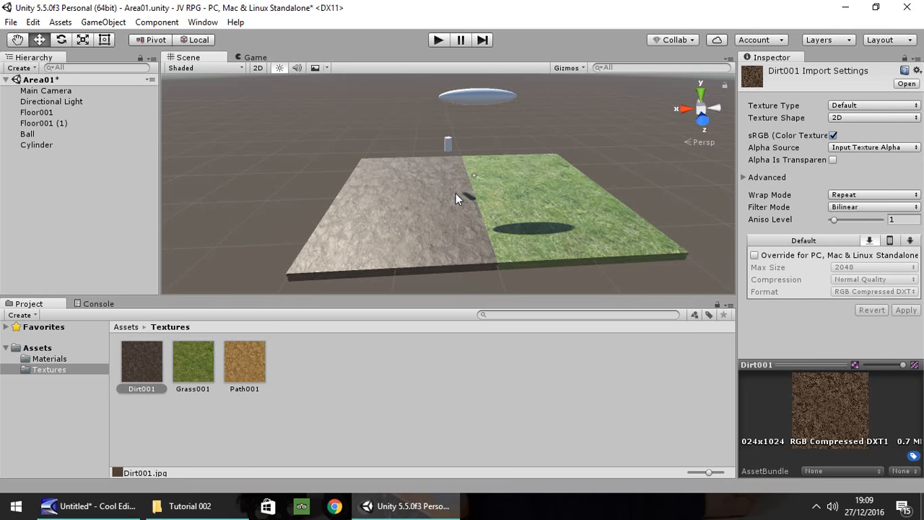
mouse_move(410, 298)
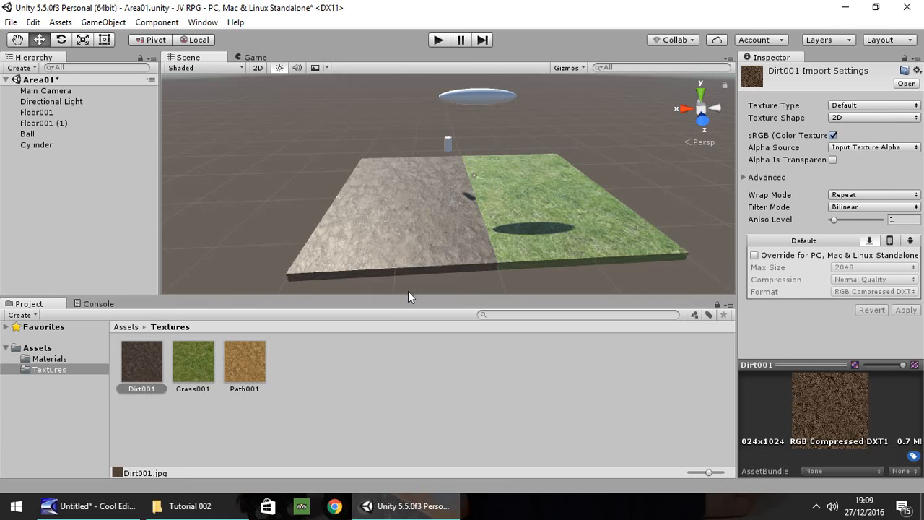
Step: Clear the asset selection after texturing the floors, then reselect Dirt001
left_click(314, 387)
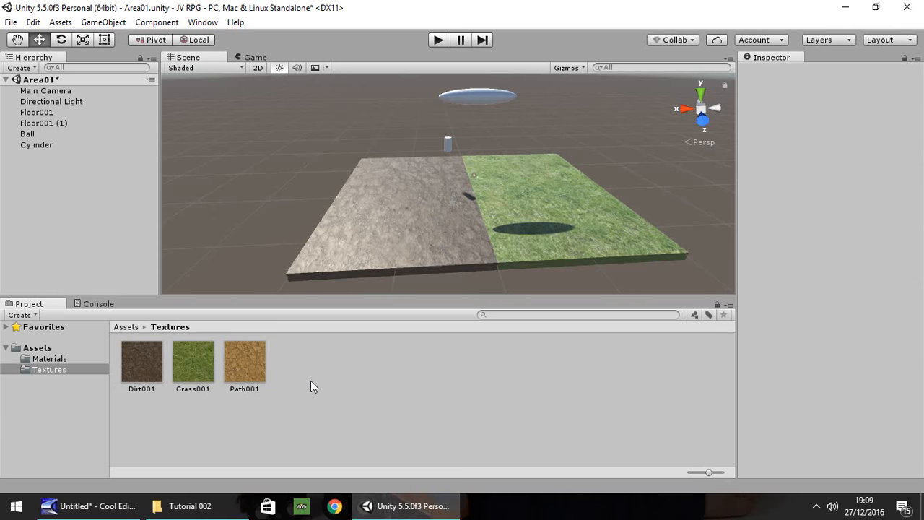
mouse_move(231, 369)
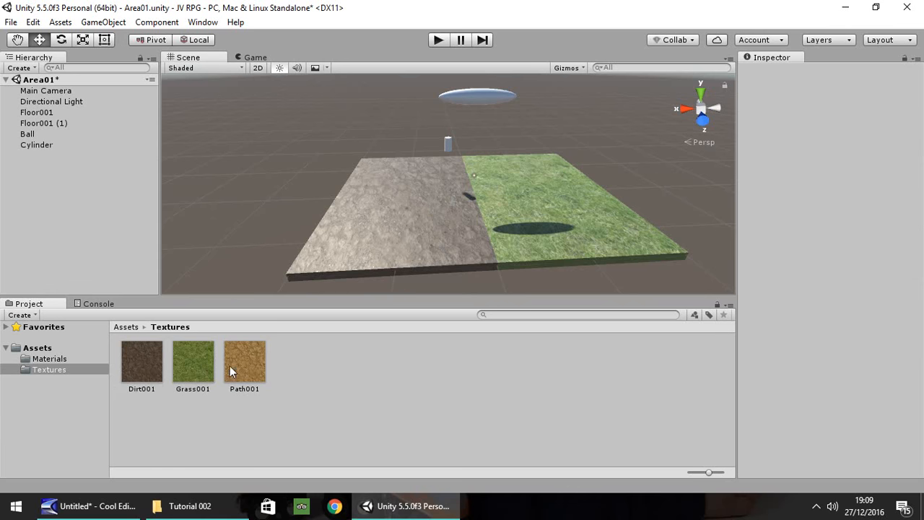
left_click(142, 361)
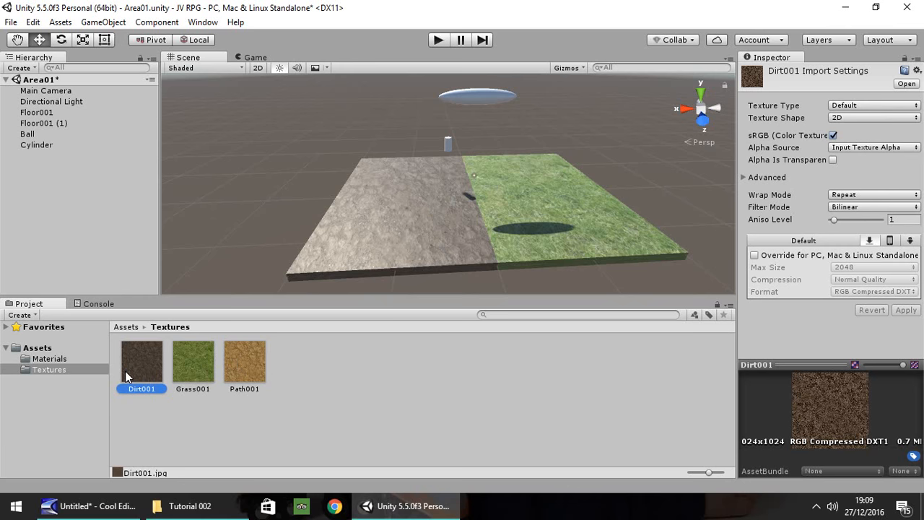
mouse_move(214, 325)
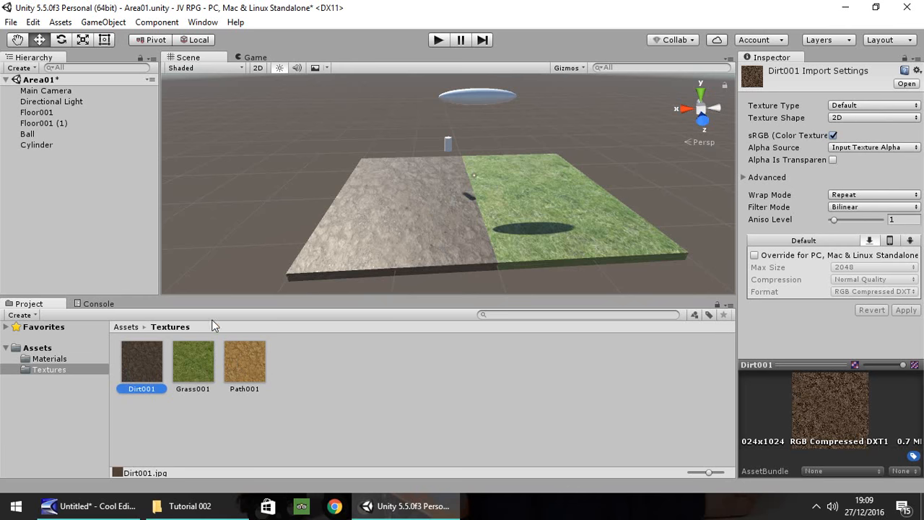
mouse_move(540, 211)
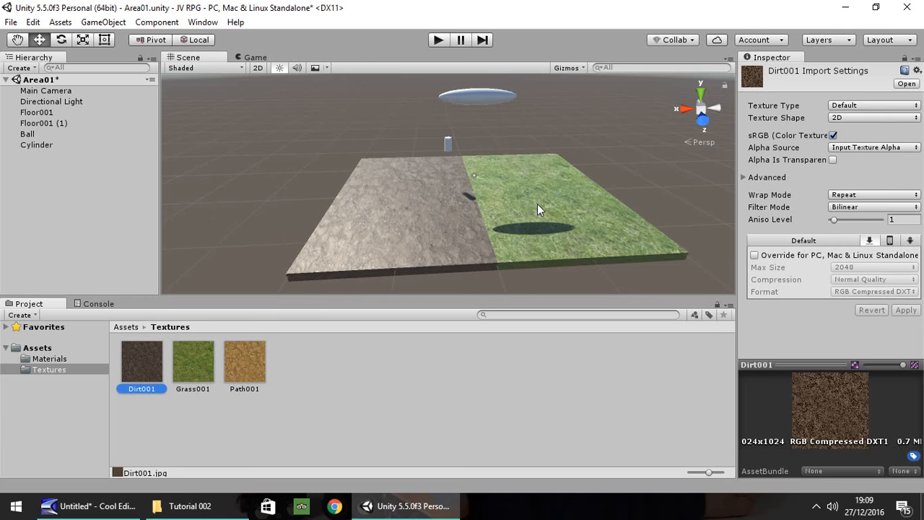
mouse_move(525, 174)
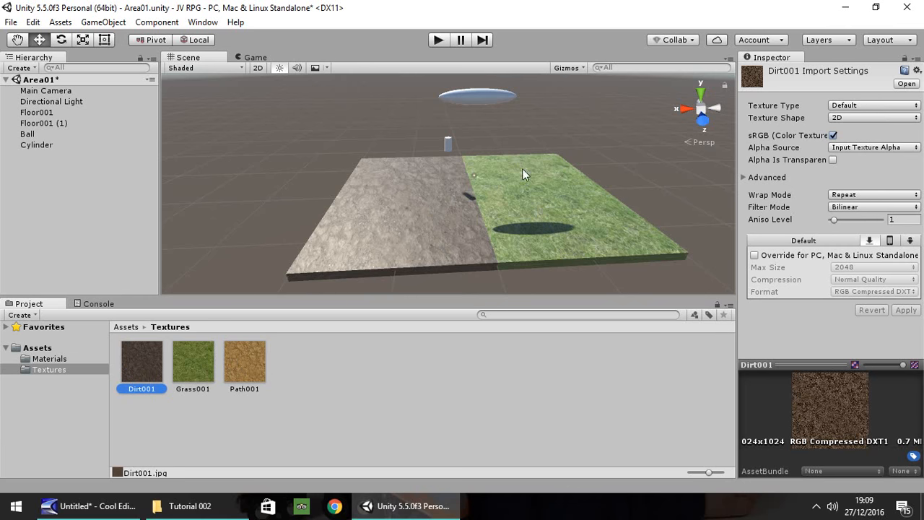
Step: Duplicate Grass001 with Ctrl+D and rename the copy Grass001_Normal
left_click(209, 430)
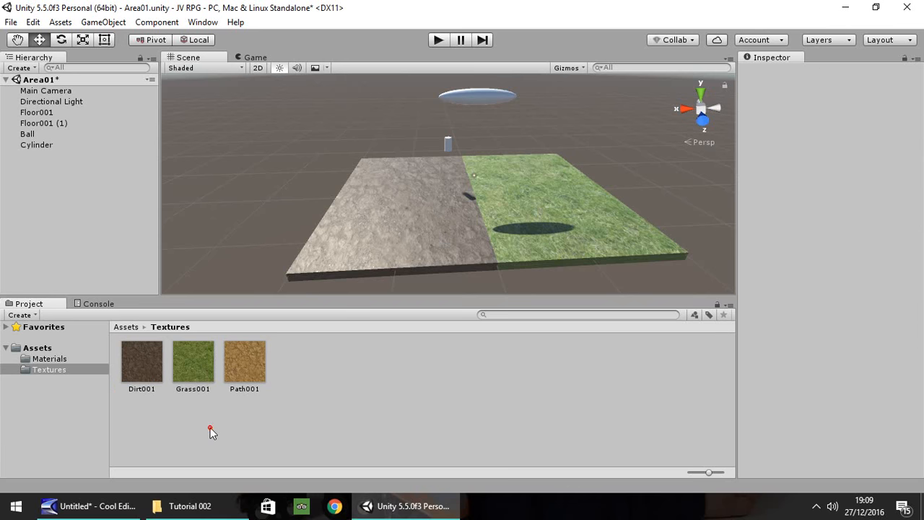
left_click(193, 361)
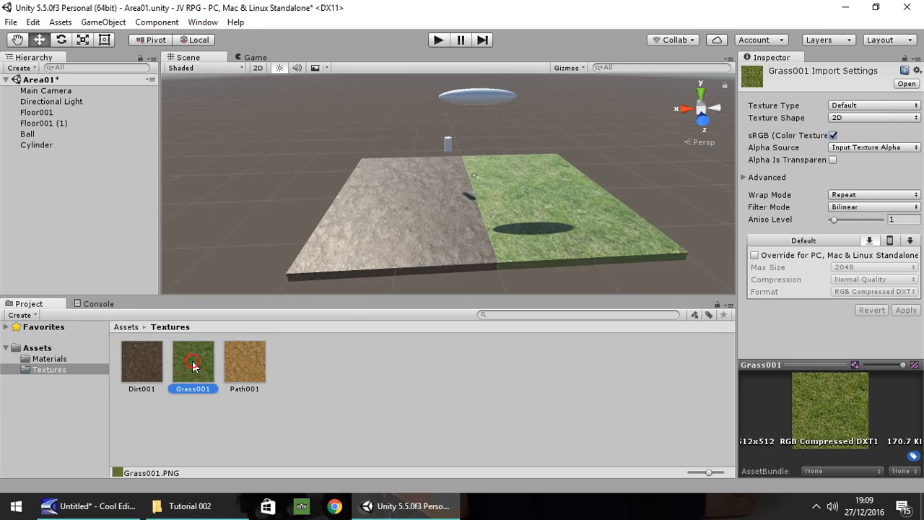
mouse_move(246, 374)
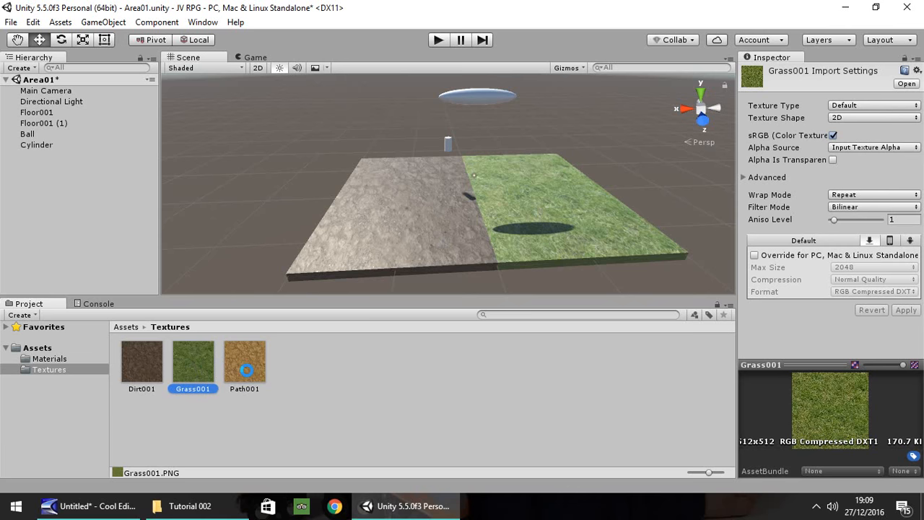
left_click(244, 361)
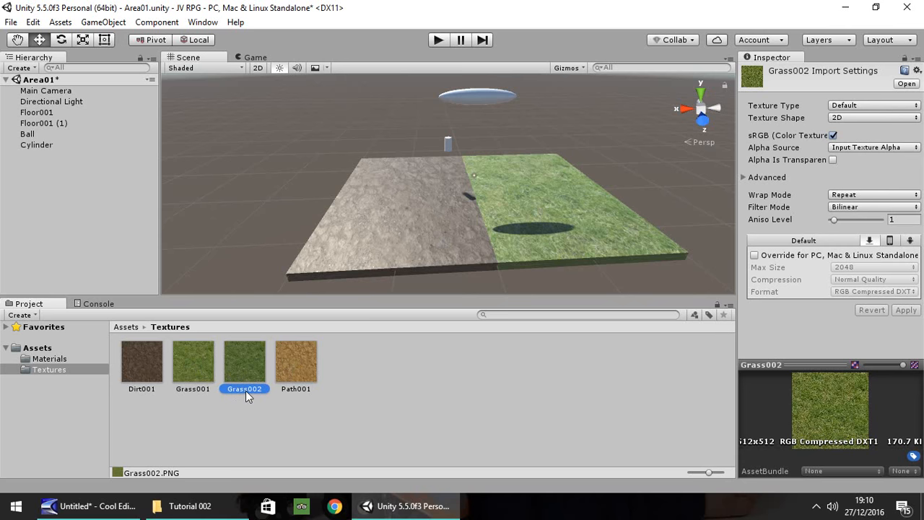
mouse_move(248, 393)
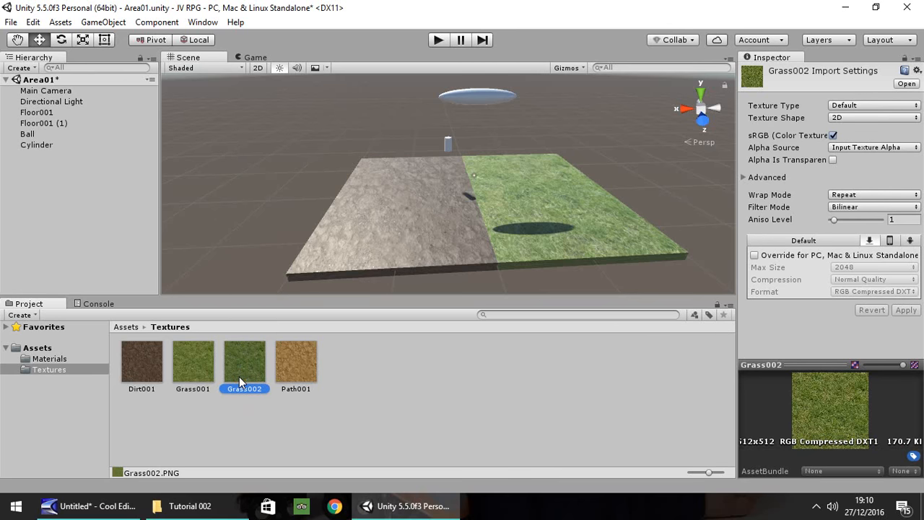
double_click(244, 388)
type("1_Normal")
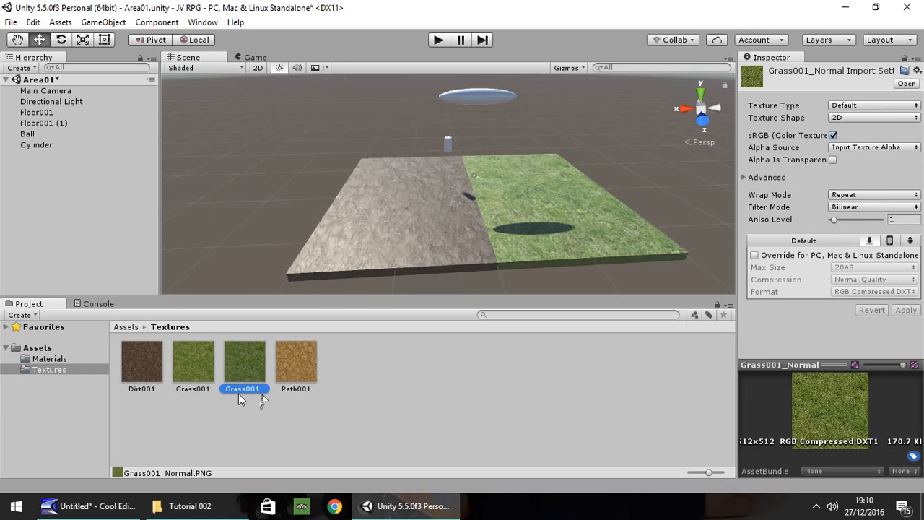
mouse_move(210, 446)
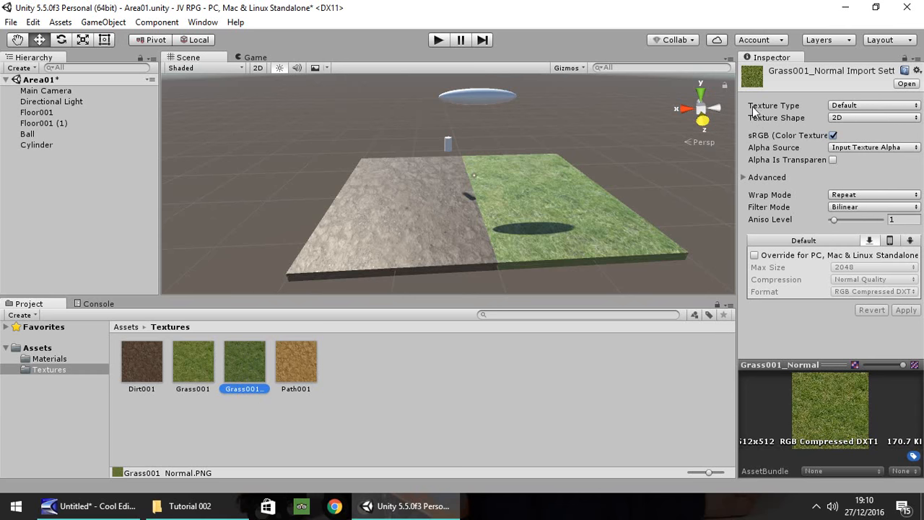
mouse_move(874, 107)
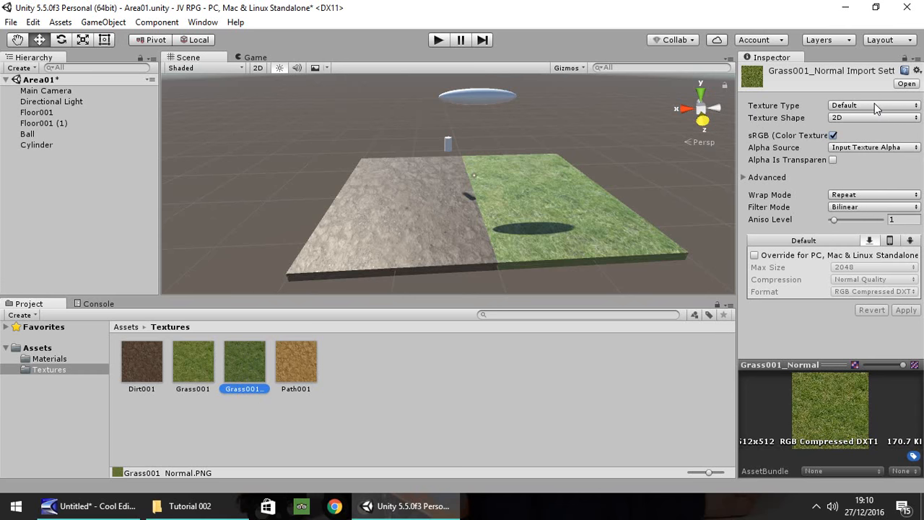
Step: Set Grass001_Normal's Texture Type to Normal map, review Advanced settings, and apply the change
left_click(873, 105)
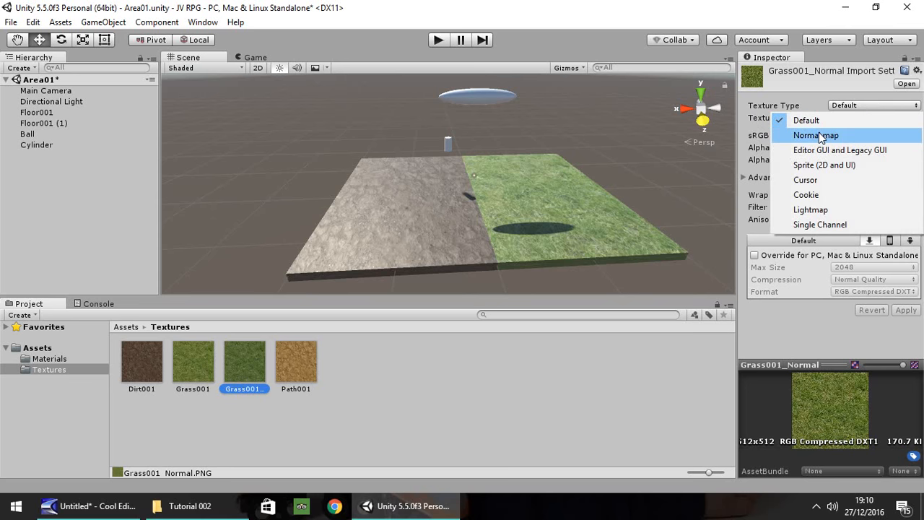
left_click(814, 135)
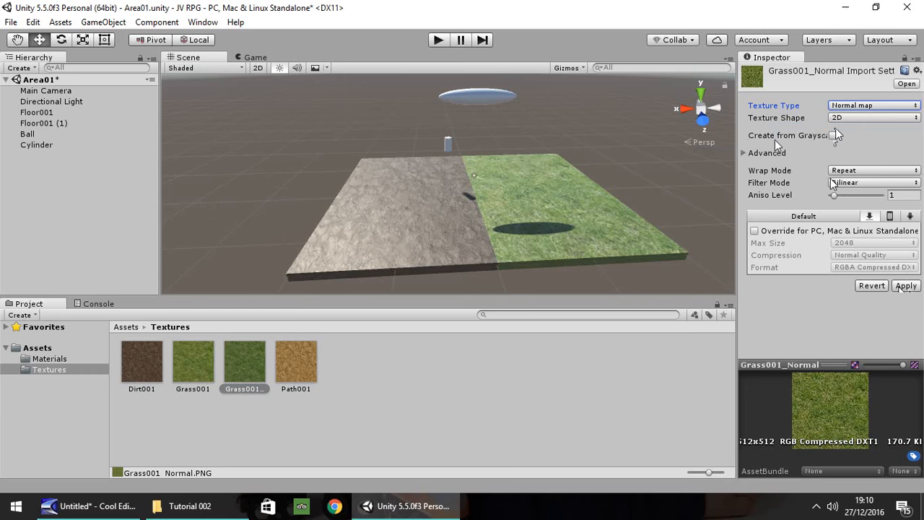
mouse_move(815, 146)
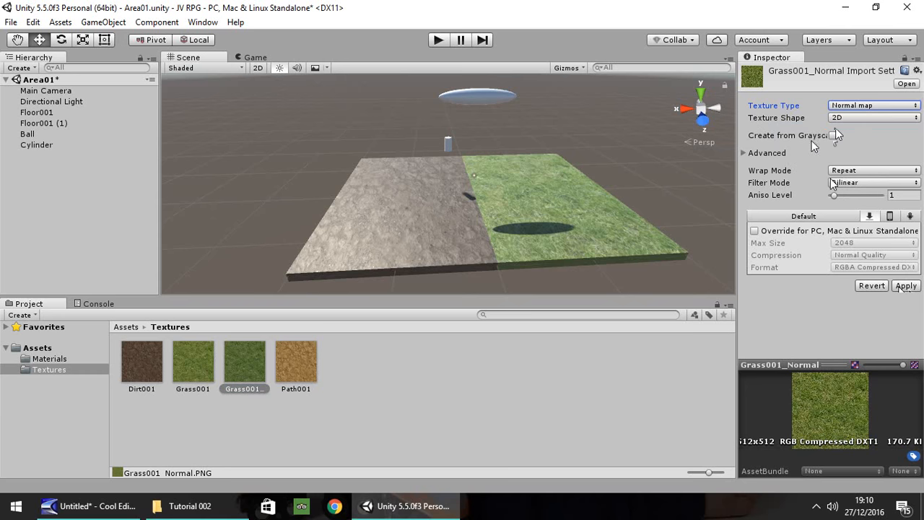
mouse_move(831, 135)
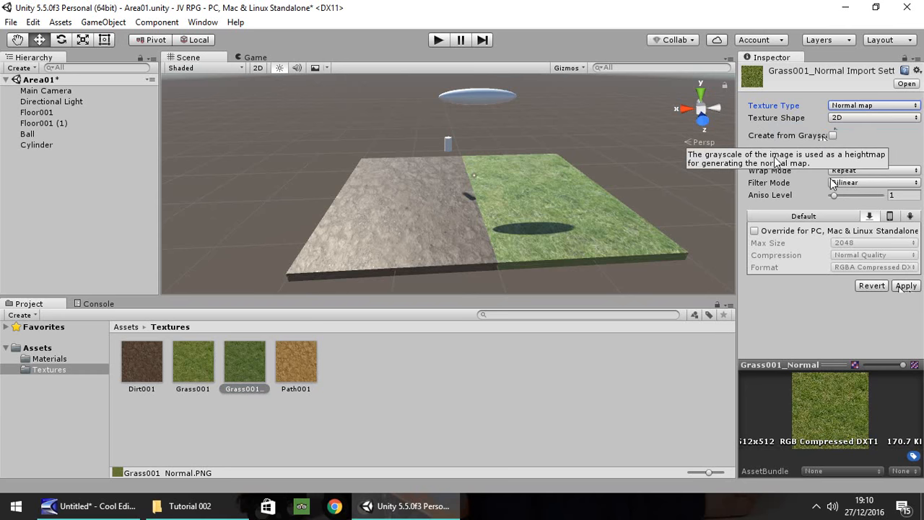
left_click(765, 153)
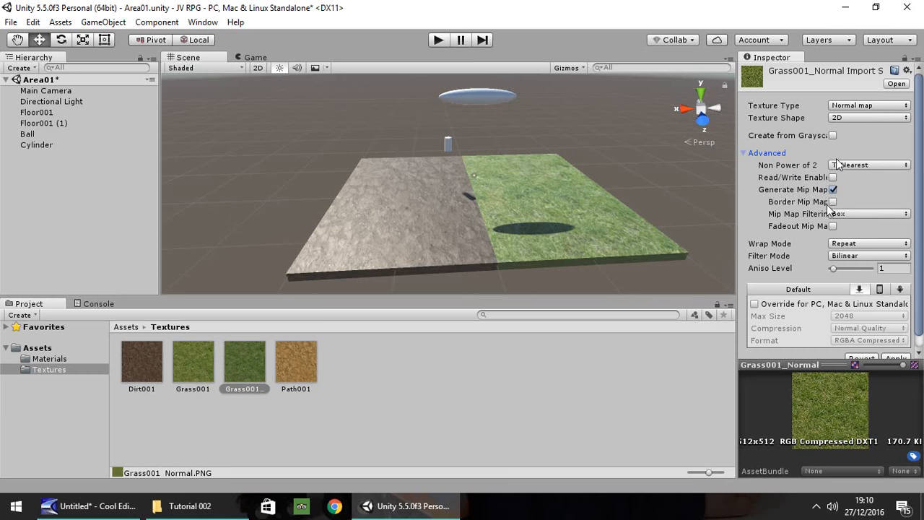
left_click(765, 153)
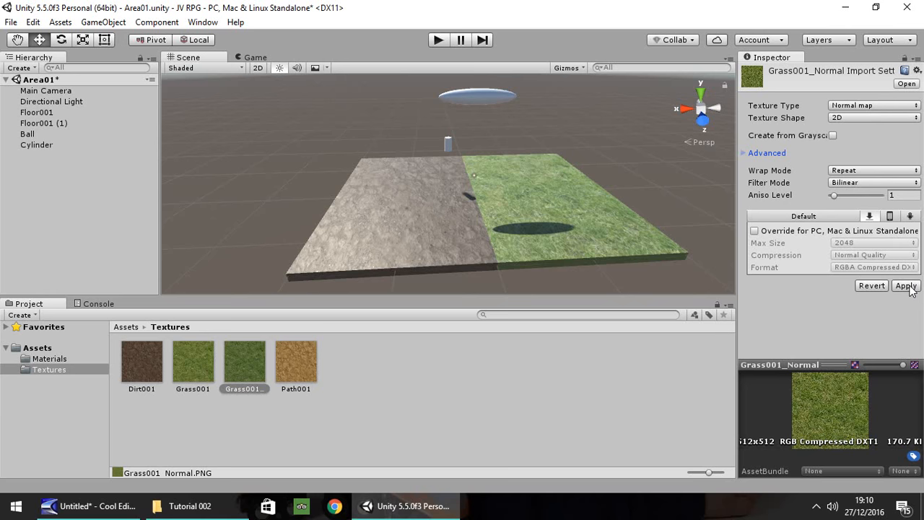
left_click(895, 286)
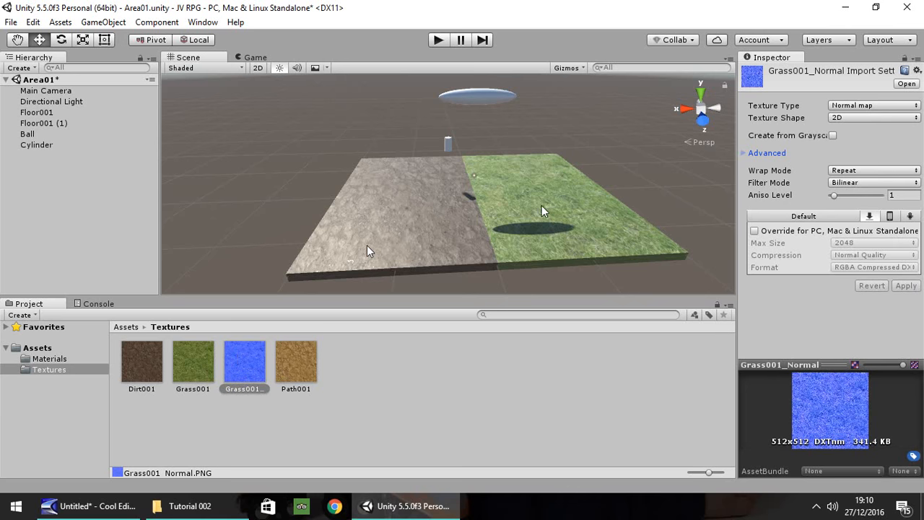
mouse_move(482, 210)
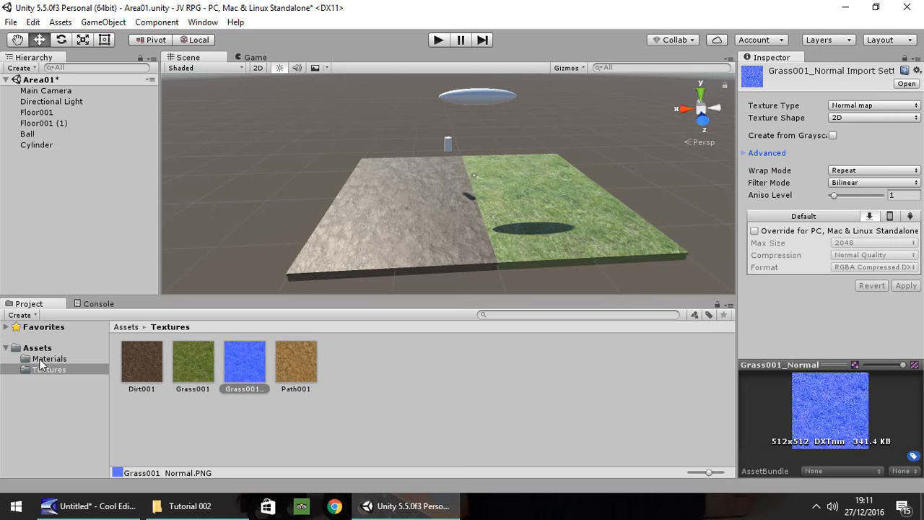
mouse_move(45, 362)
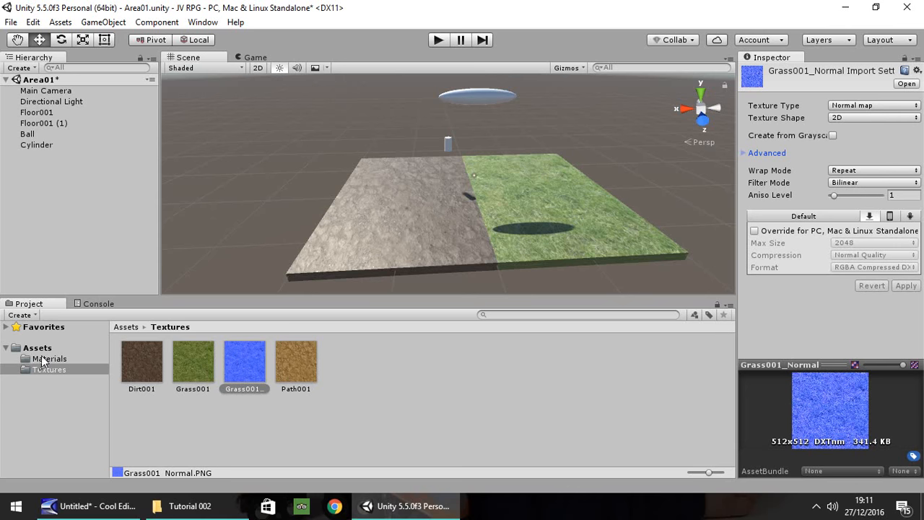
mouse_move(121, 372)
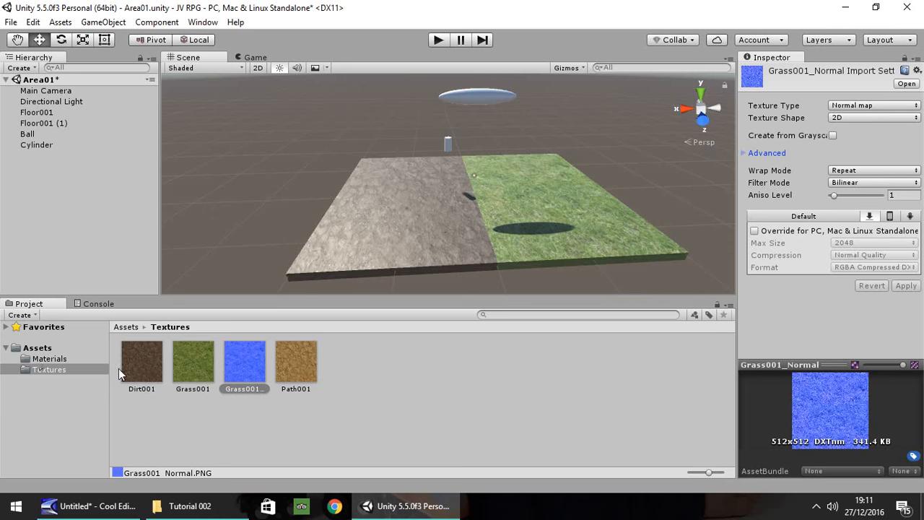
mouse_move(430, 228)
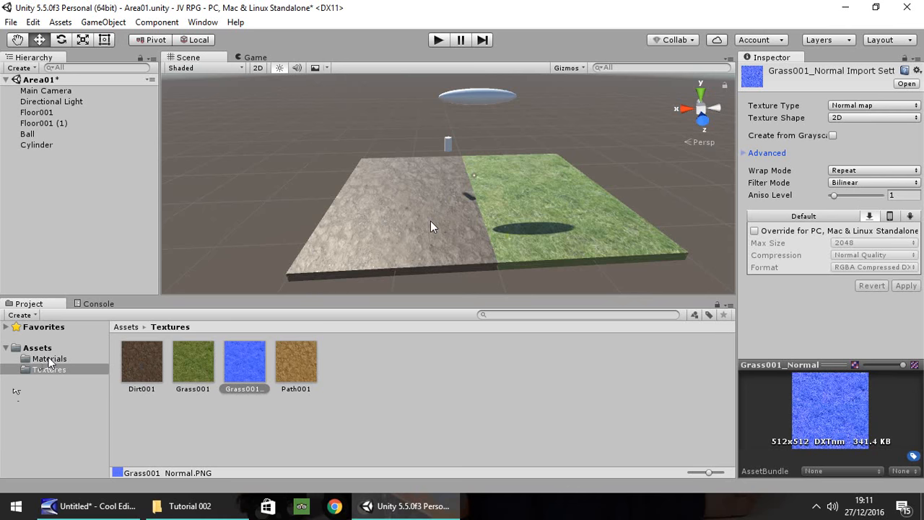
Step: Go to the Materials folder and select the Grass001 material
left_click(49, 358)
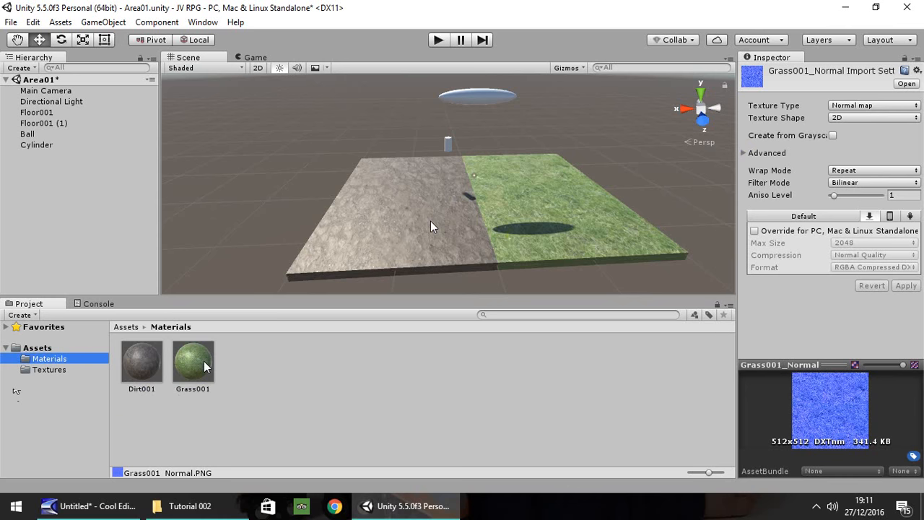
left_click(194, 363)
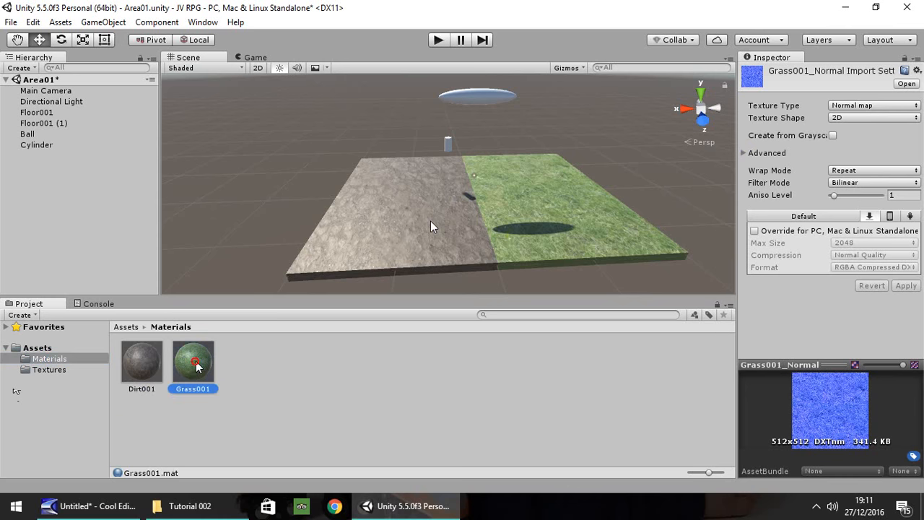
Step: Try Path001 as Grass001's albedo texture, then restore Grass001
left_click(193, 361)
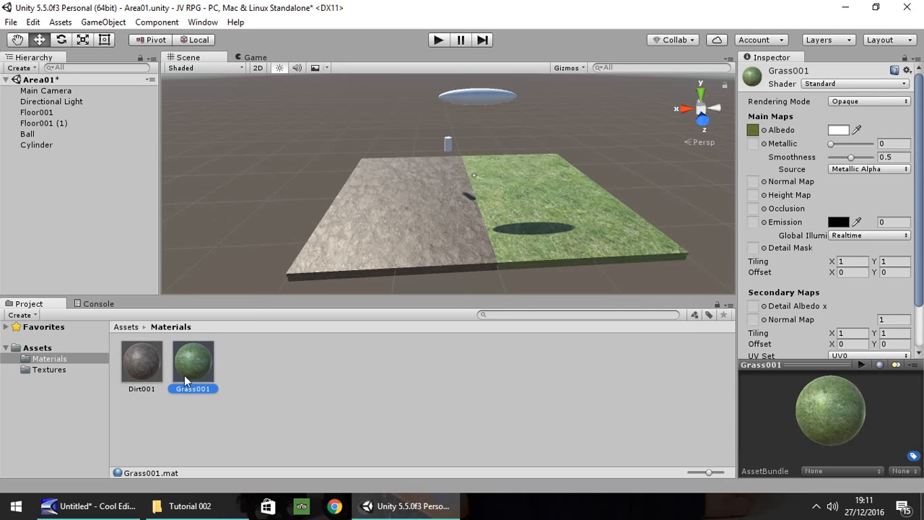
mouse_move(798, 138)
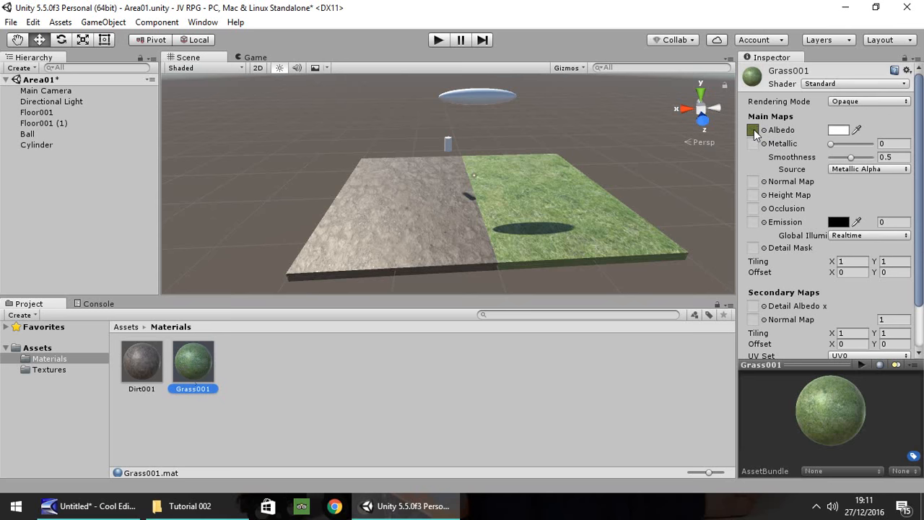
mouse_move(754, 133)
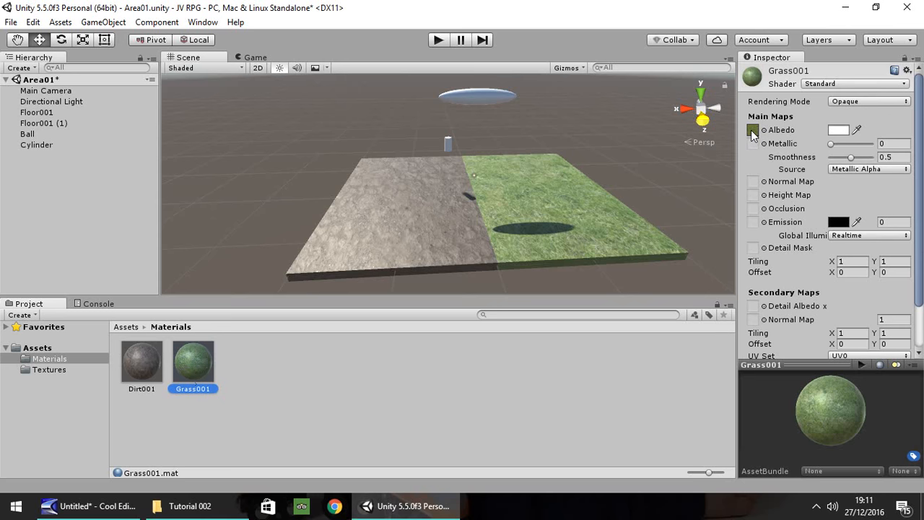
left_click(49, 370)
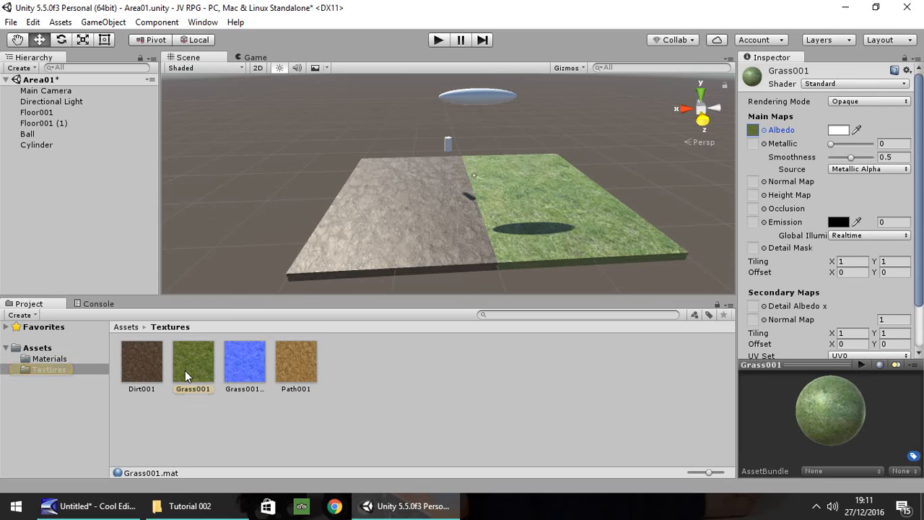
left_click(764, 130)
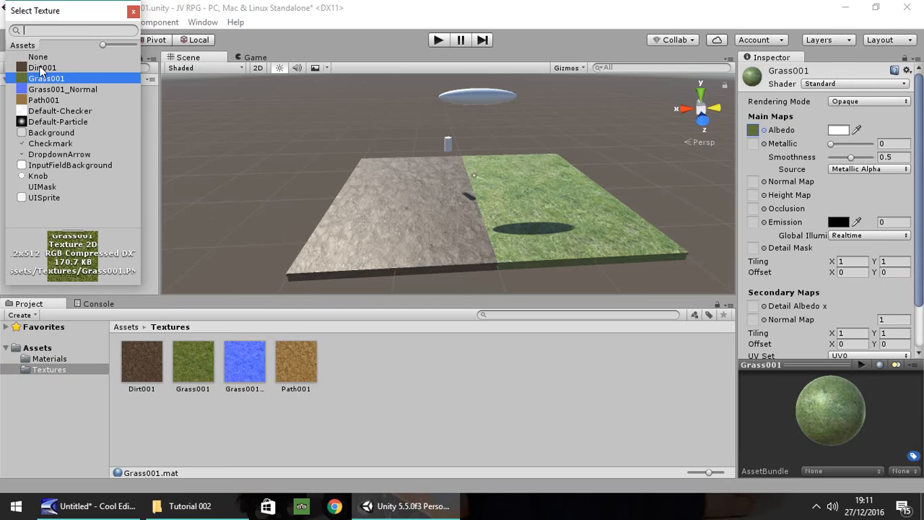
mouse_move(51, 121)
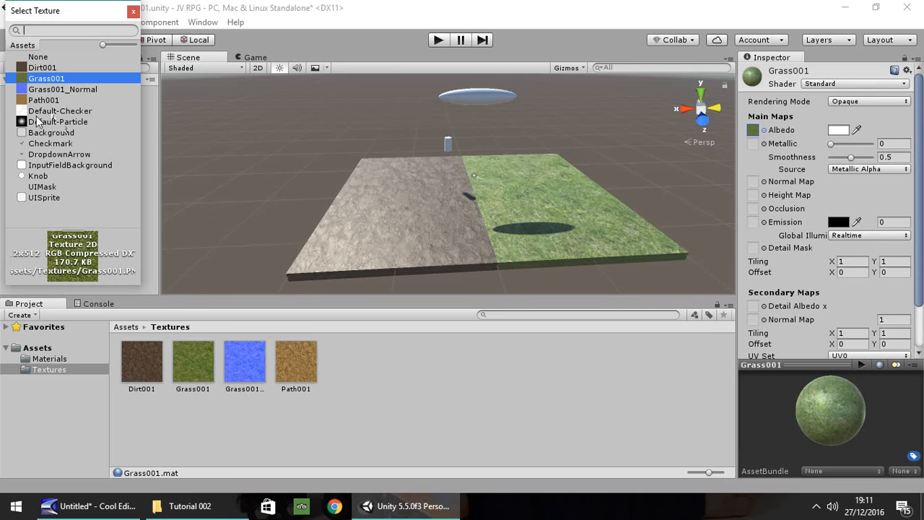
left_click(43, 100)
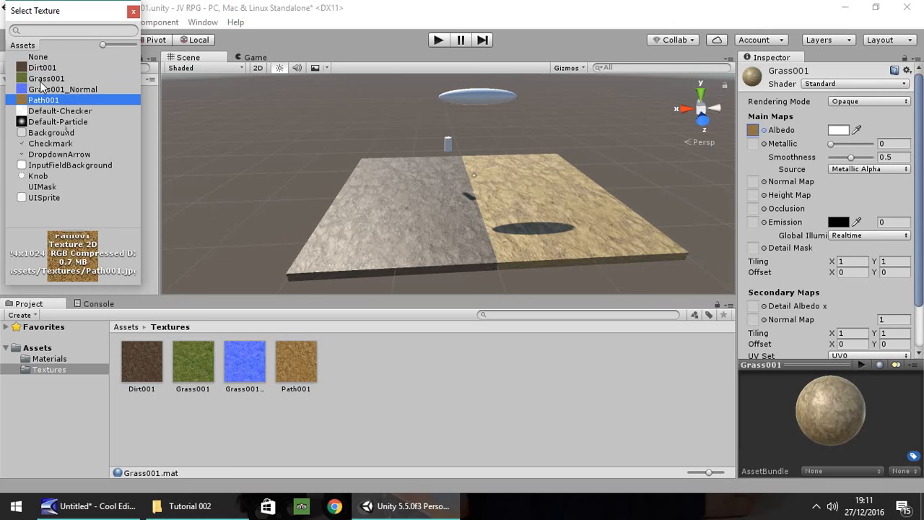
left_click(42, 68)
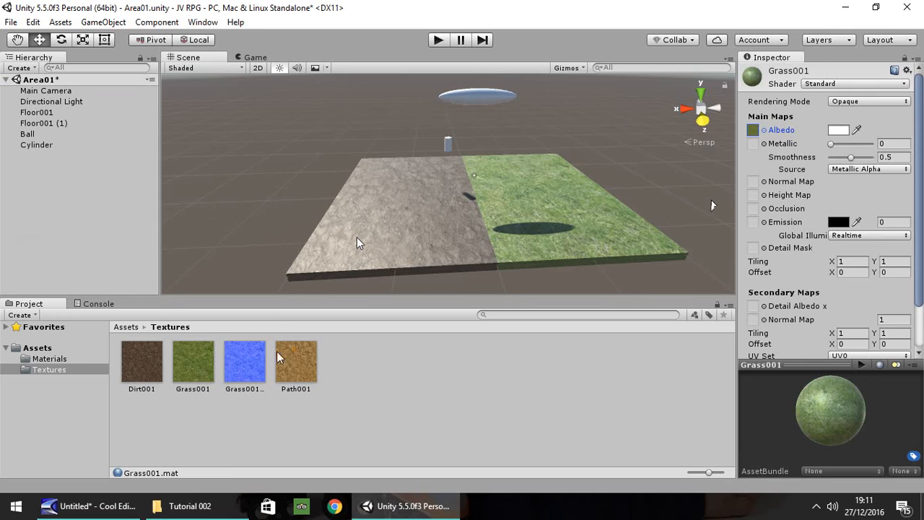
mouse_move(492, 282)
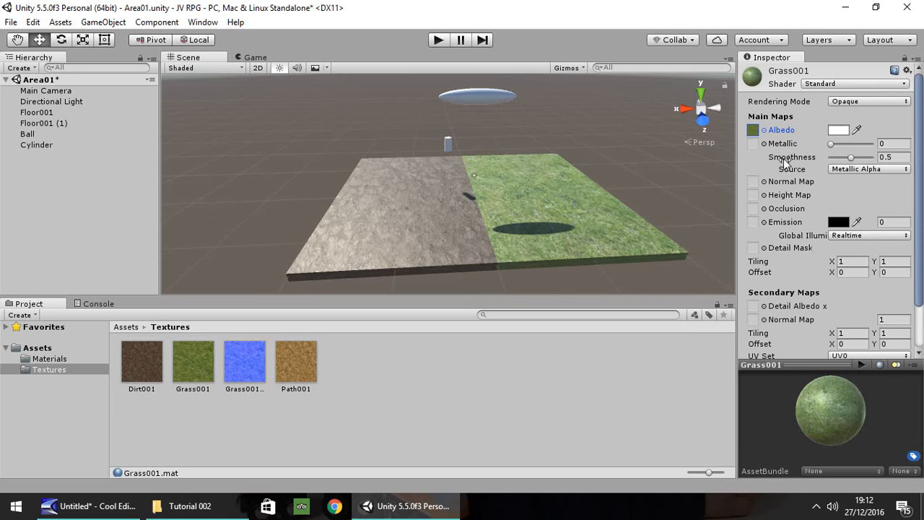
mouse_move(814, 188)
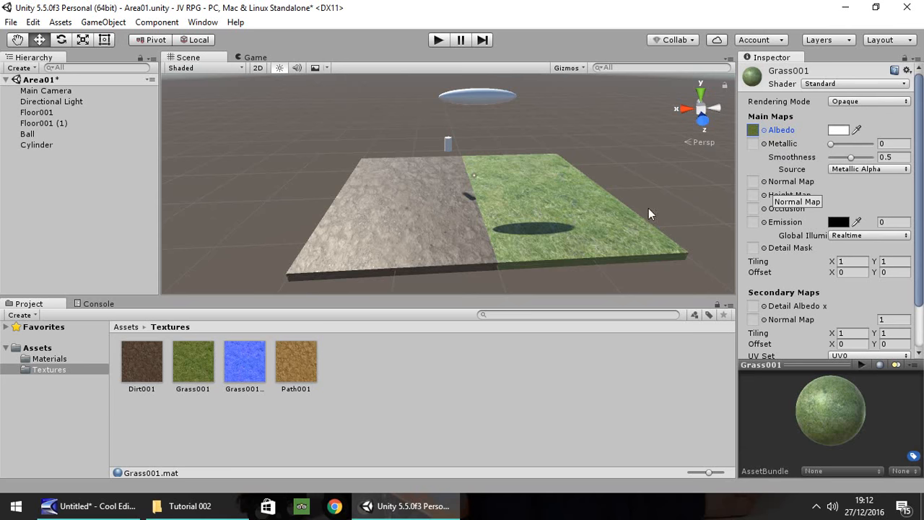
mouse_move(254, 344)
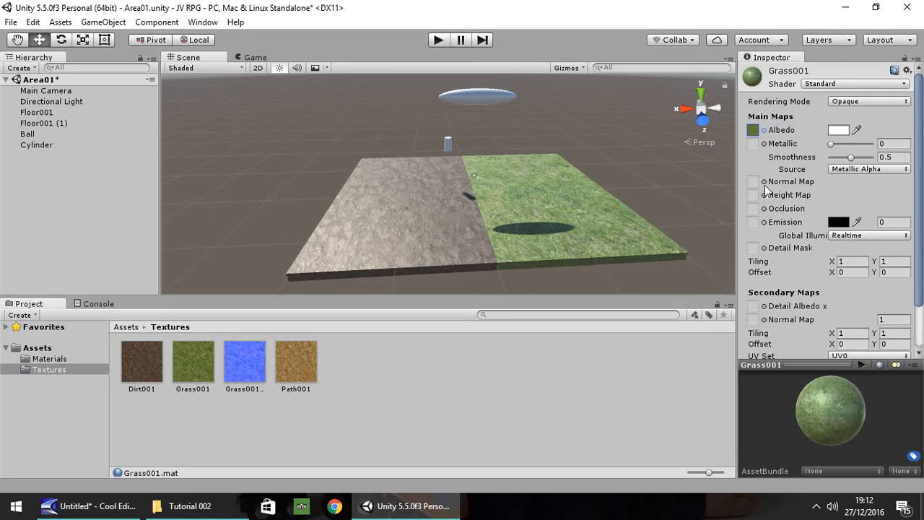
Step: Assign Grass001_Normal as the Grass001 material's normal map
left_click(754, 182)
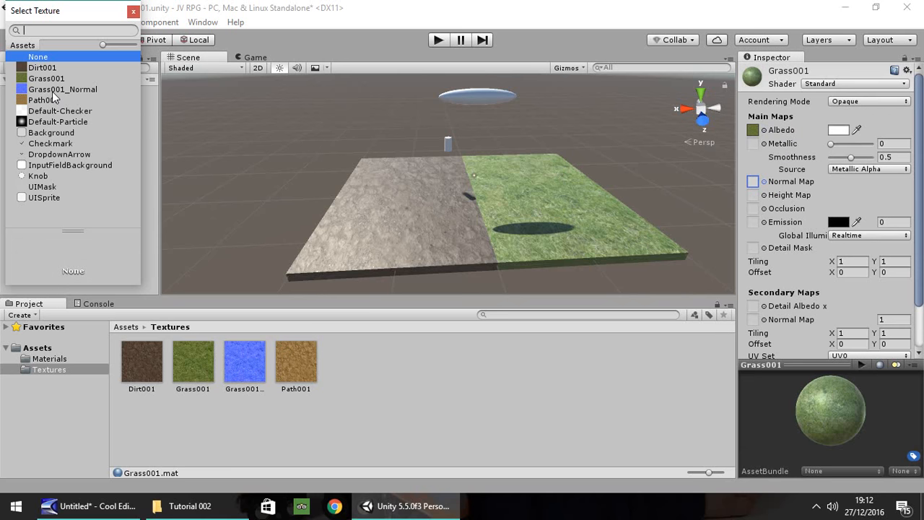
mouse_move(592, 218)
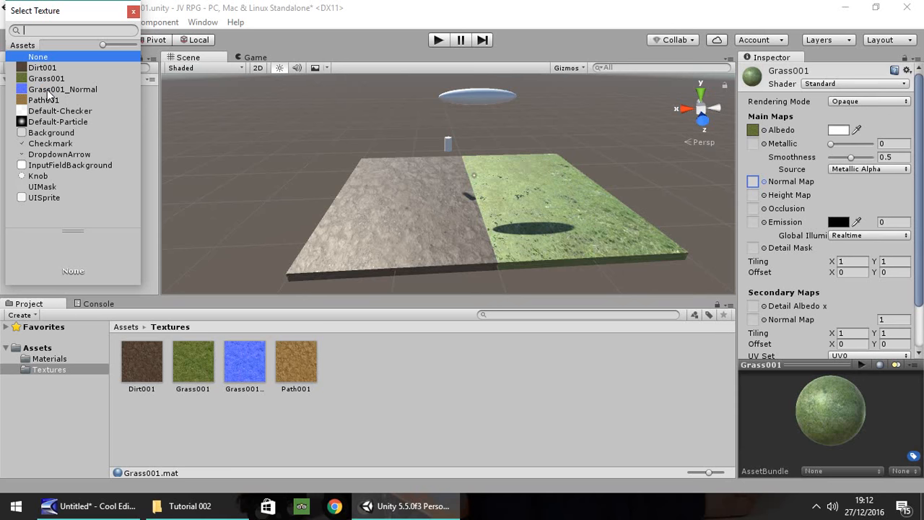
left_click(62, 90)
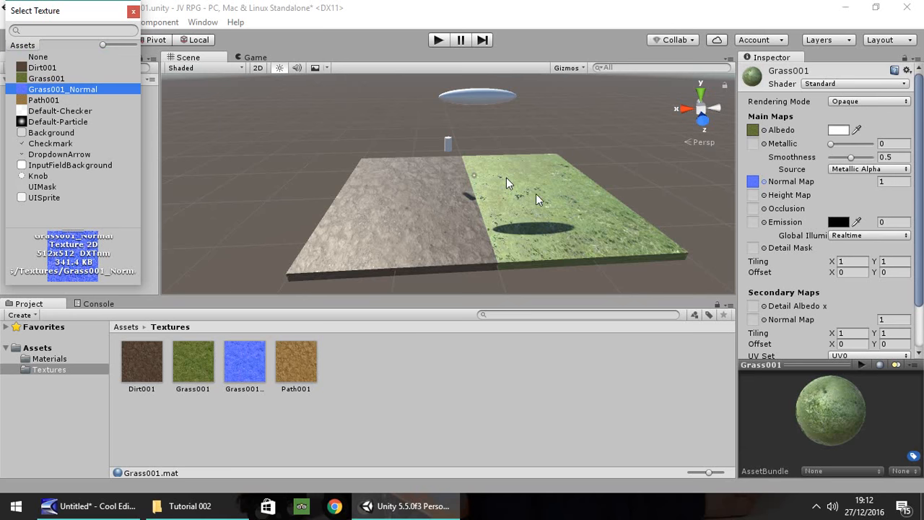
left_click(63, 90)
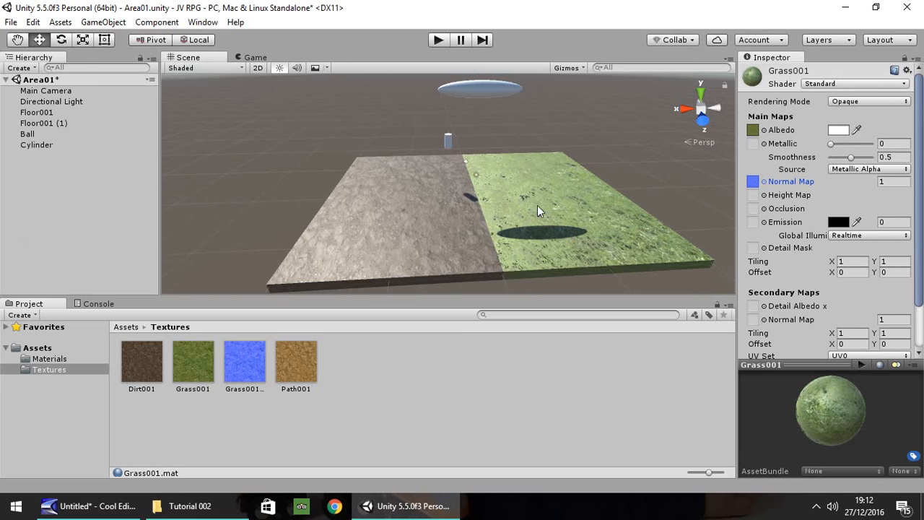
mouse_move(574, 190)
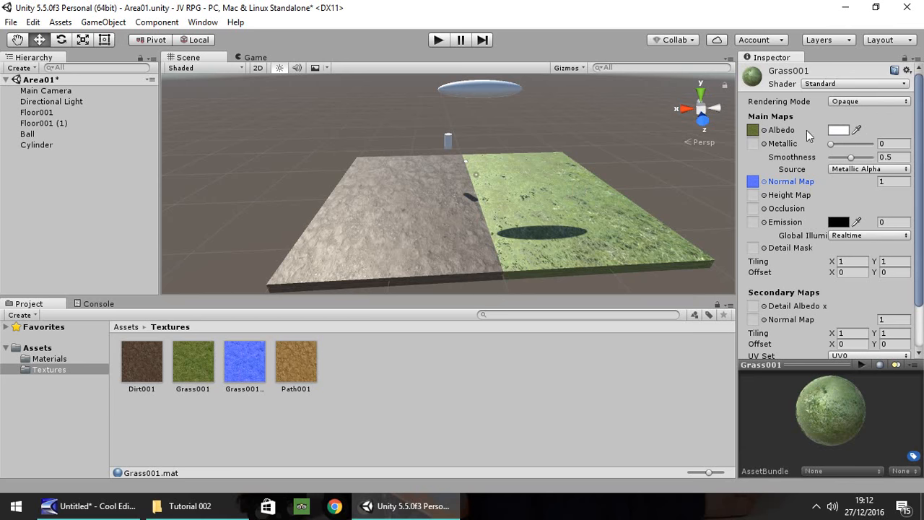
left_click(855, 130)
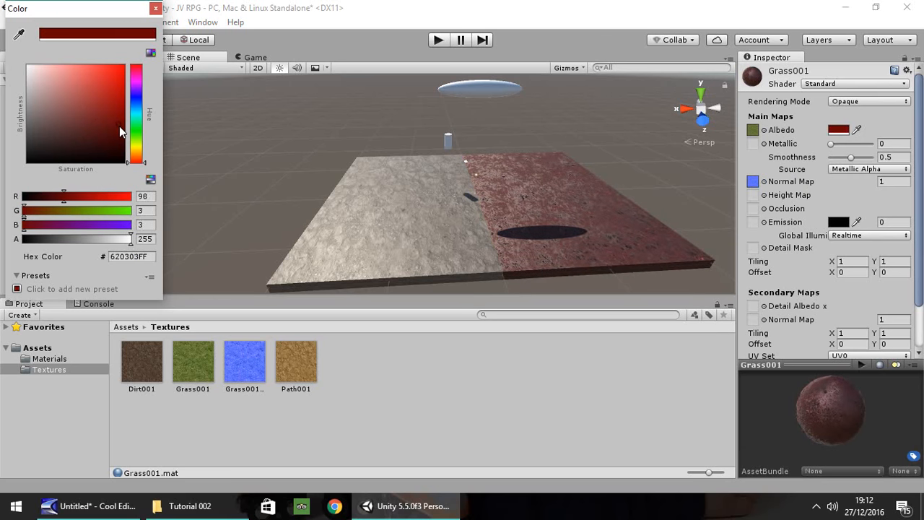
left_click_drag(121, 133, 107, 157)
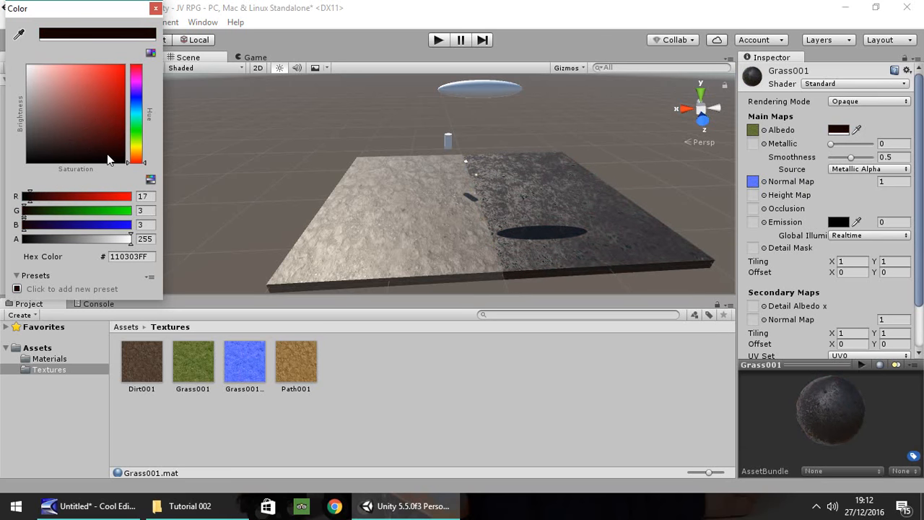
left_click(105, 139)
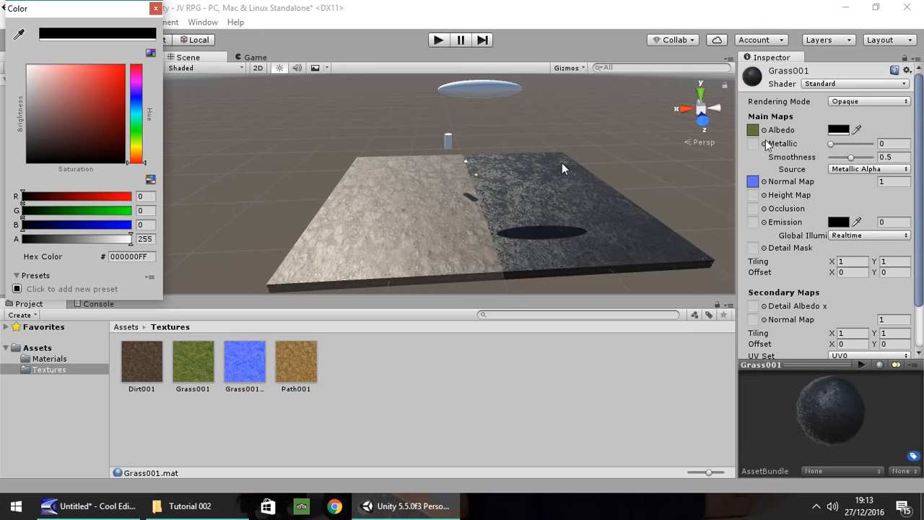
mouse_move(660, 144)
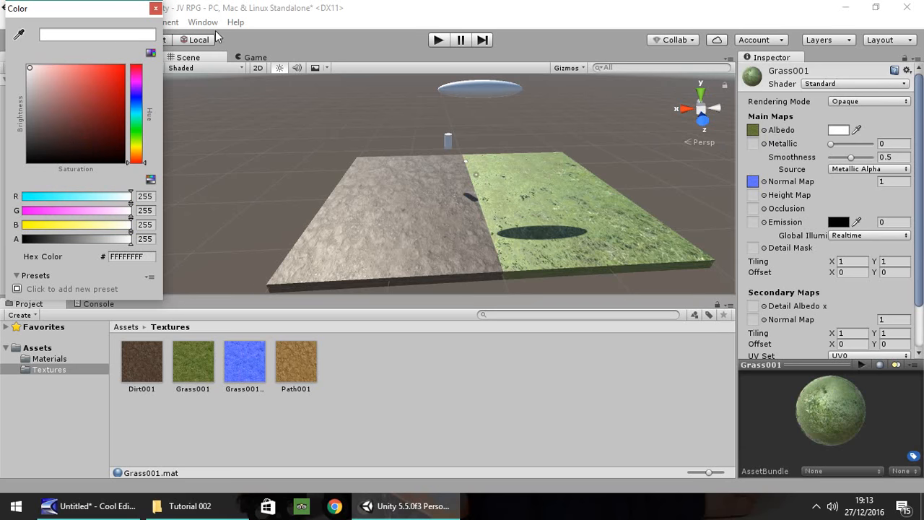
left_click(153, 9)
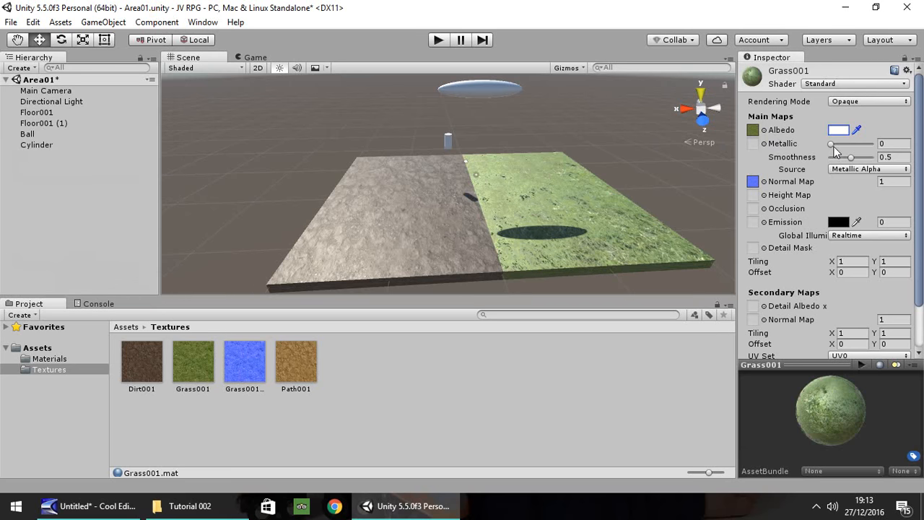
left_click_drag(840, 147, 859, 147)
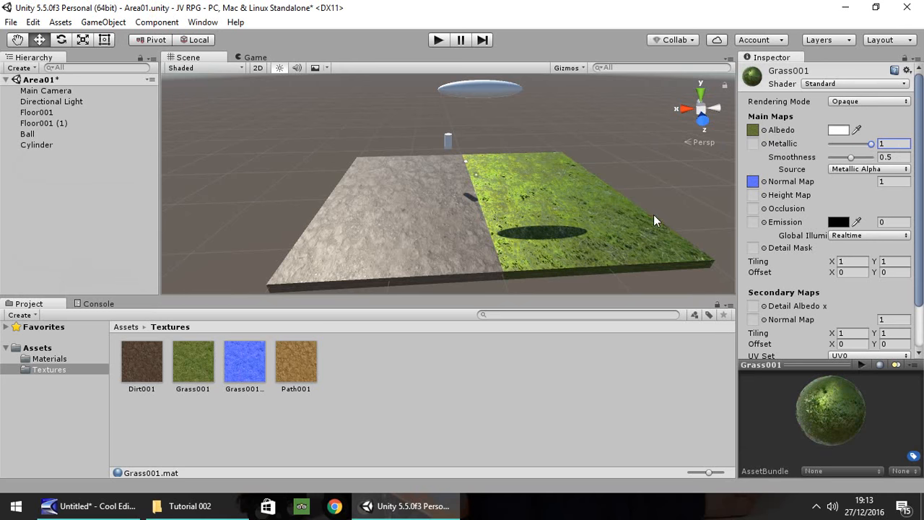
mouse_move(521, 180)
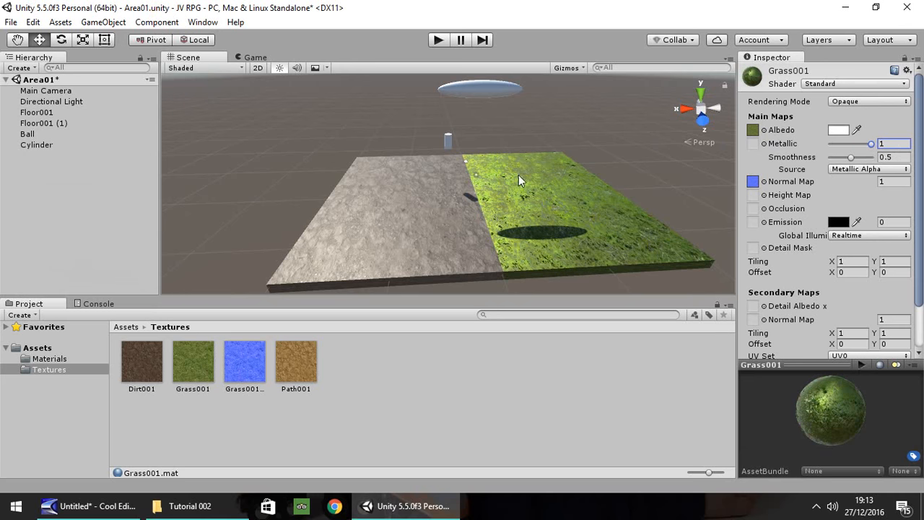
left_click_drag(850, 156, 869, 156)
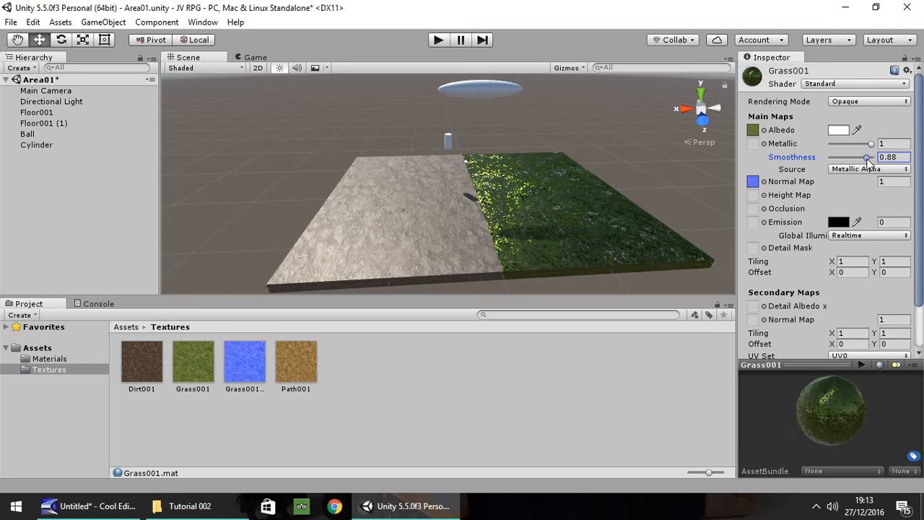
left_click_drag(869, 156, 830, 156)
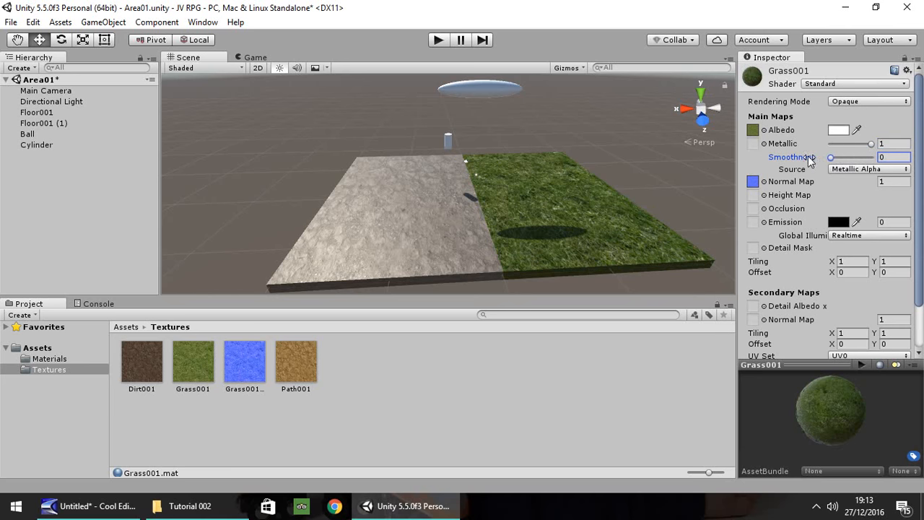
left_click_drag(830, 156, 851, 156)
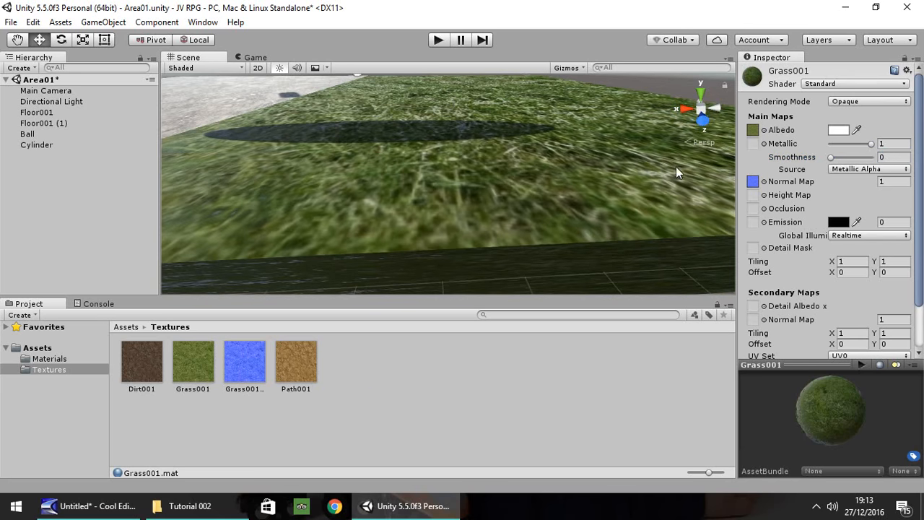
mouse_move(834, 159)
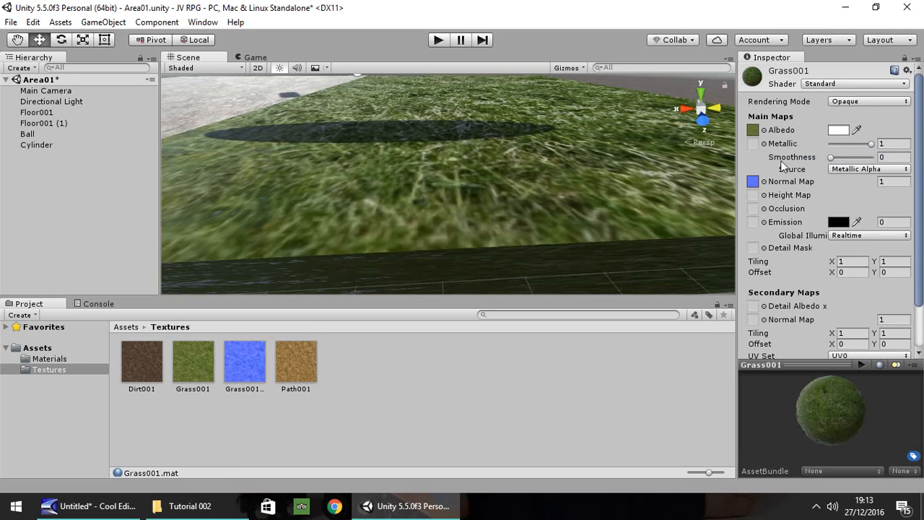
left_click_drag(829, 157, 849, 157)
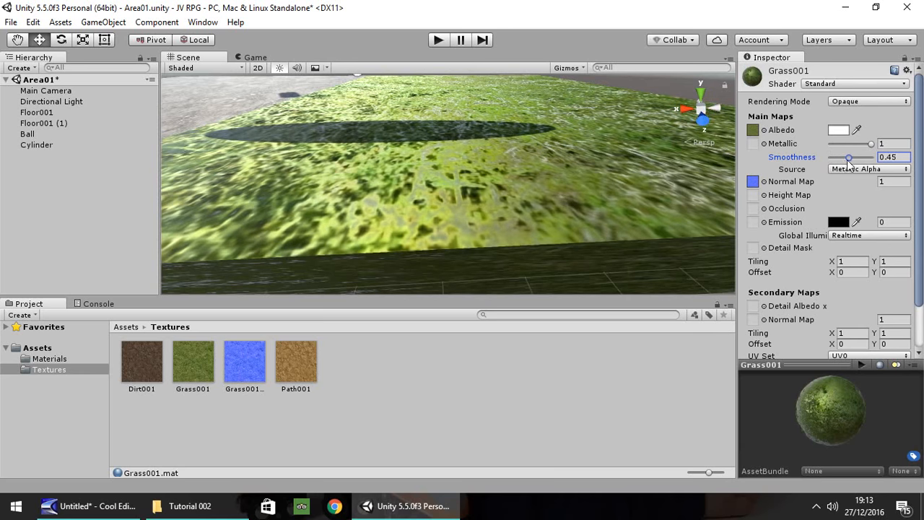
left_click_drag(848, 156, 830, 156)
type("0.5")
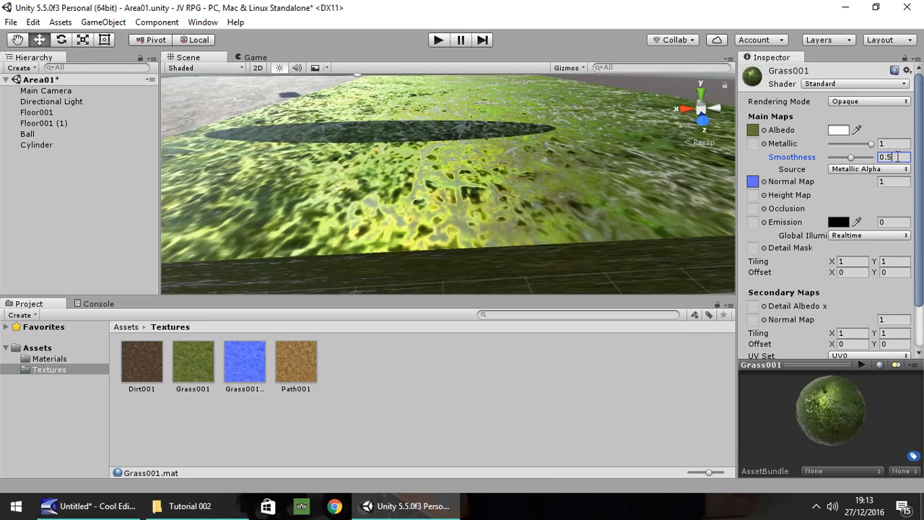
type("0")
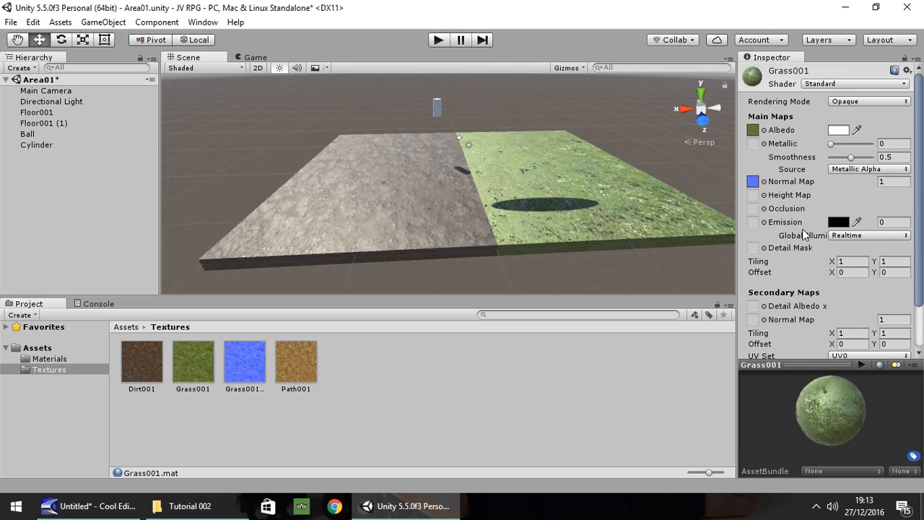
Step: Set Grass001's tiling to 2, try 10, then return it to 2
scroll("down", 3)
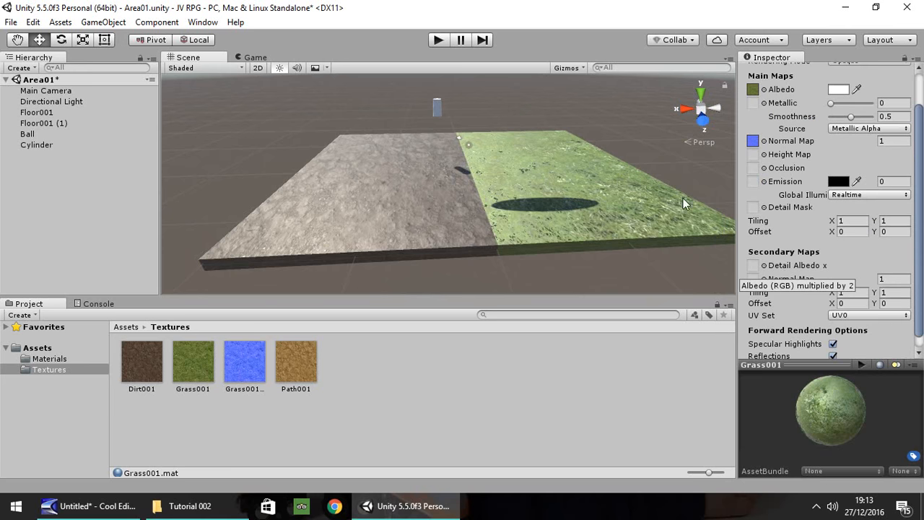
left_click(851, 219)
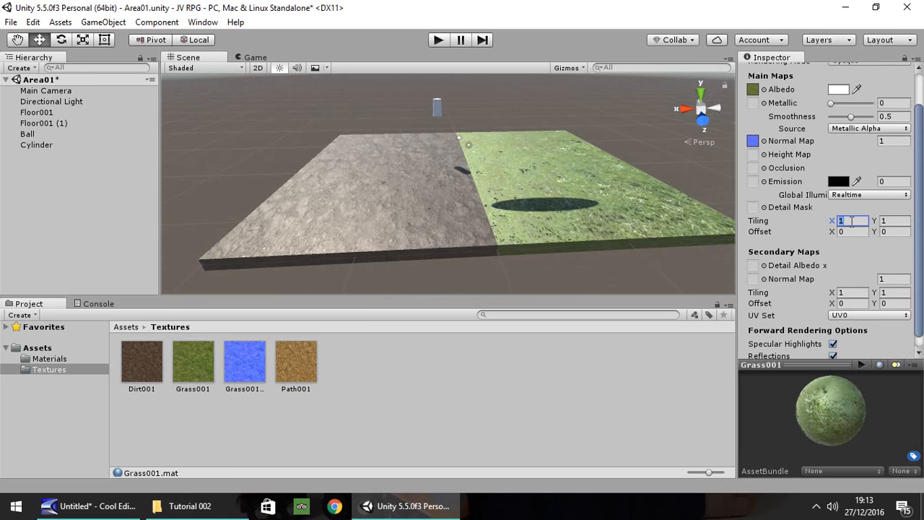
type("2")
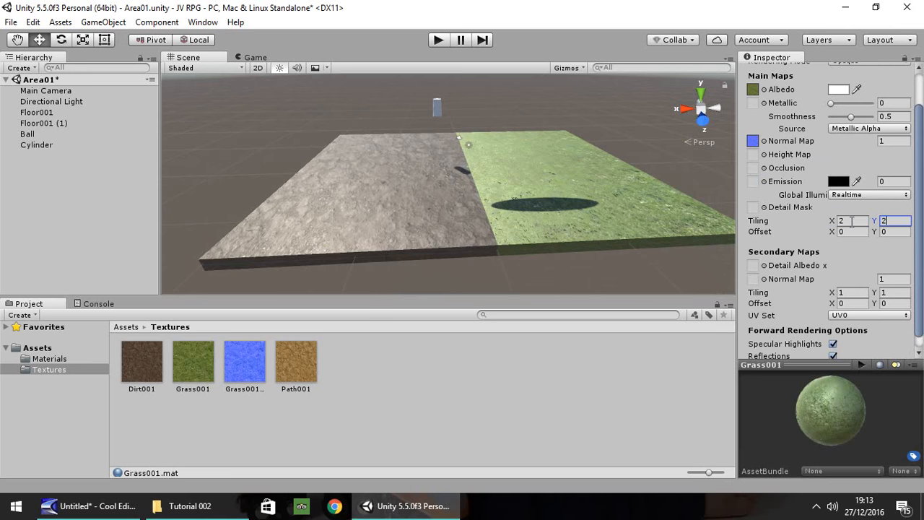
mouse_move(101, 358)
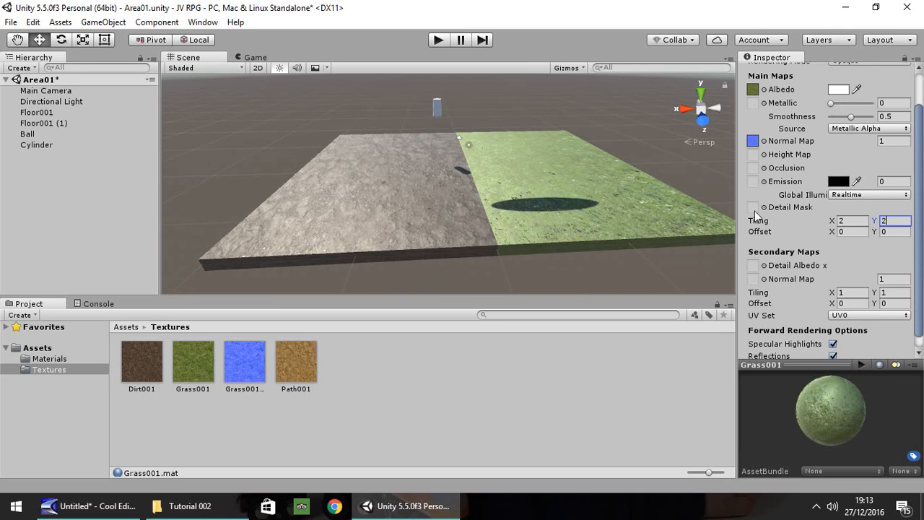
mouse_move(250, 364)
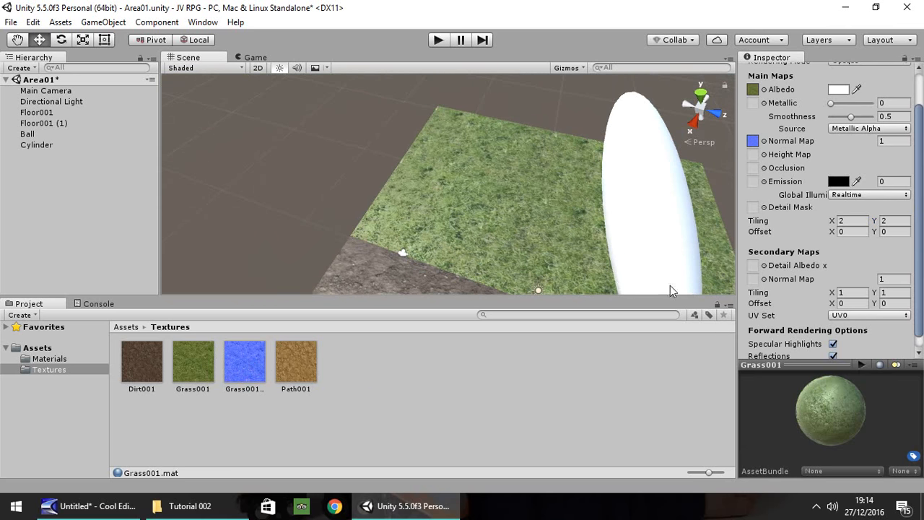
mouse_move(182, 356)
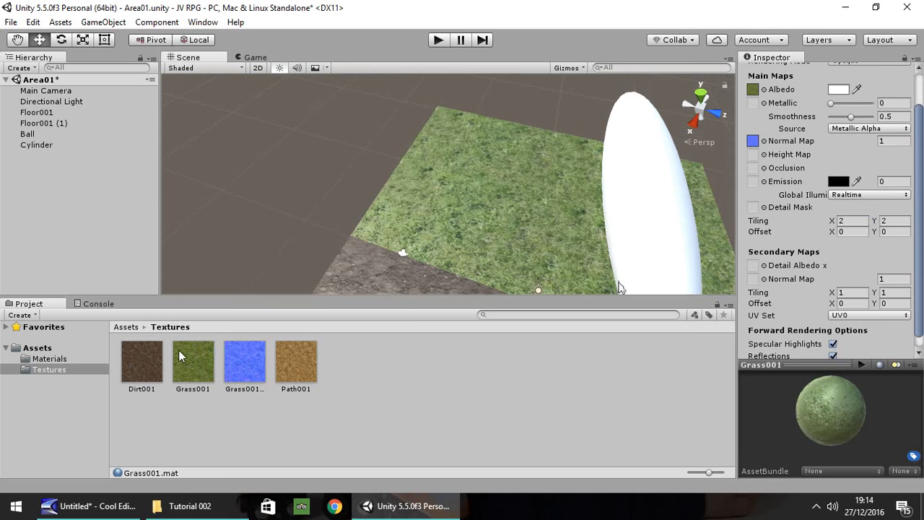
mouse_move(628, 205)
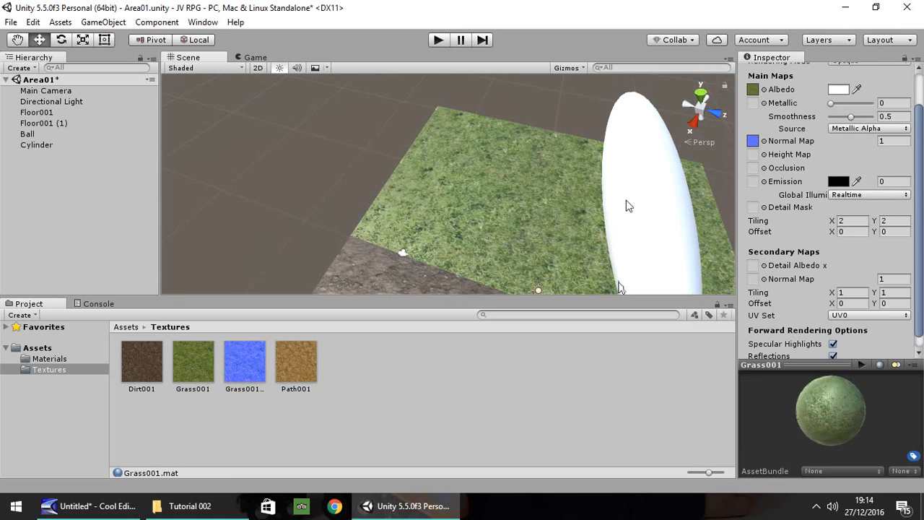
mouse_move(728, 217)
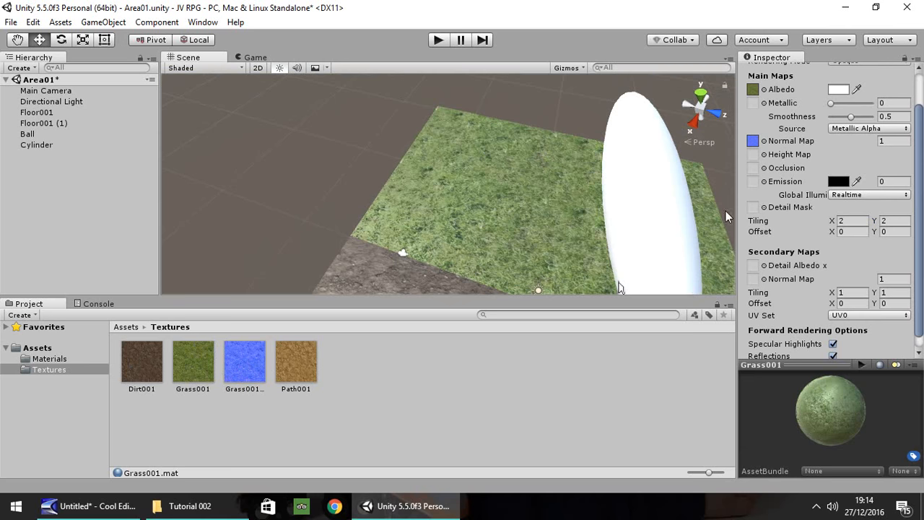
mouse_move(553, 176)
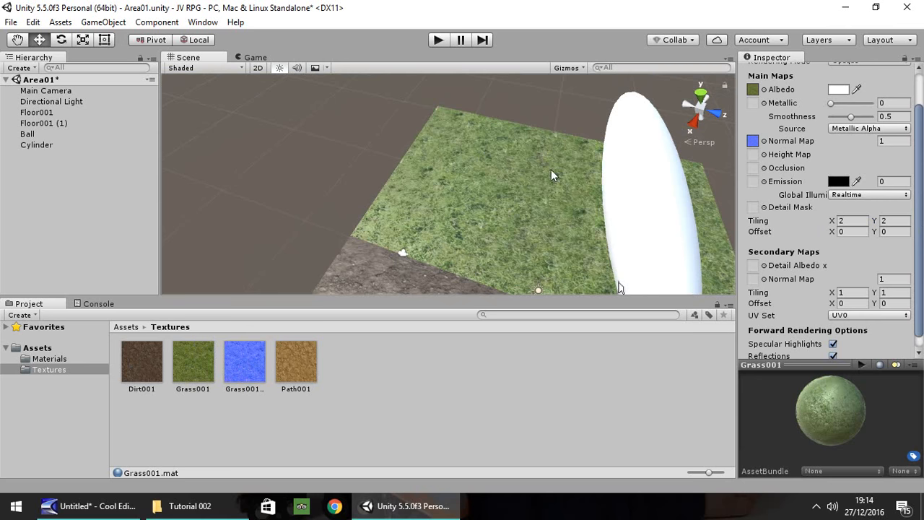
mouse_move(188, 361)
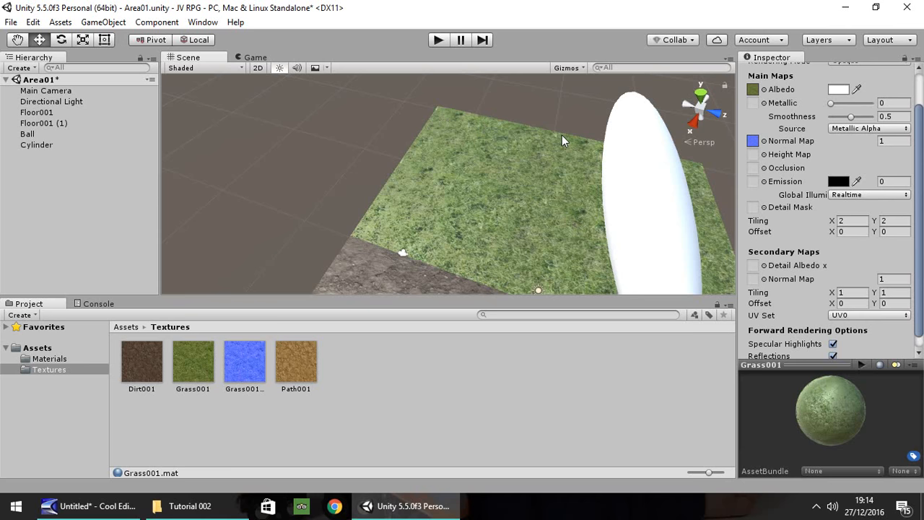
mouse_move(547, 217)
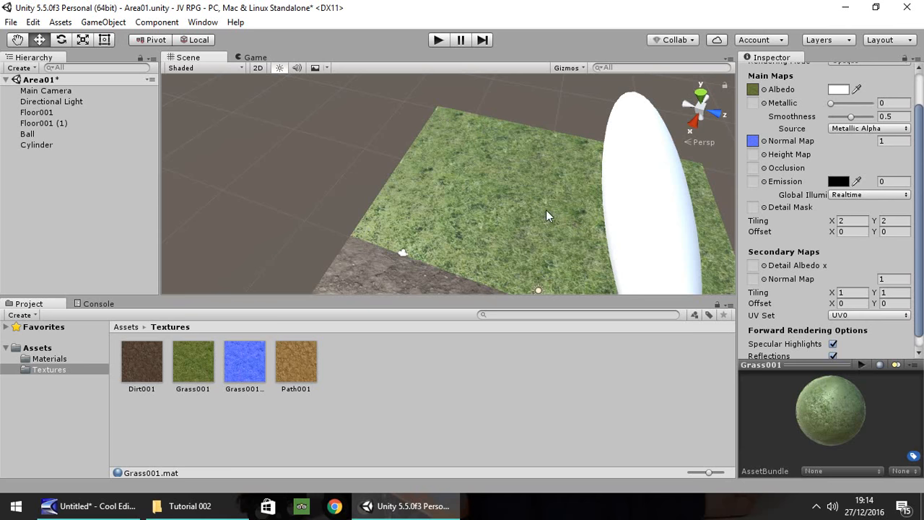
mouse_move(546, 242)
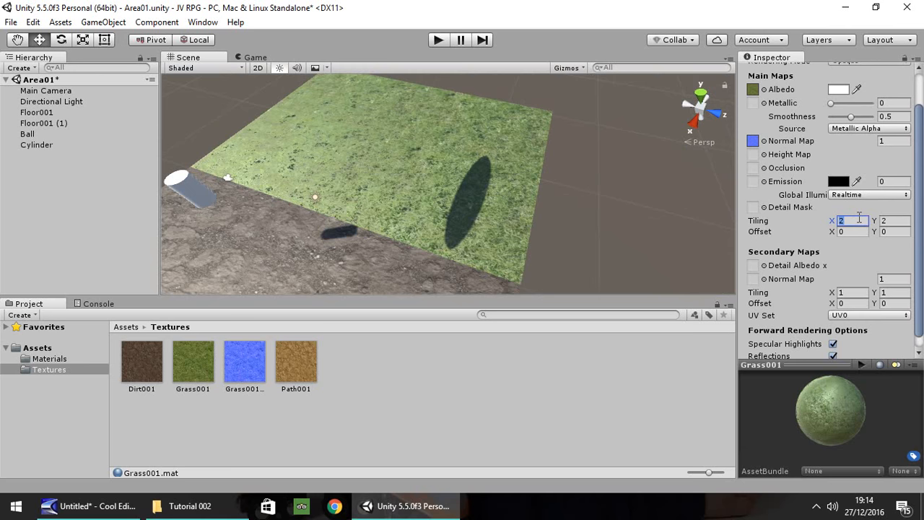
type("10")
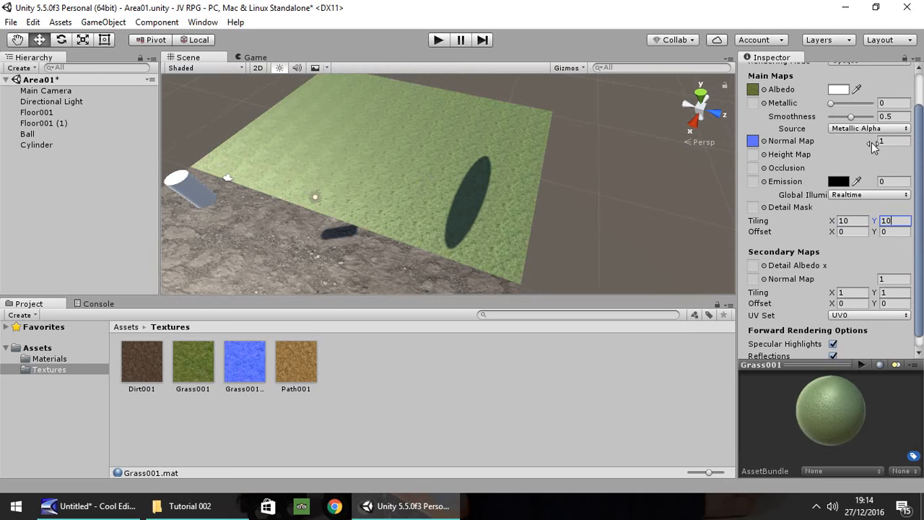
left_click(852, 220)
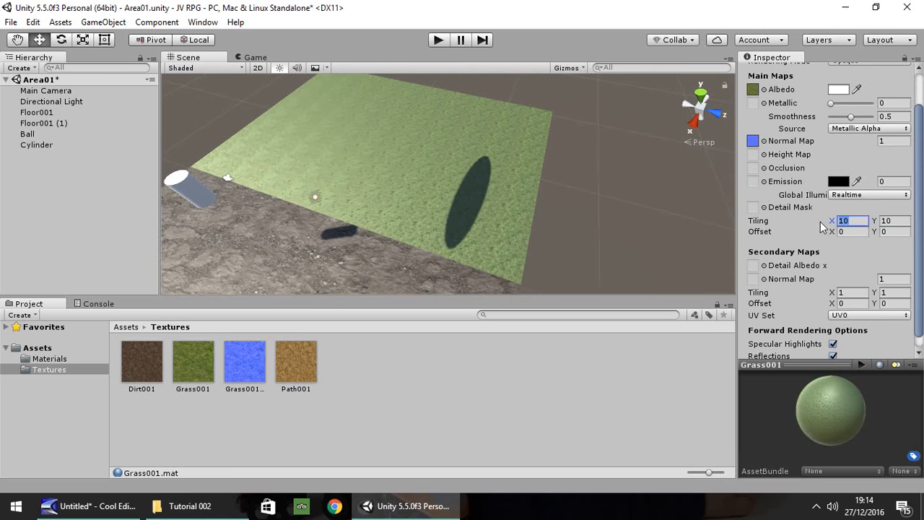
type("2")
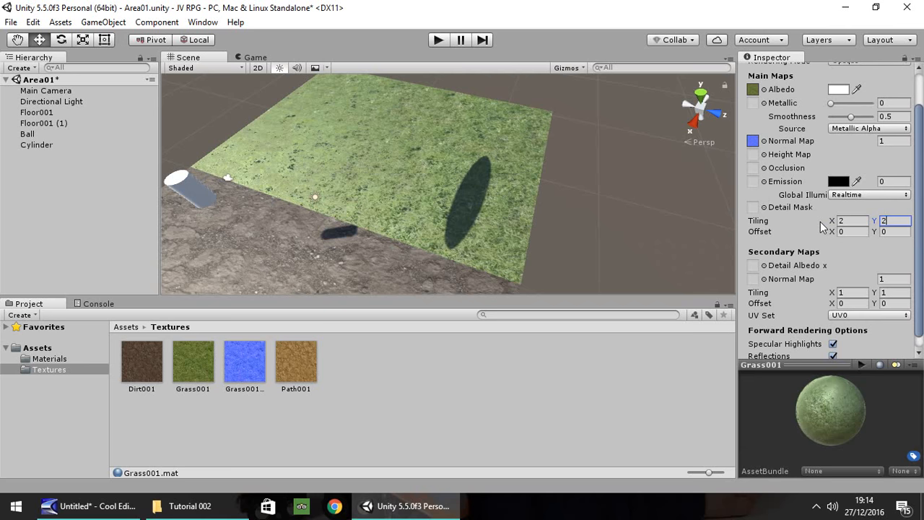
mouse_move(576, 190)
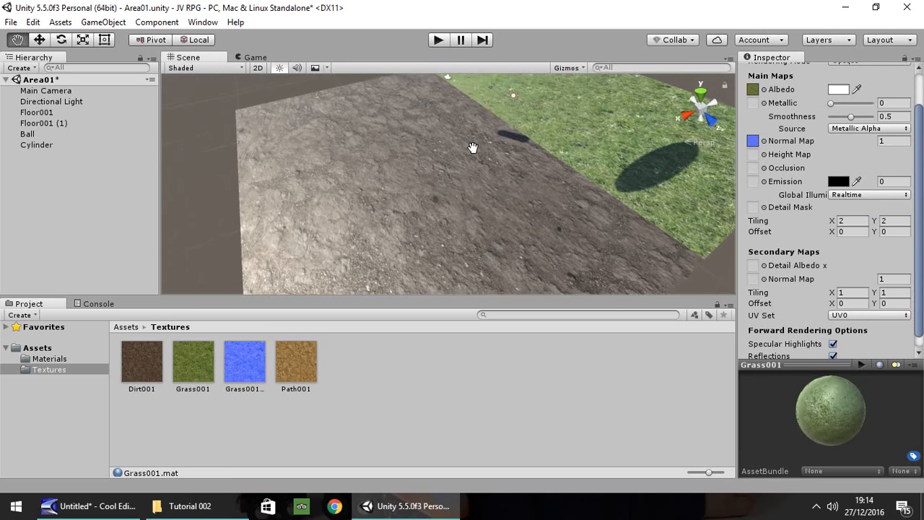
Step: Create a new material named NewMat in the Materials folder
left_click_drag(473, 147, 442, 241)
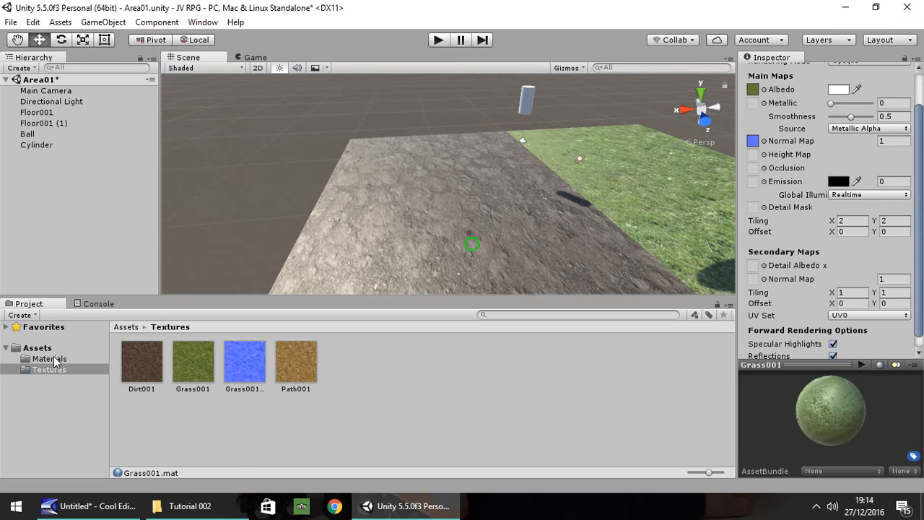
left_click(49, 358)
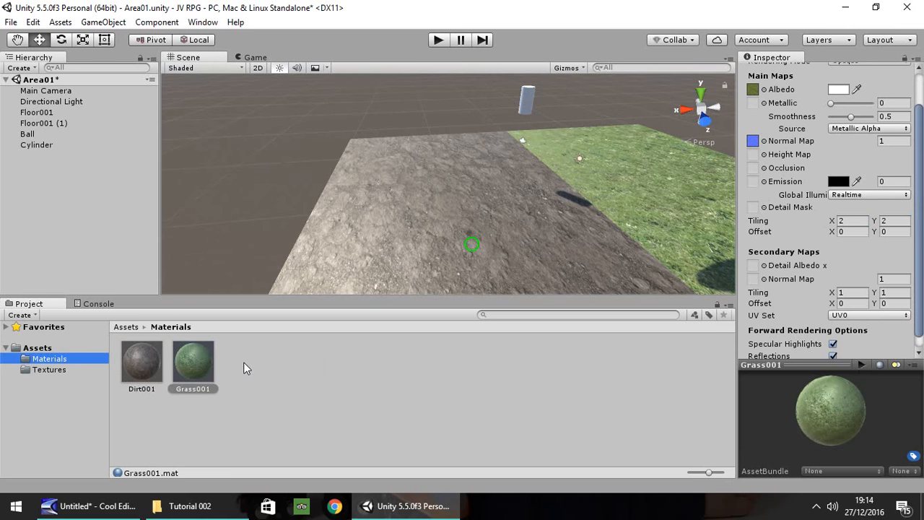
right_click(245, 368)
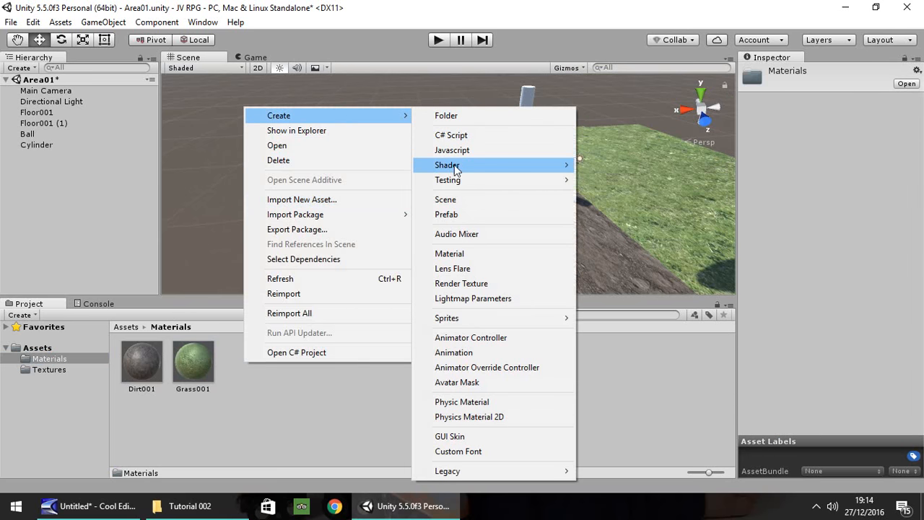
left_click(451, 254)
type("NewMat")
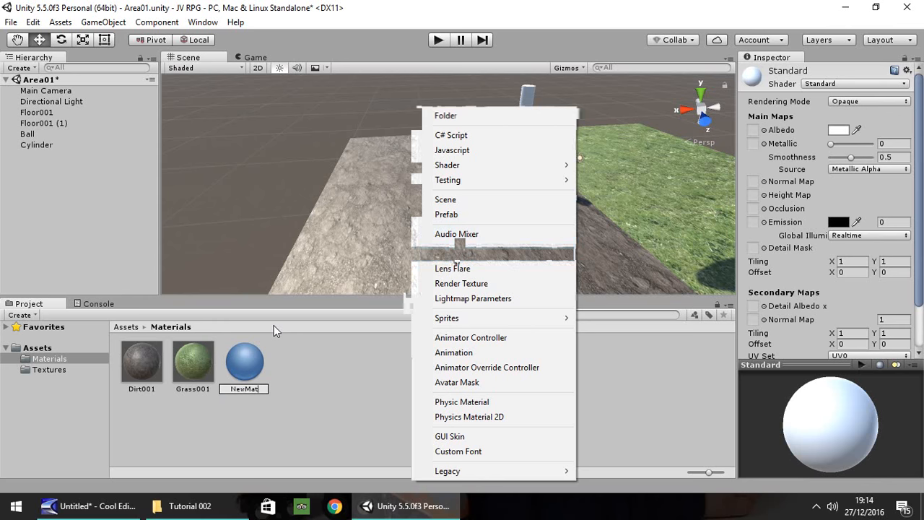
left_click(243, 361)
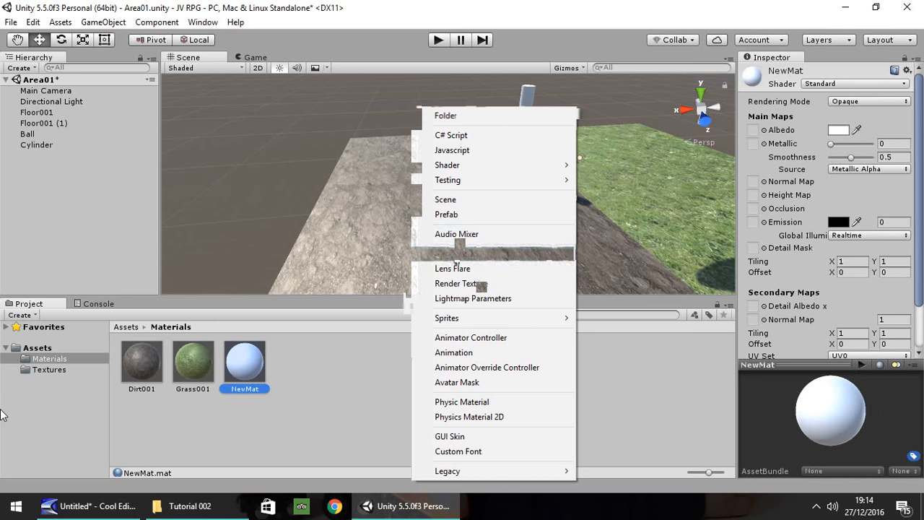
mouse_move(52, 372)
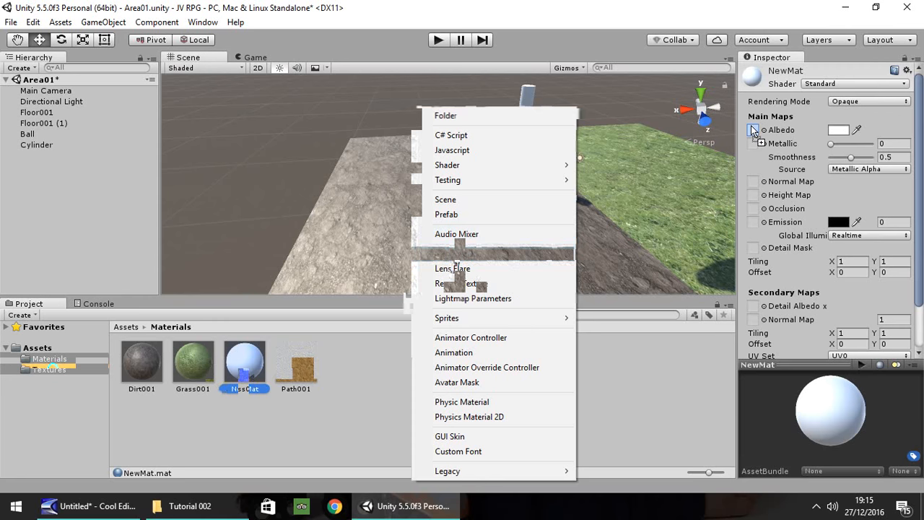
Step: Give NewMat the Path001 albedo texture with Albedo Alpha as its smoothness source
left_click(753, 130)
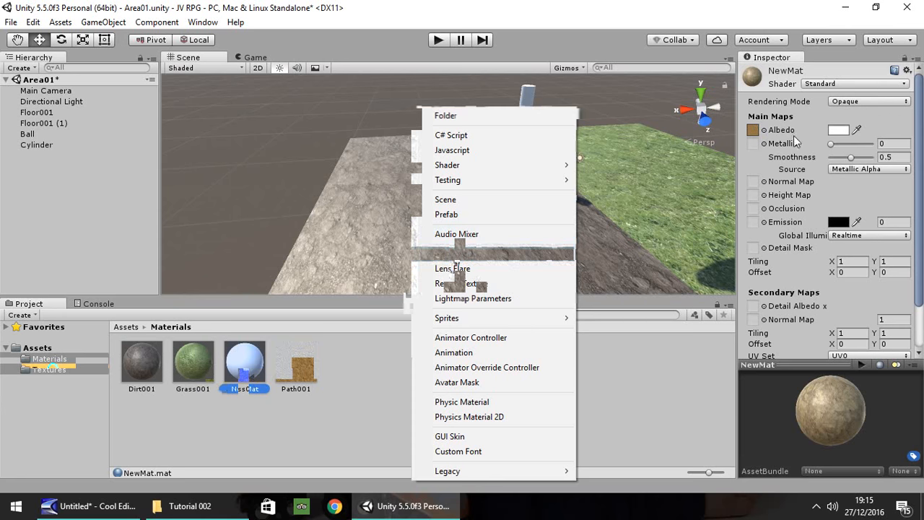
left_click(866, 168)
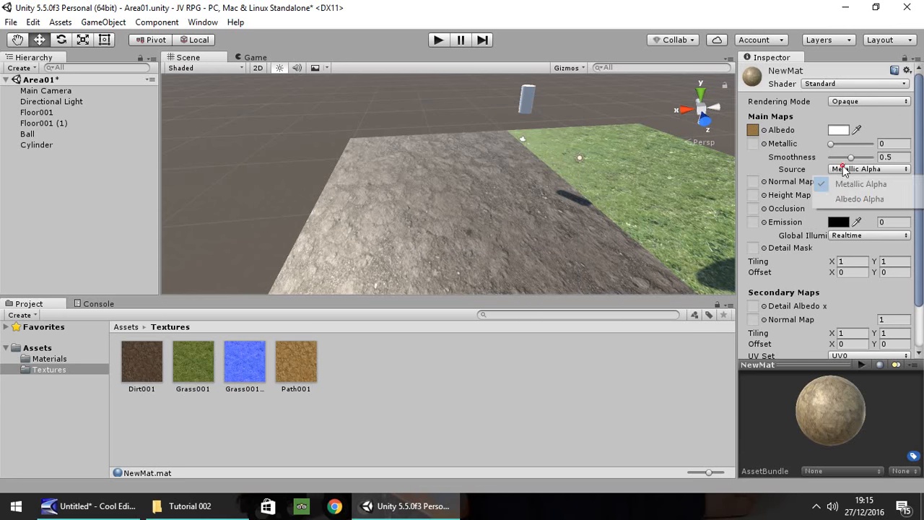
left_click(860, 199)
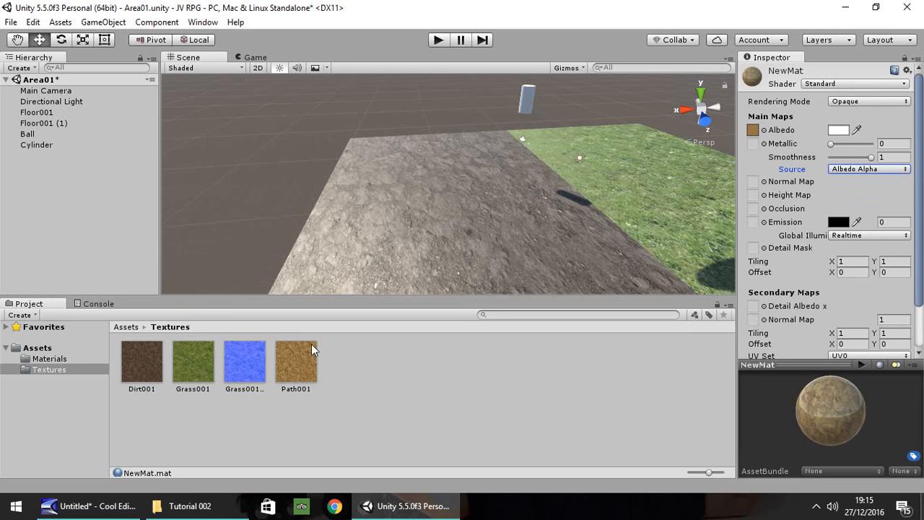
Step: Duplicate the Path001 texture and rename the copy Path001_Normal
left_click(294, 361)
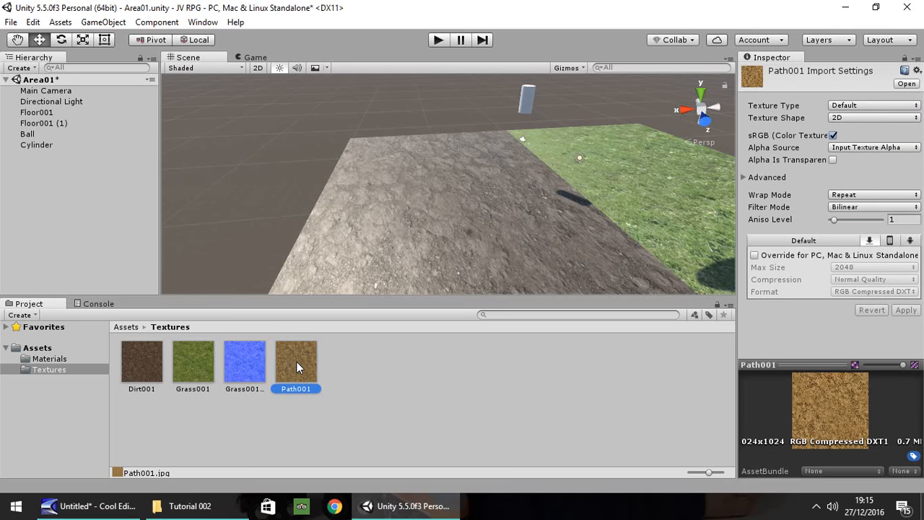
left_click(295, 361)
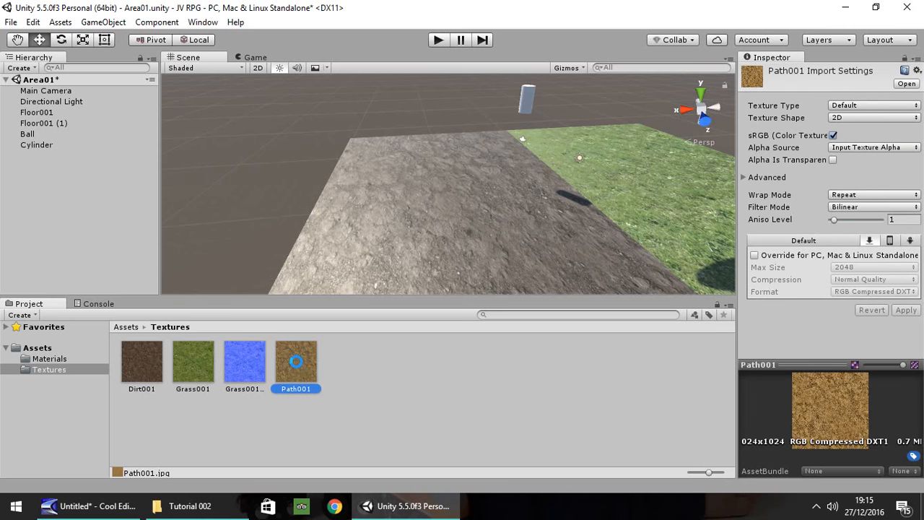
mouse_move(317, 364)
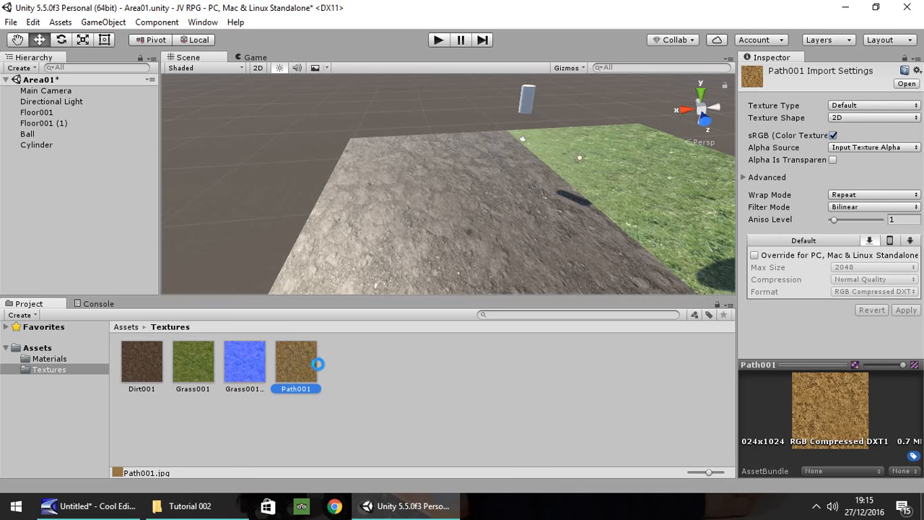
left_click(346, 364)
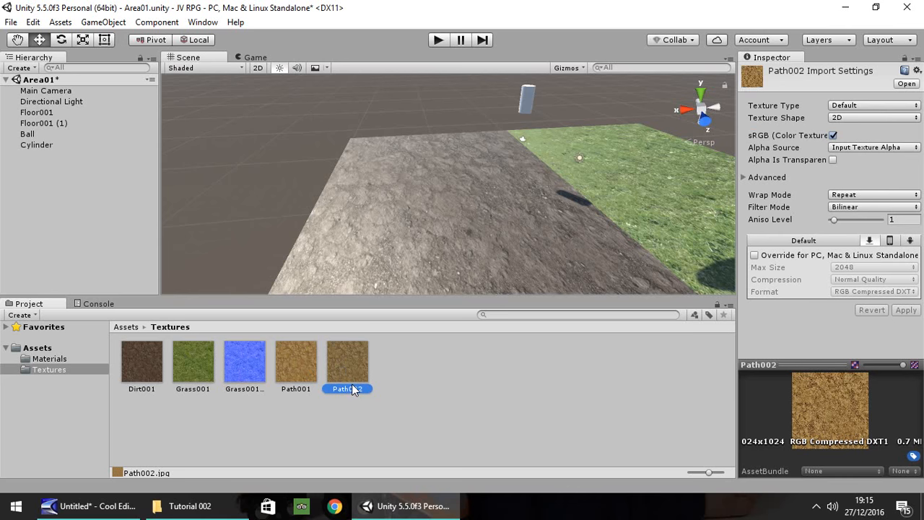
double_click(346, 390)
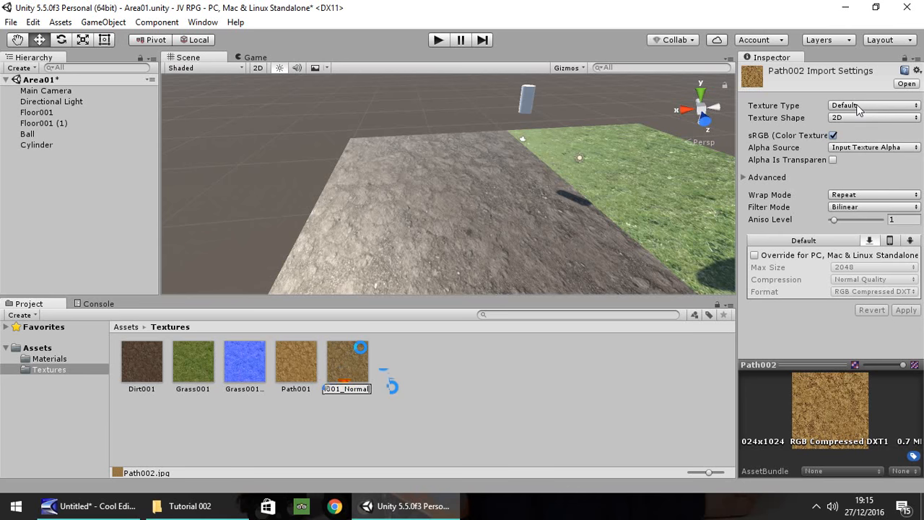
Step: Import Path001_Normal as a normal map and apply the setting
left_click(869, 106)
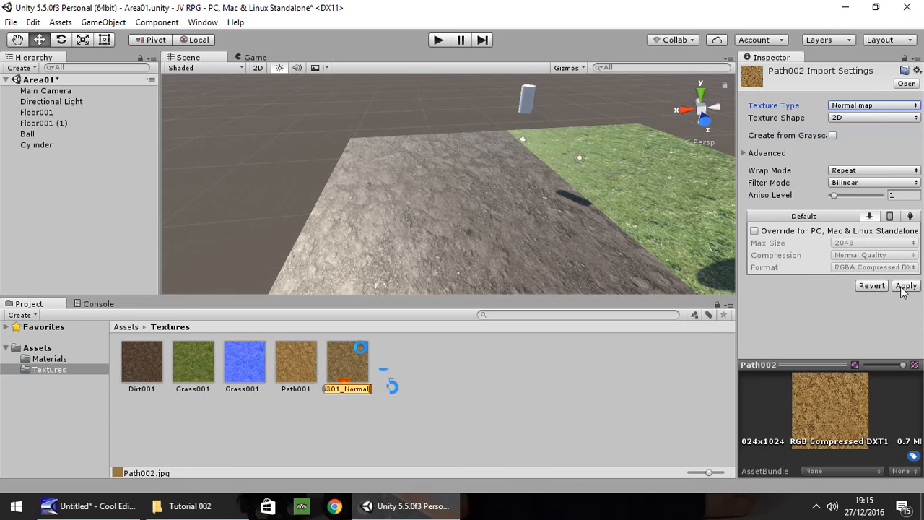
left_click(905, 286)
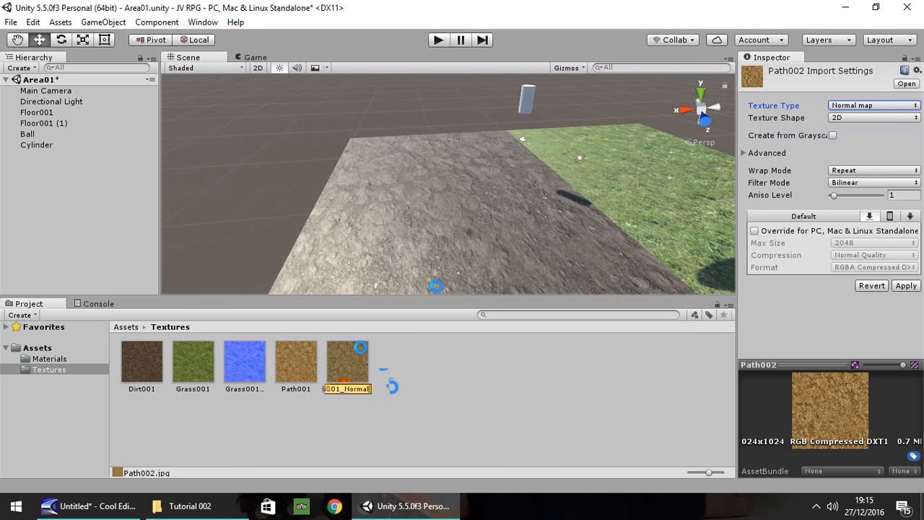
left_click(904, 285)
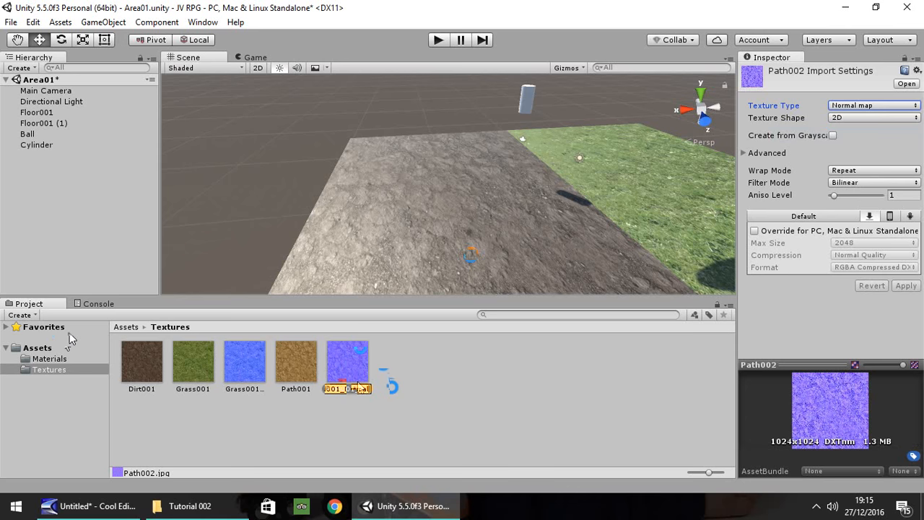
left_click(49, 358)
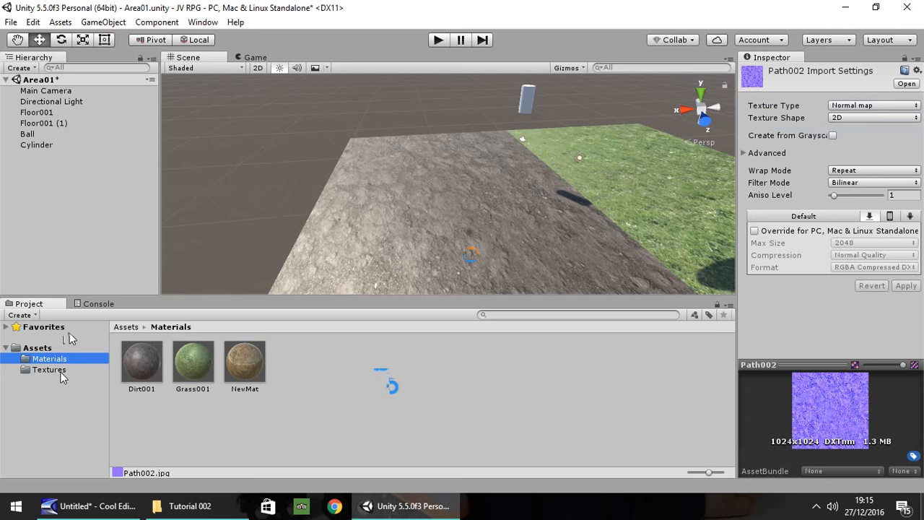
left_click(49, 370)
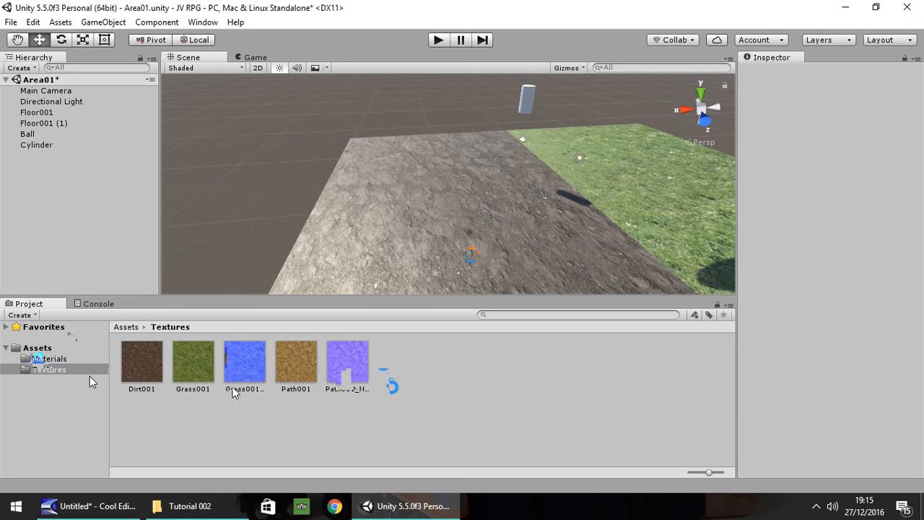
Step: Give NewMat the Path001_Normal normal map on the second floor with tiling Y set to 3
left_click(49, 358)
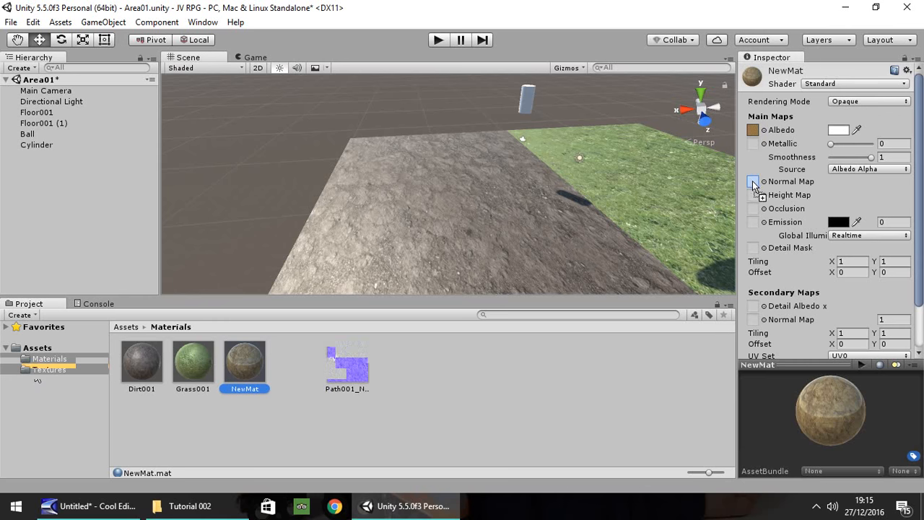
left_click(753, 182)
type("2")
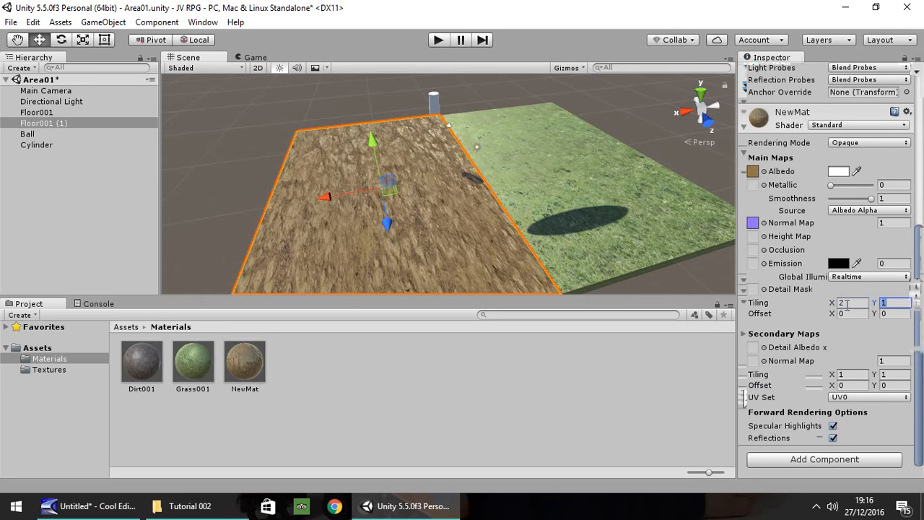
type("3")
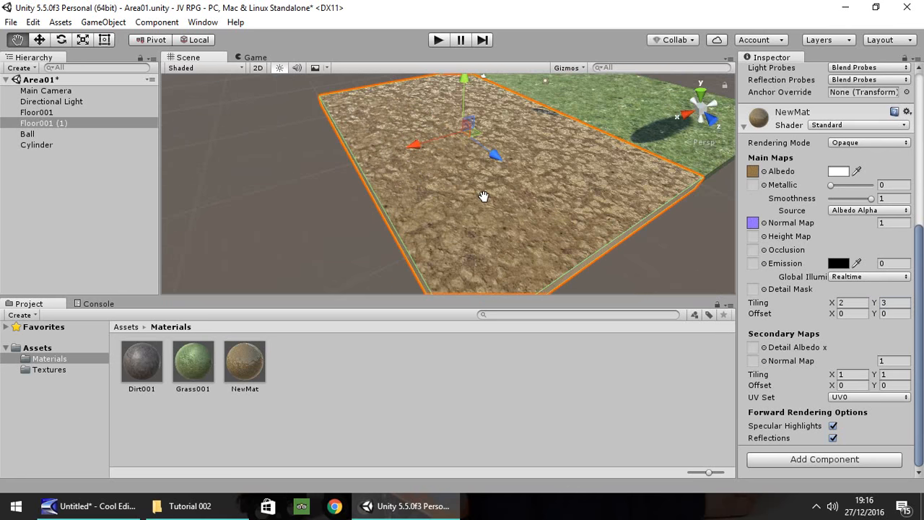
left_click_drag(485, 197, 383, 168)
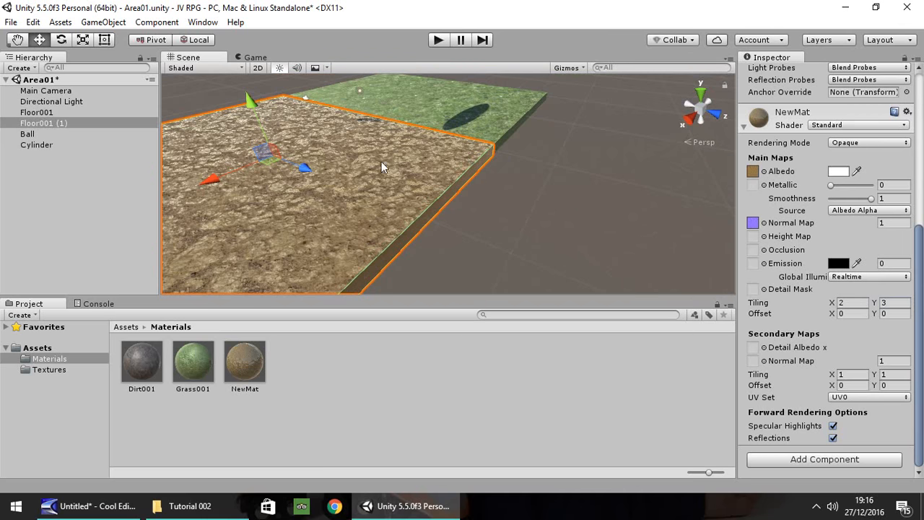
mouse_move(546, 184)
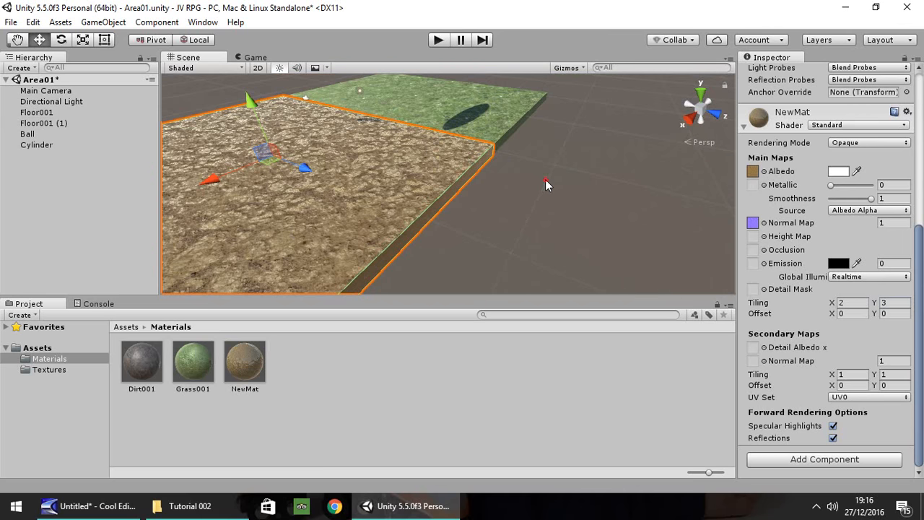
Step: Select the Directional Light and set its Rotation X to 50
left_click(52, 101)
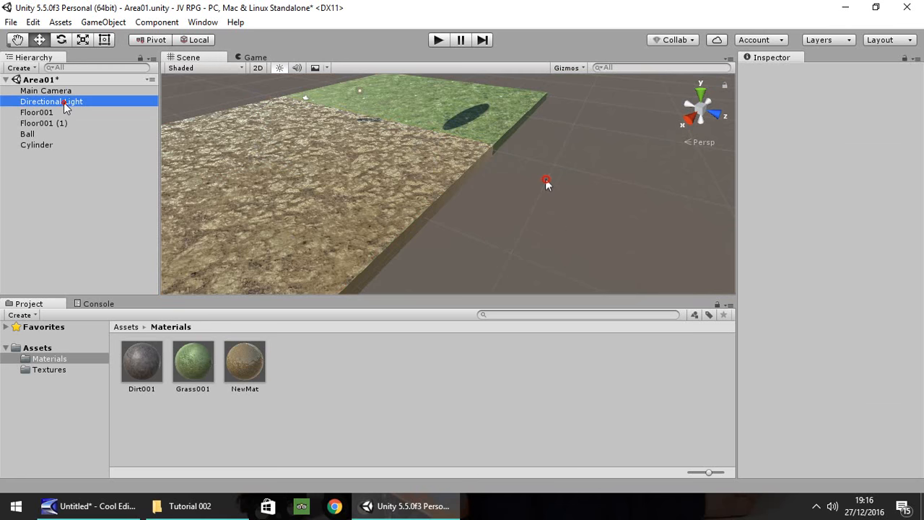
left_click(52, 102)
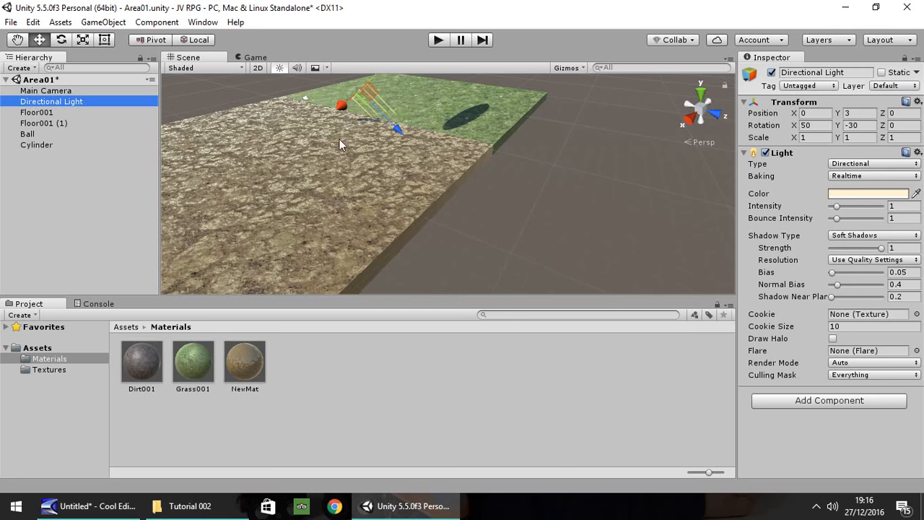
mouse_move(387, 136)
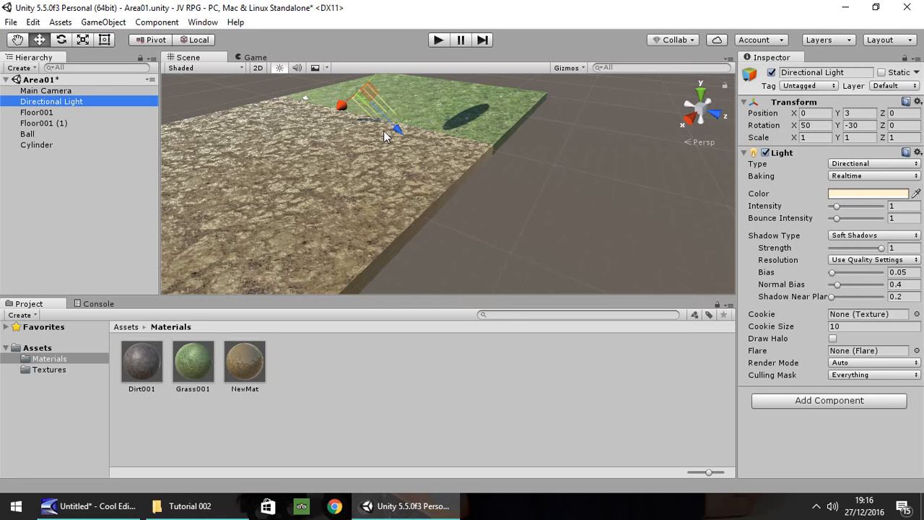
mouse_move(413, 148)
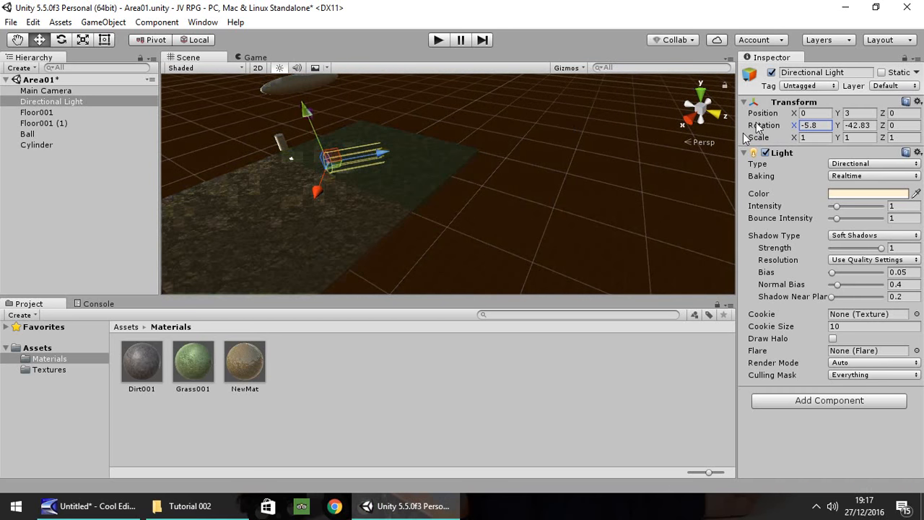
type("50")
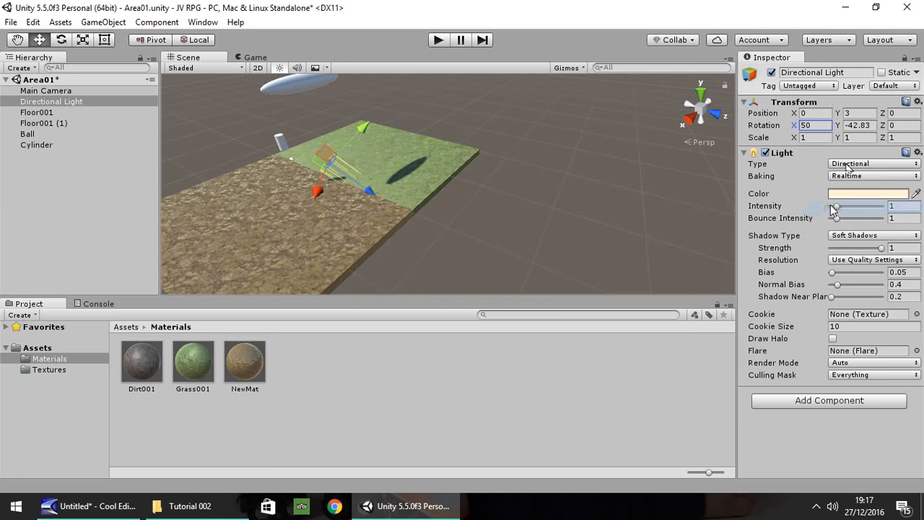
Step: Make the light a point light, trying ranges 0 and 15.2 before settling on 10
left_click(871, 163)
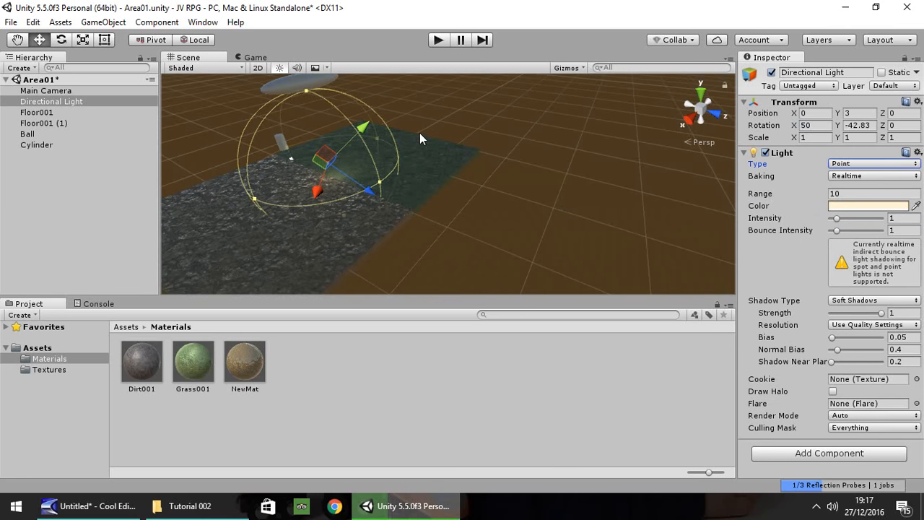
mouse_move(208, 101)
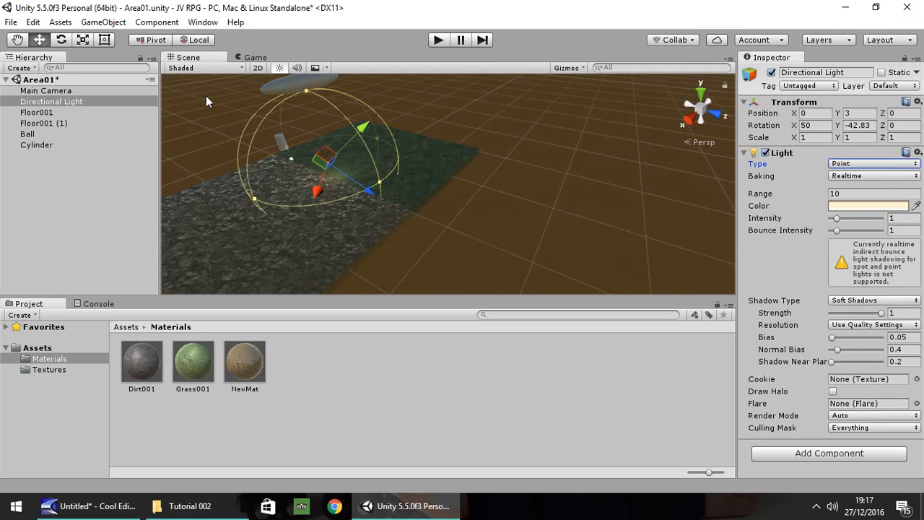
mouse_move(274, 211)
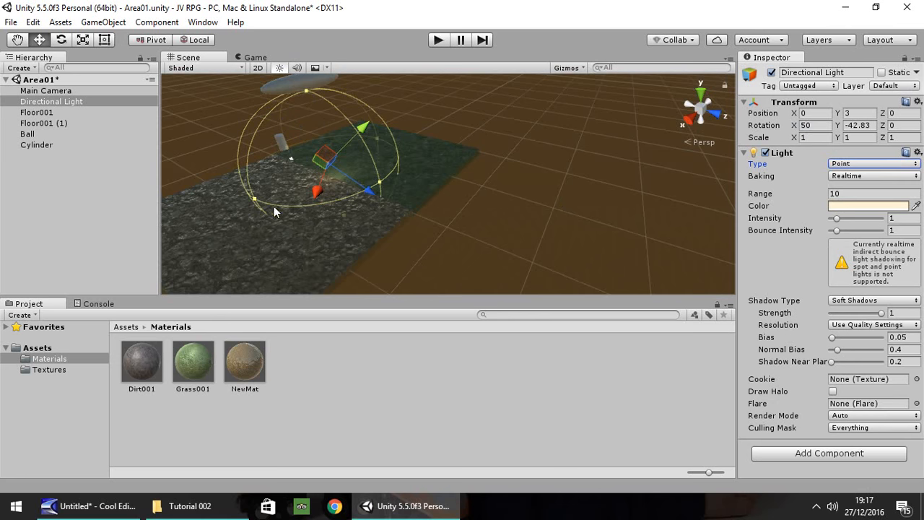
mouse_move(785, 181)
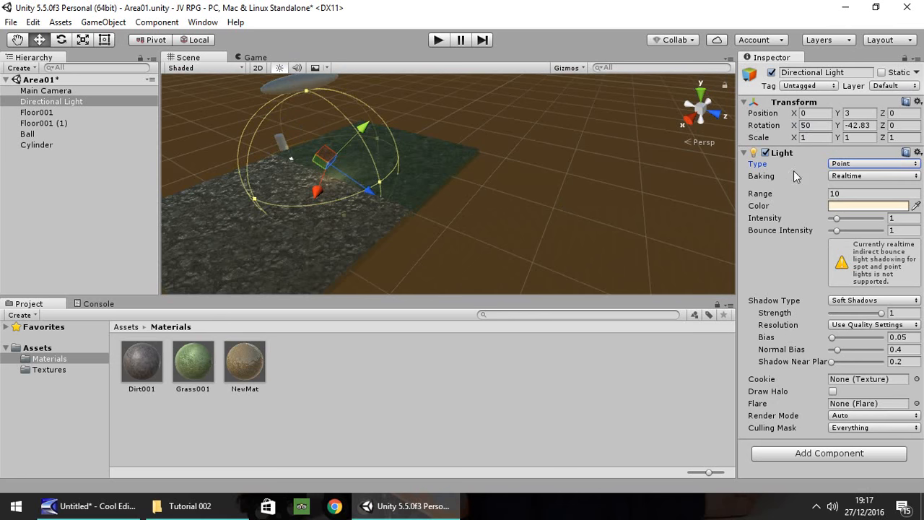
mouse_move(759, 195)
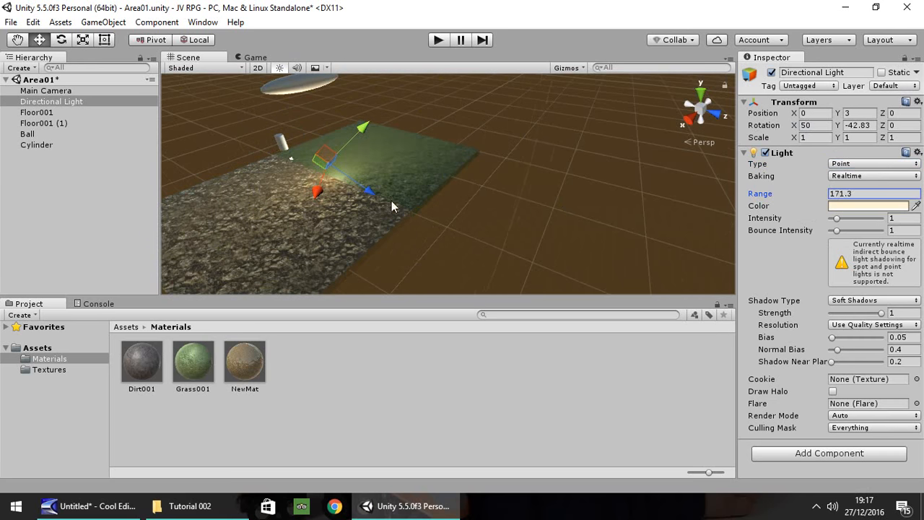
type("0")
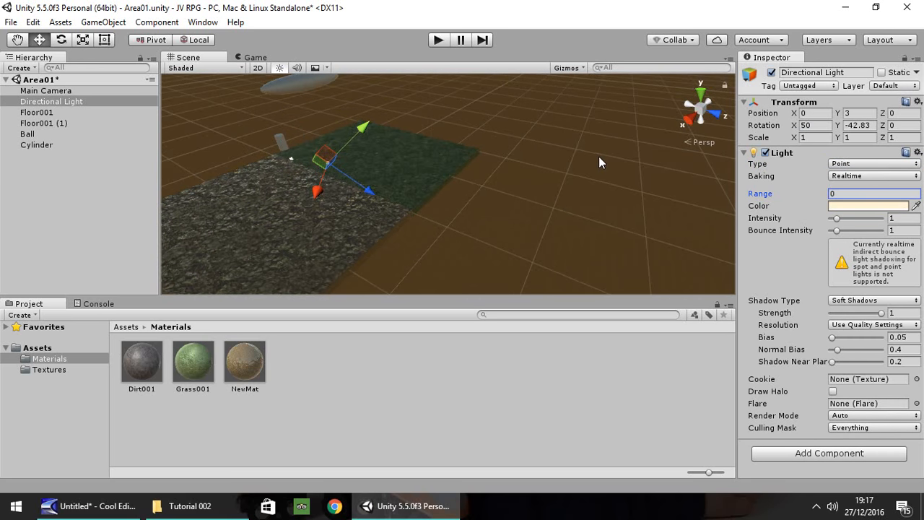
type("15.2")
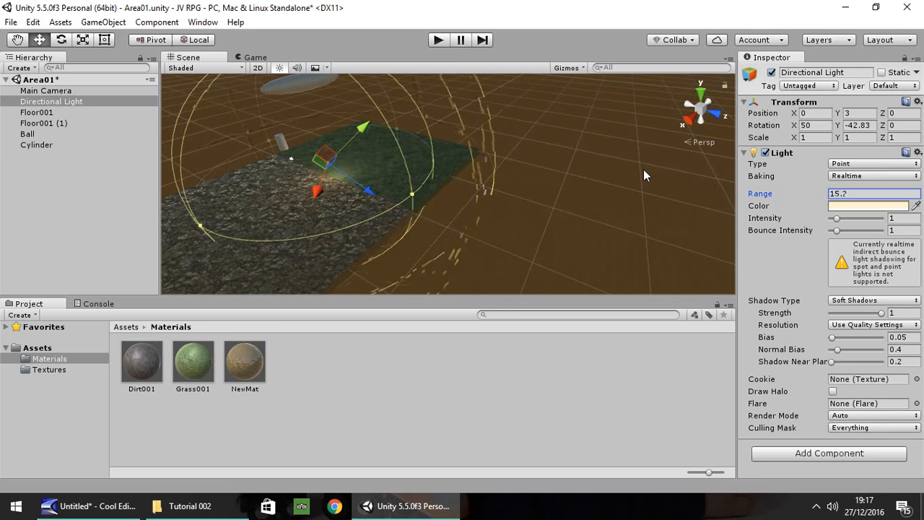
type("10")
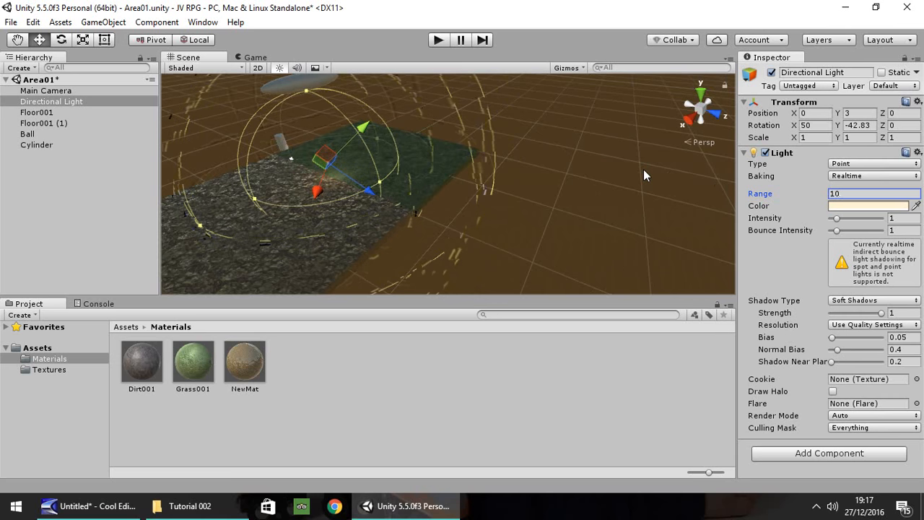
left_click(869, 163)
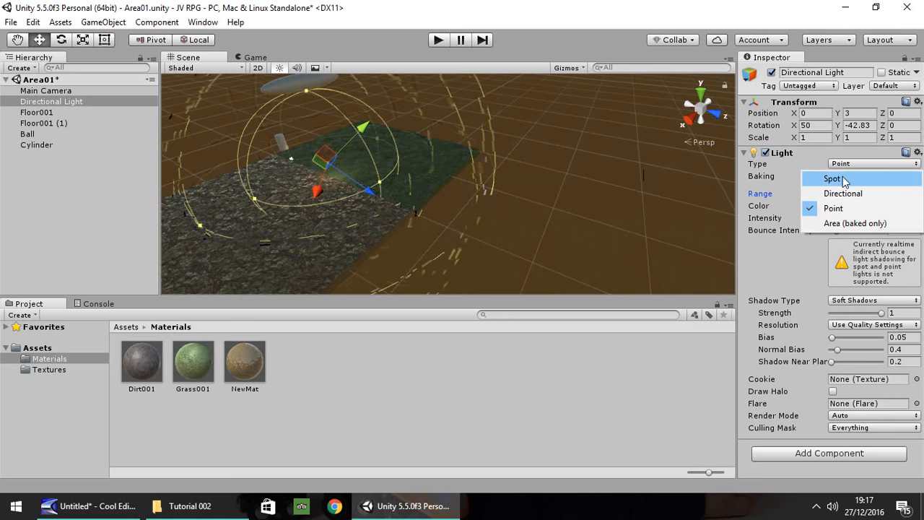
Step: Try the light as a spotlight, widening and narrowing its cone angle
left_click(827, 178)
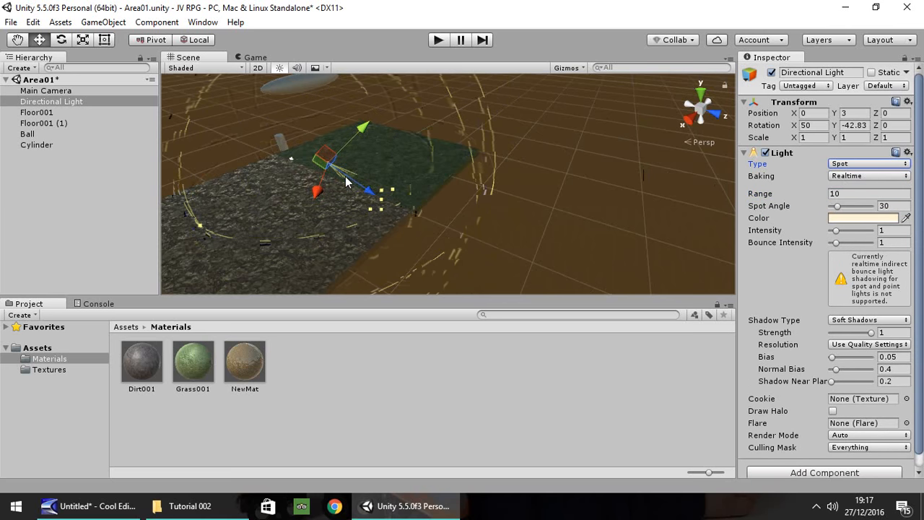
mouse_move(356, 182)
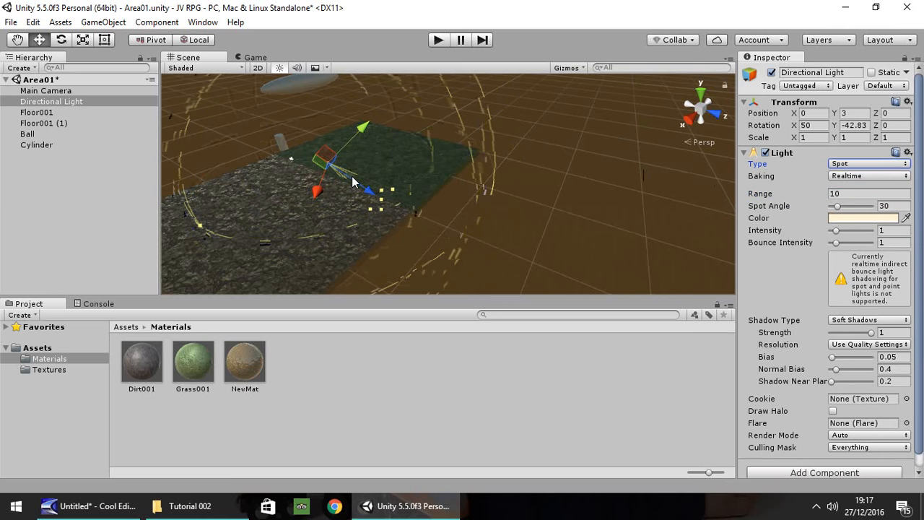
mouse_move(364, 179)
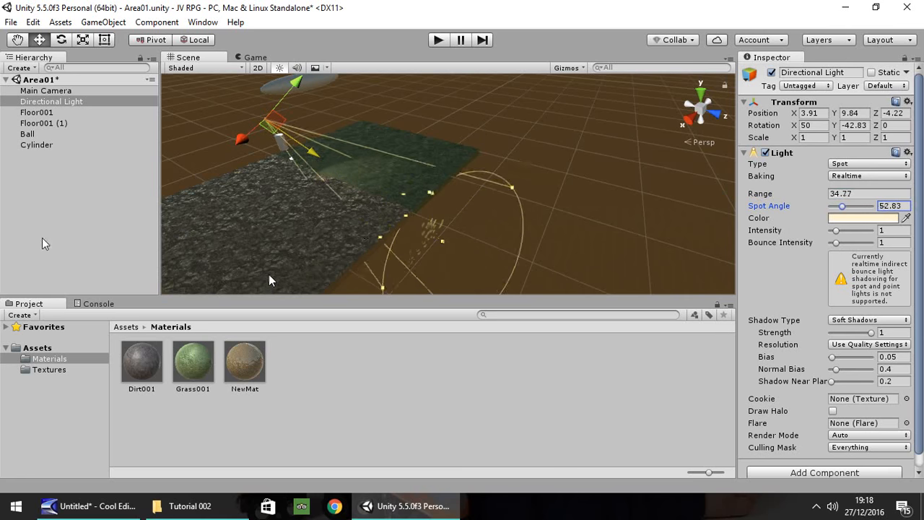
left_click_drag(842, 205, 860, 205)
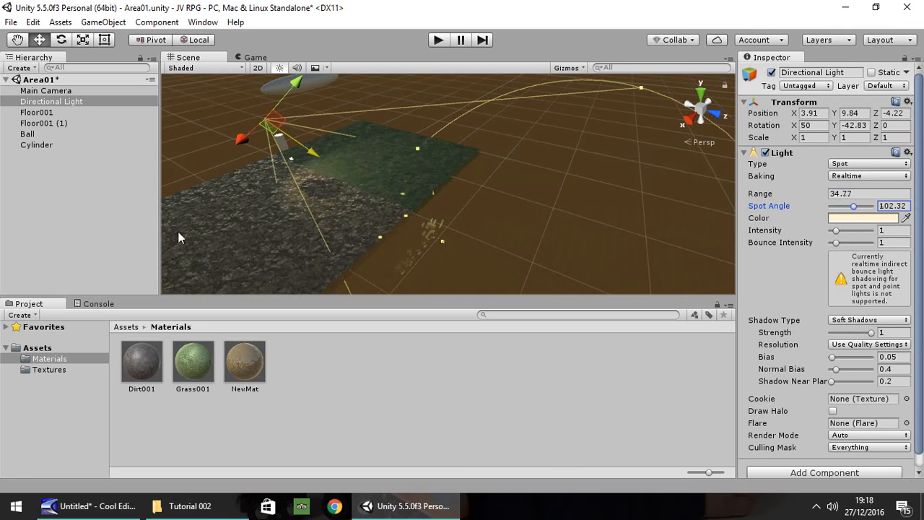
mouse_move(537, 208)
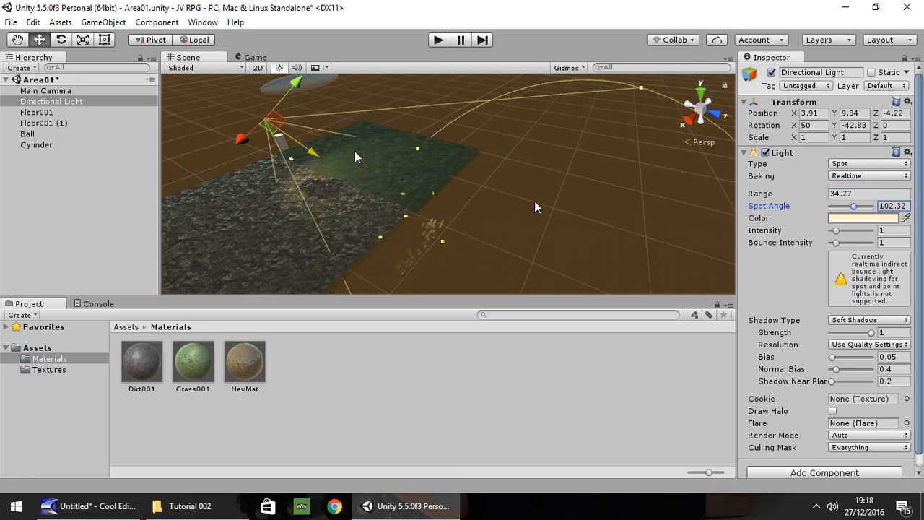
left_click_drag(858, 205, 837, 205)
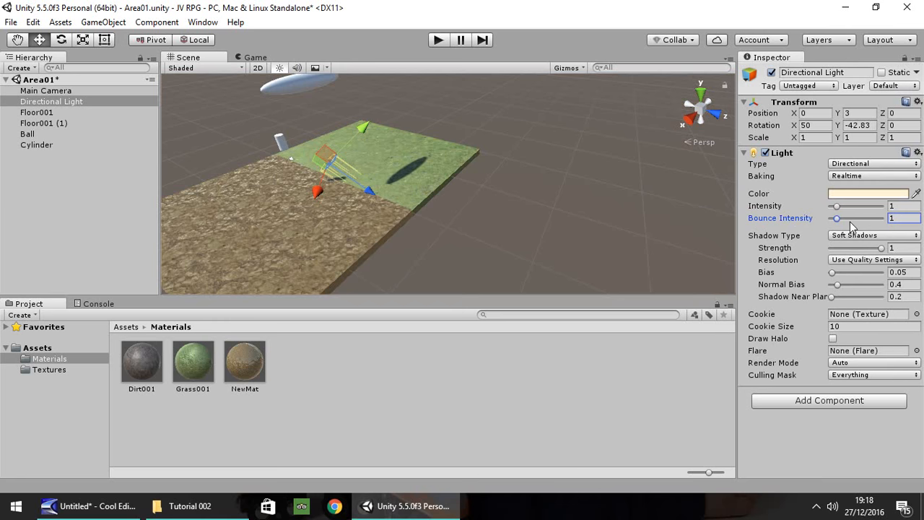
Step: Set the directional light's colour to pure white FFFFFF
left_click(872, 193)
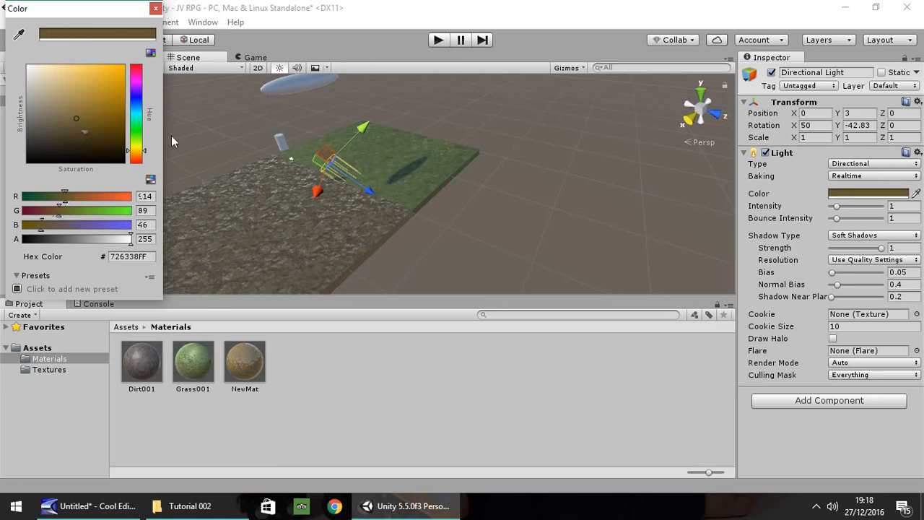
mouse_move(734, 156)
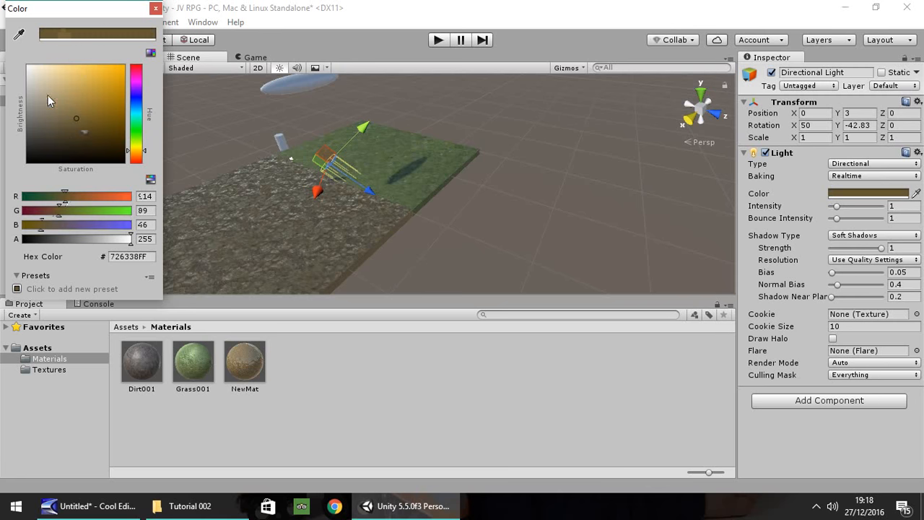
mouse_move(66, 98)
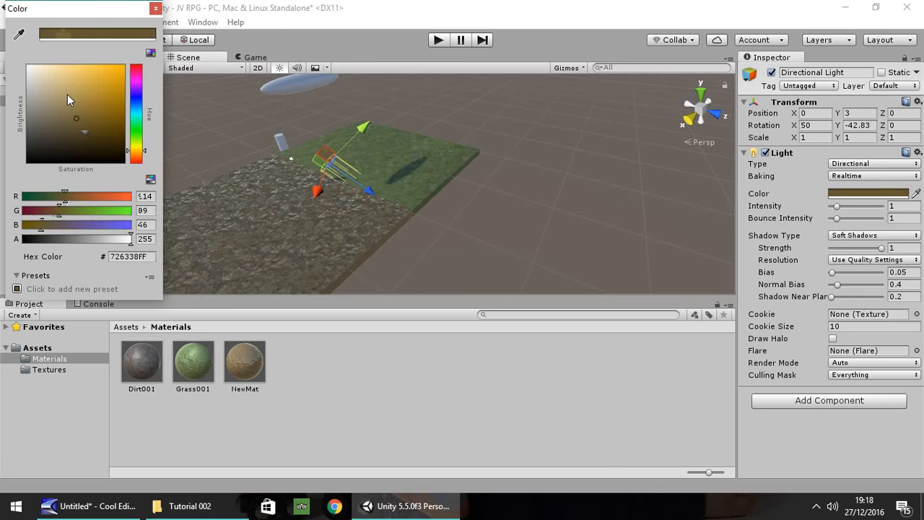
mouse_move(79, 104)
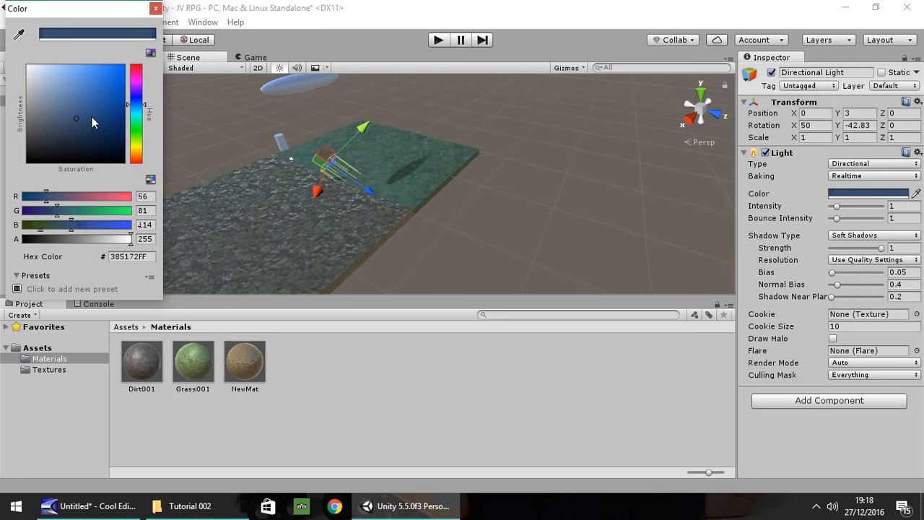
mouse_move(303, 157)
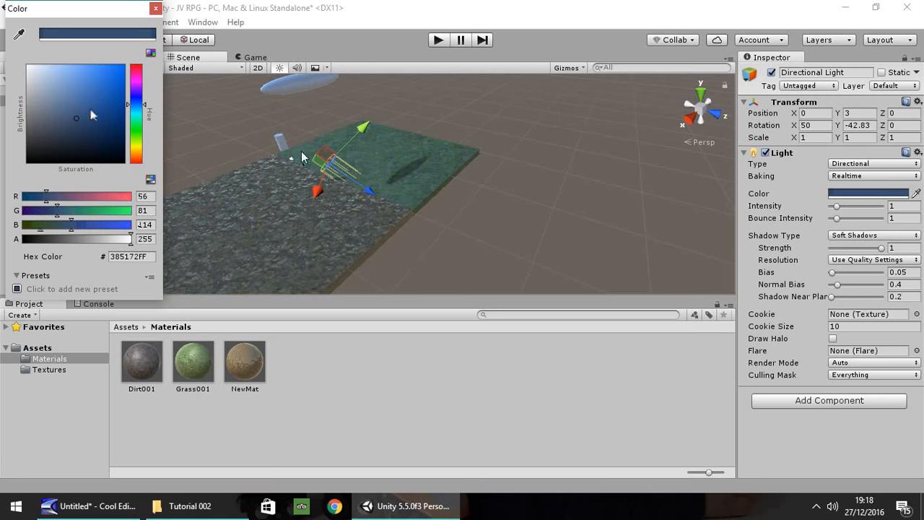
left_click(29, 67)
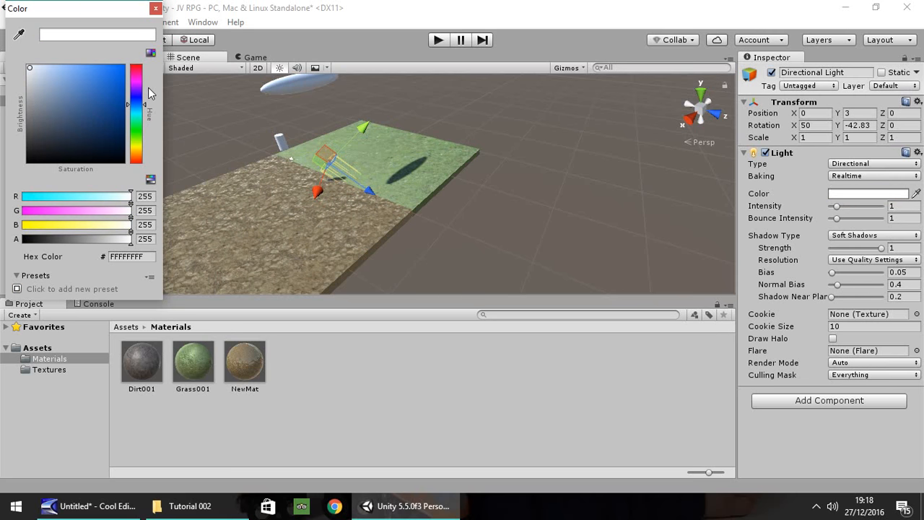
mouse_move(153, 101)
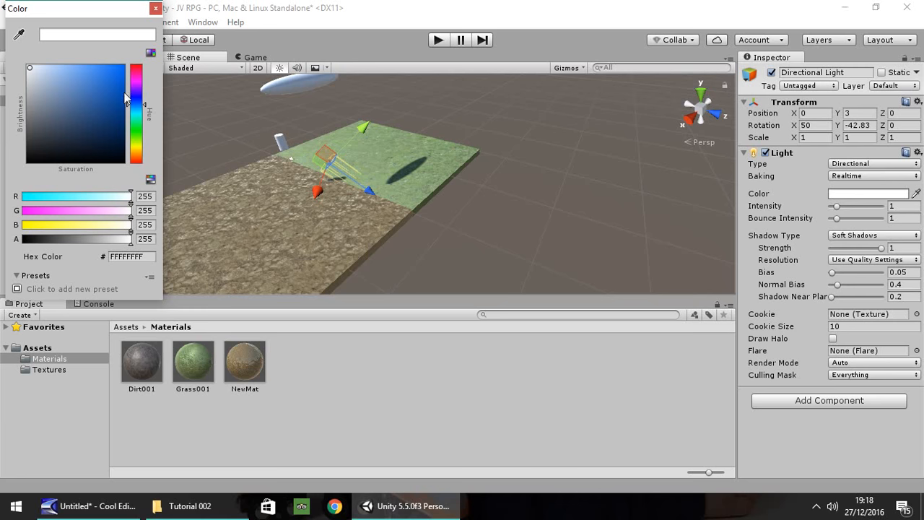
left_click(155, 8)
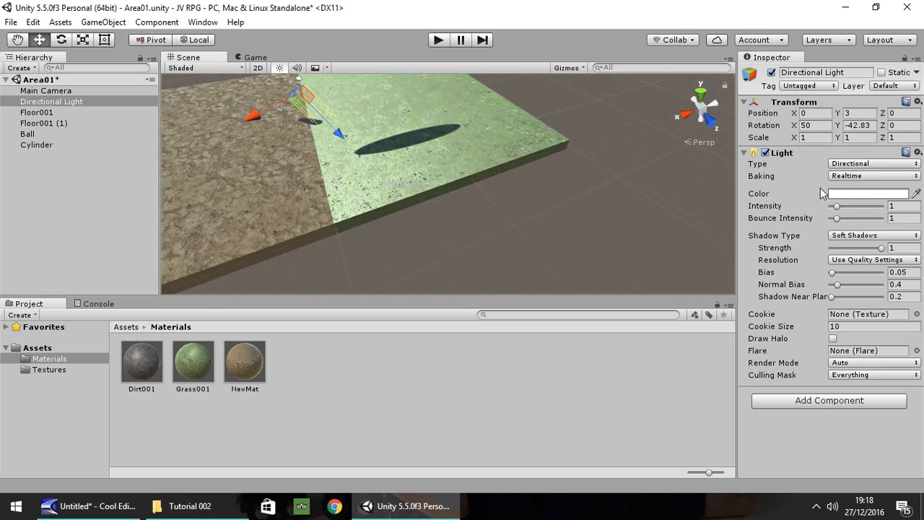
Step: Raise Grass001's metallic to about 0.28 and set its smoothness near 0.23
left_click(37, 113)
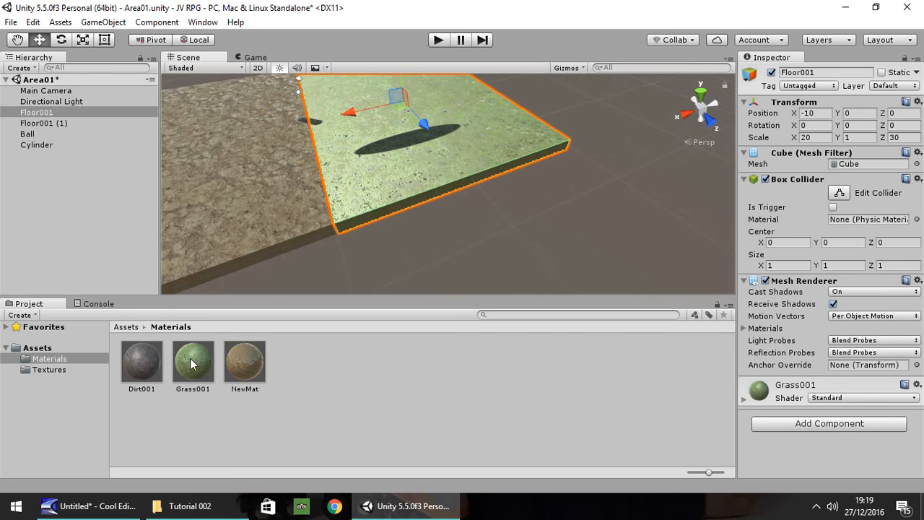
left_click(193, 361)
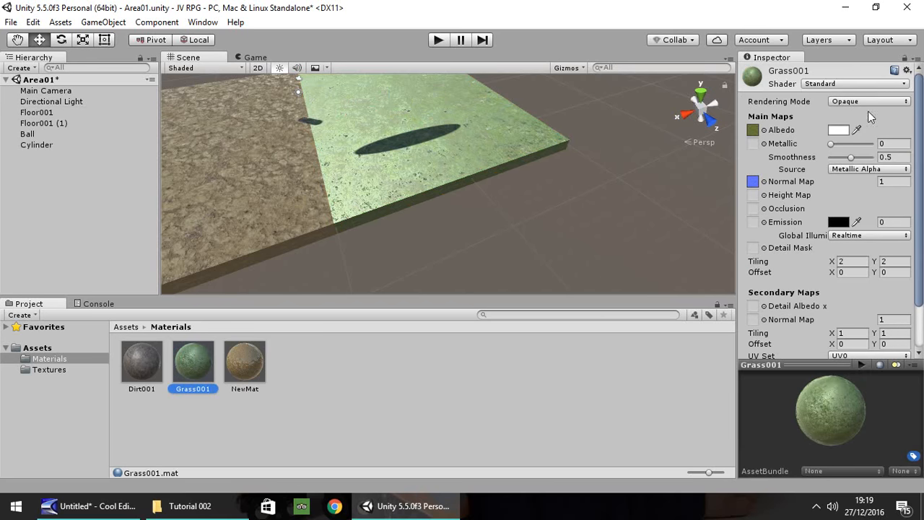
left_click_drag(832, 144, 842, 145)
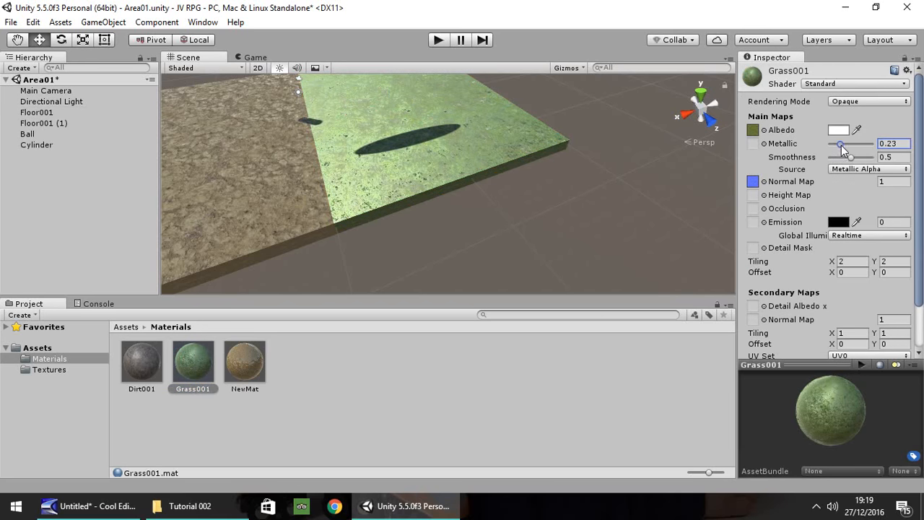
left_click_drag(855, 156, 837, 156)
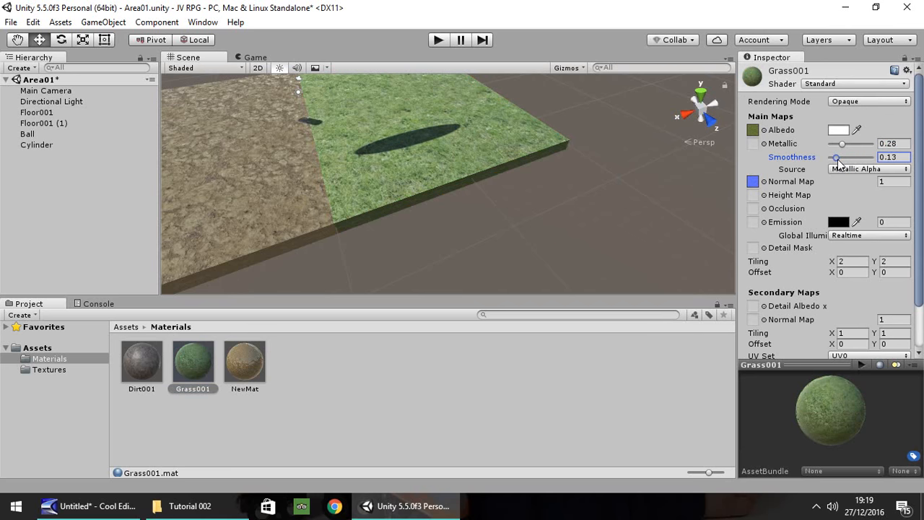
left_click_drag(837, 157, 846, 158)
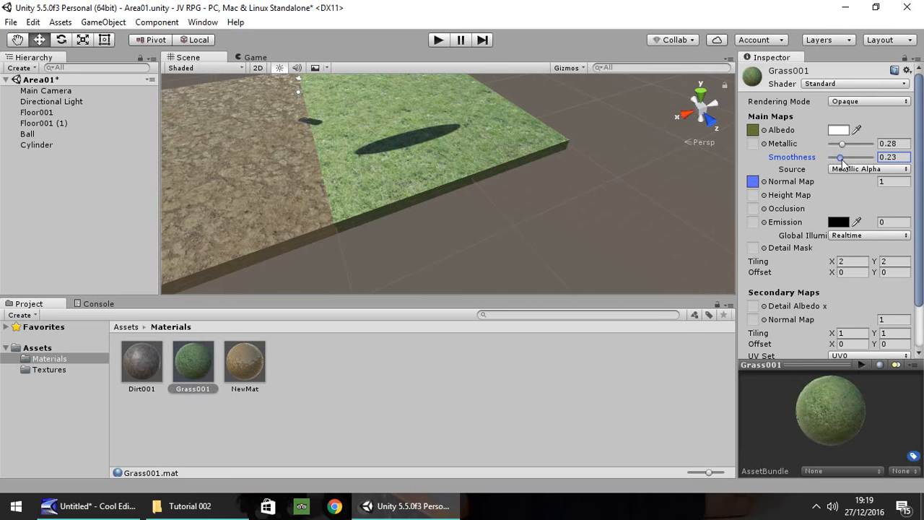
Step: Take Grass001's smoothness from the albedo alpha channel
left_click(866, 167)
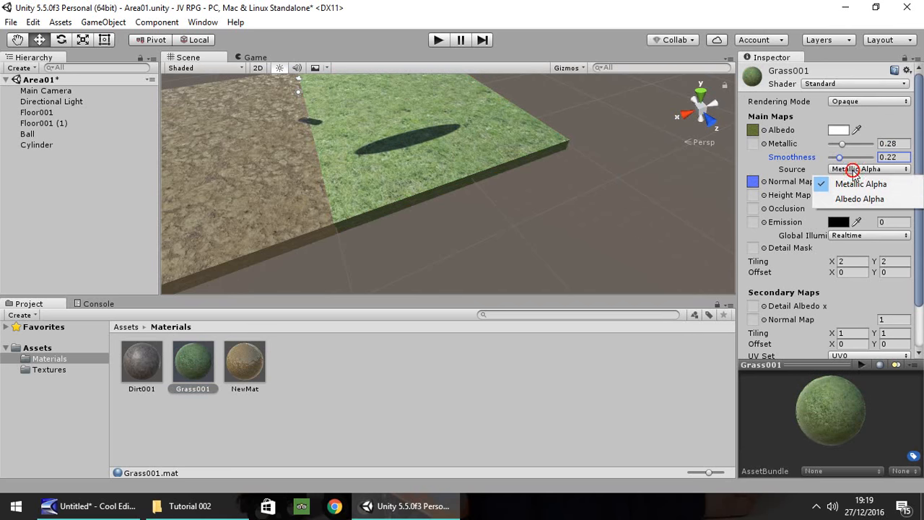
left_click(859, 199)
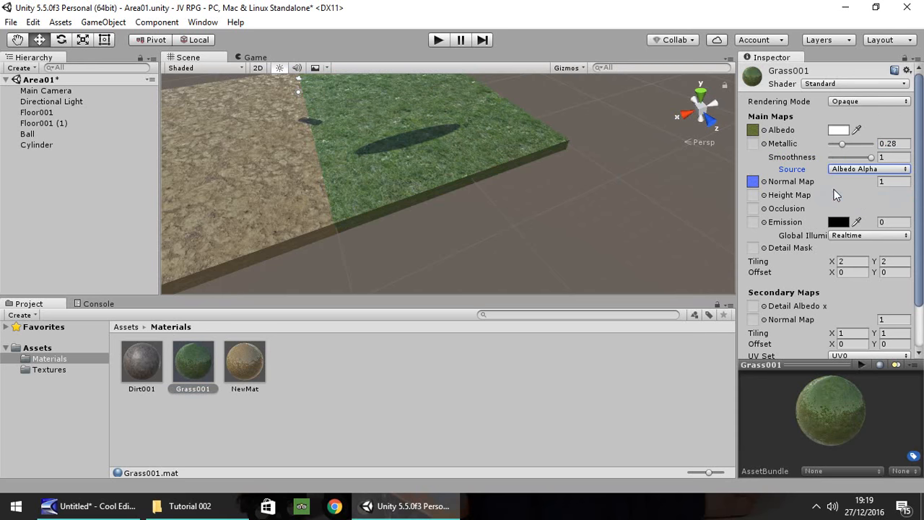
mouse_move(439, 242)
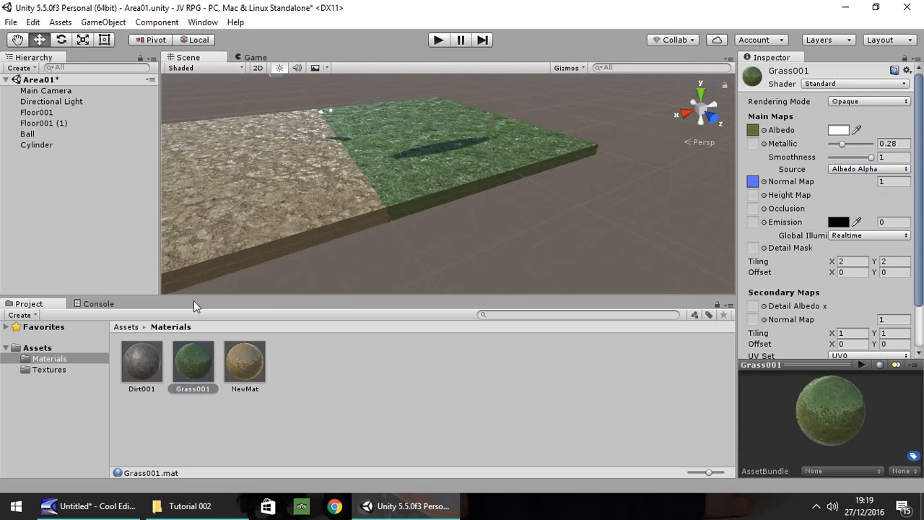
left_click(52, 101)
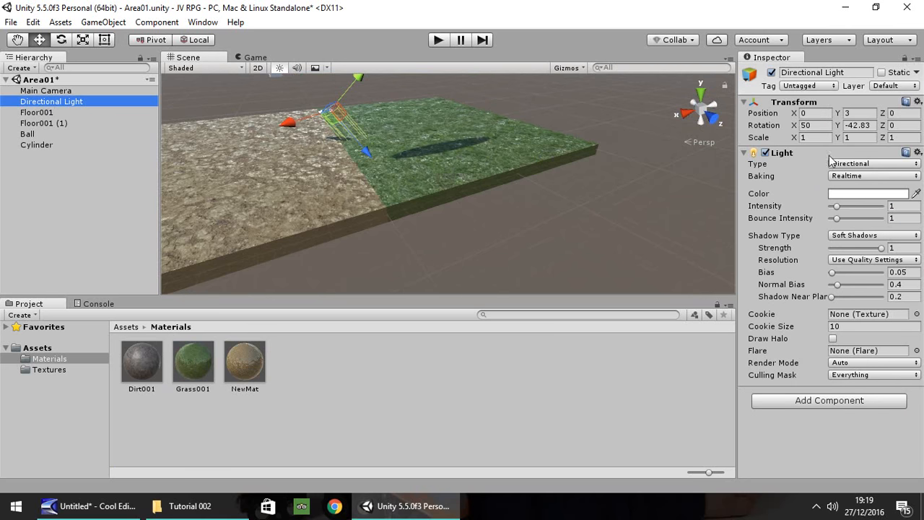
Step: Set the light intensity to 1.3 and tint it a pale greyish green
left_click_drag(836, 205, 843, 205)
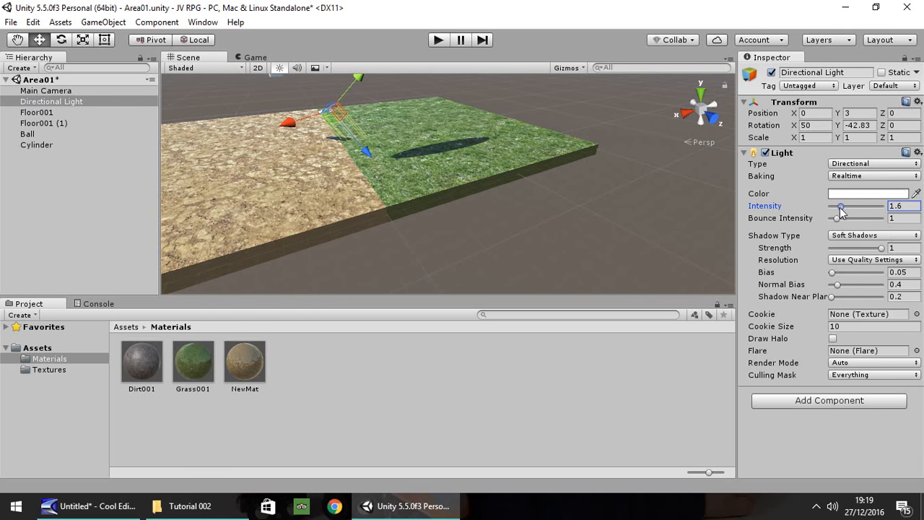
left_click_drag(840, 207, 835, 207)
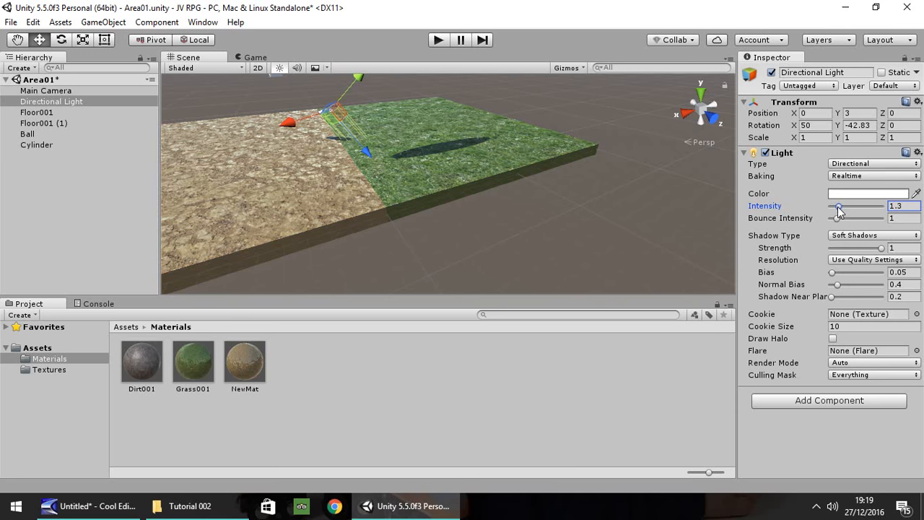
left_click(868, 193)
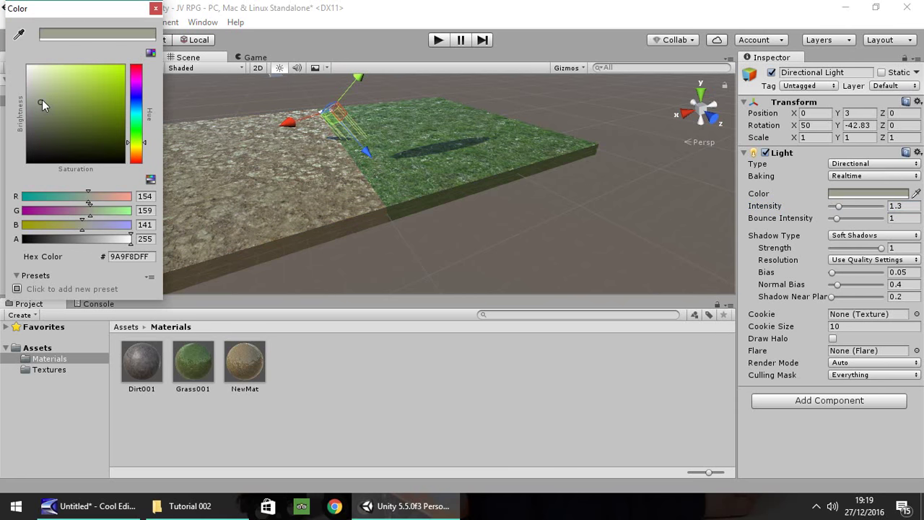
left_click_drag(42, 105, 43, 94)
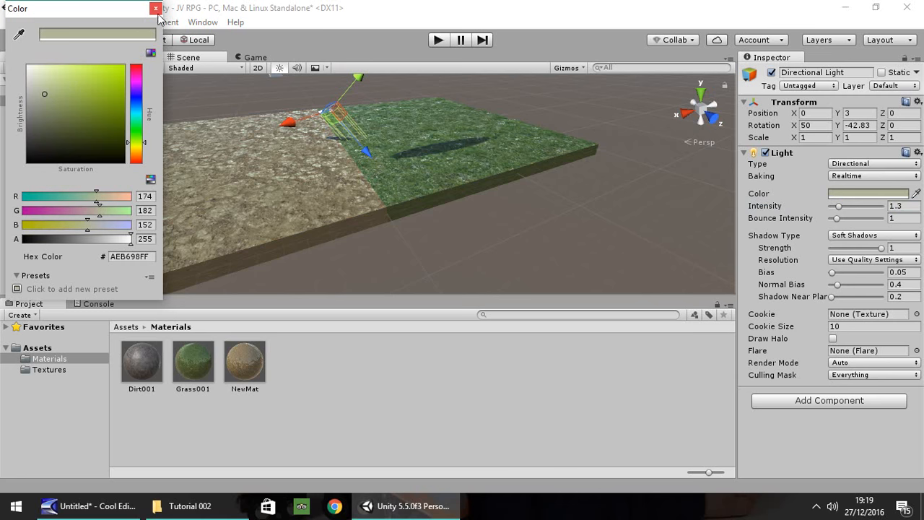
left_click(154, 8)
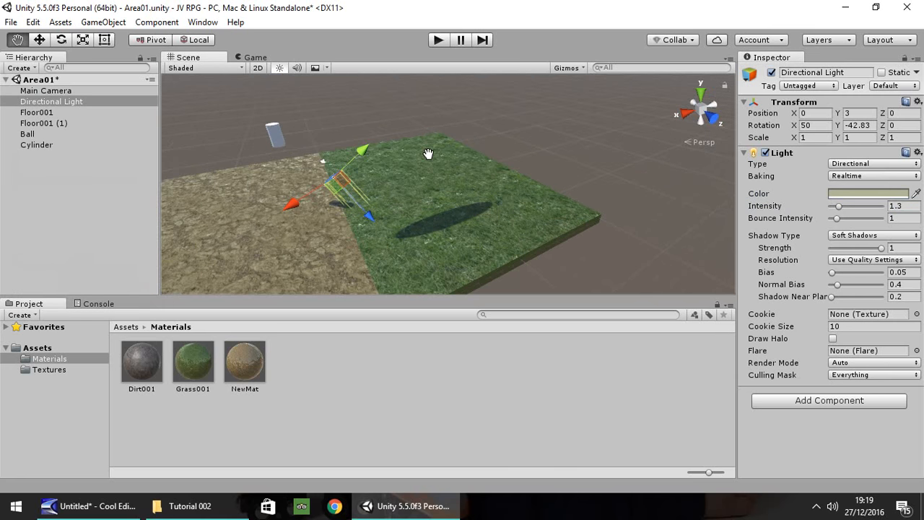
left_click_drag(427, 153, 516, 179)
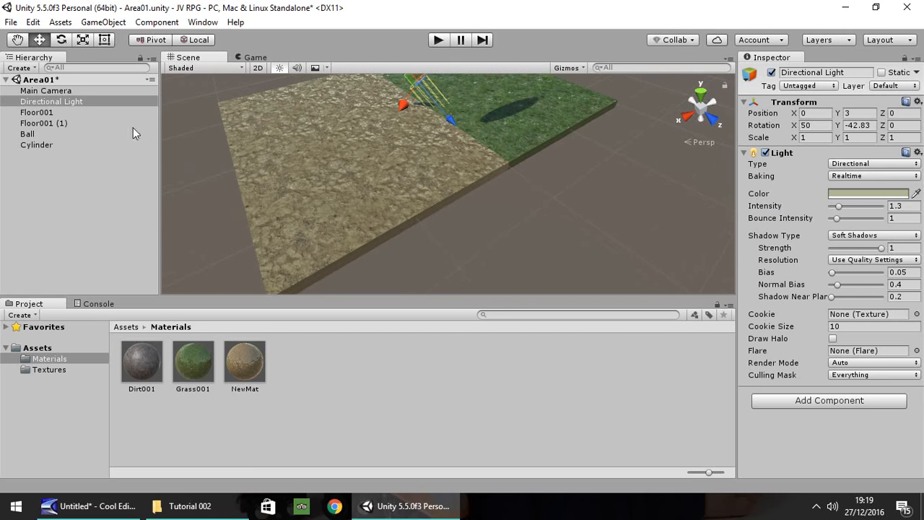
Step: Duplicate the Dirt001 texture and rename the copy Dirt001_Normal
left_click(43, 122)
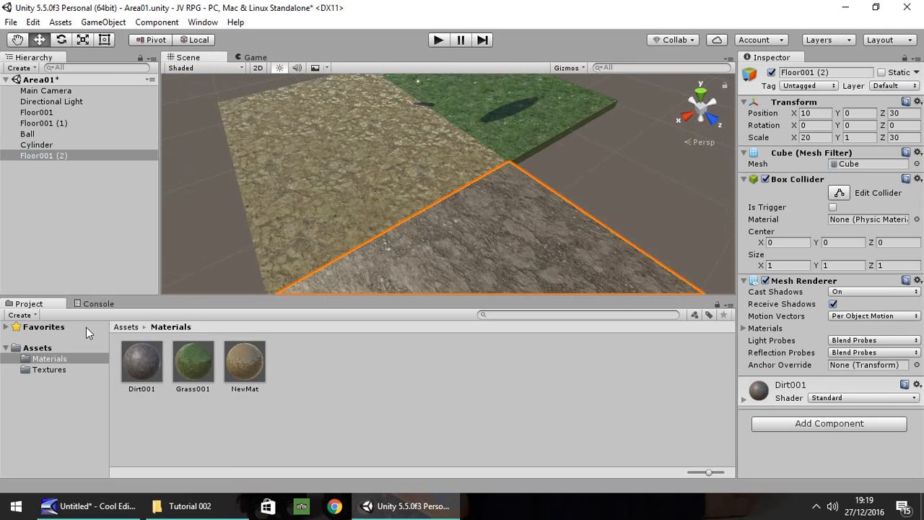
left_click(49, 369)
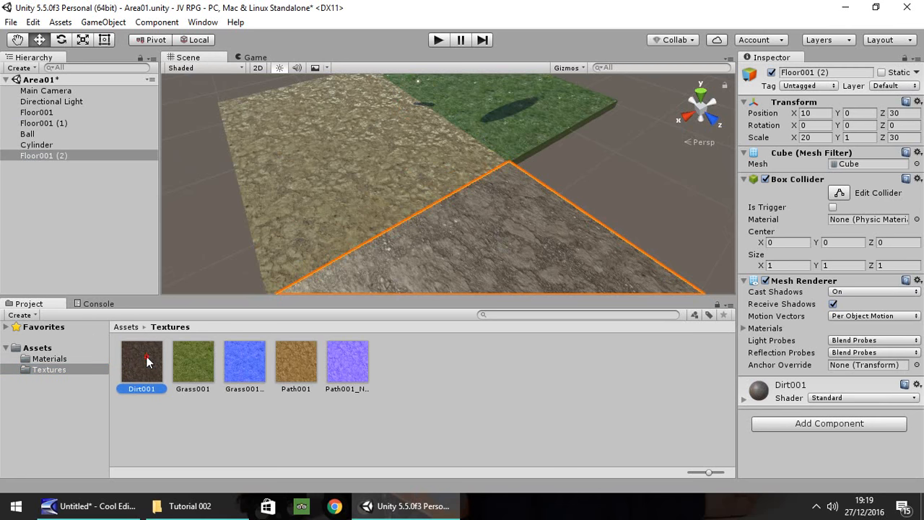
left_click(141, 361)
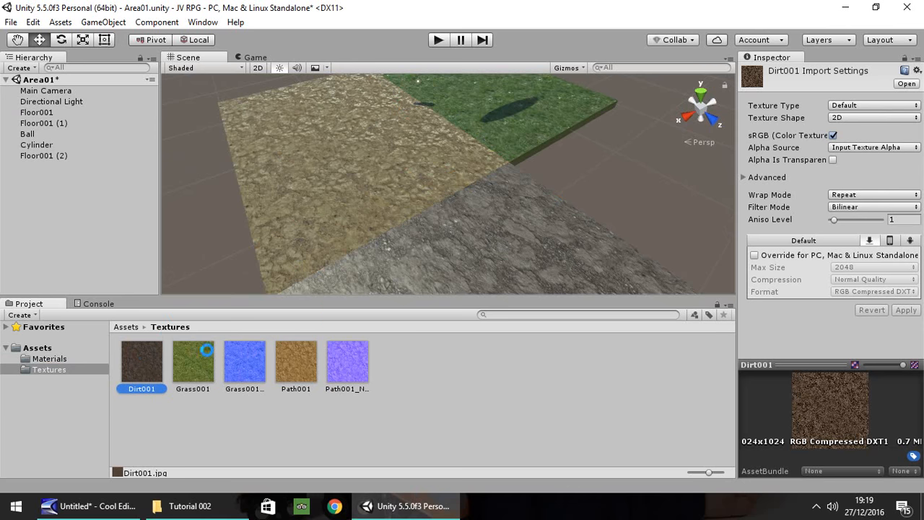
left_click(194, 360)
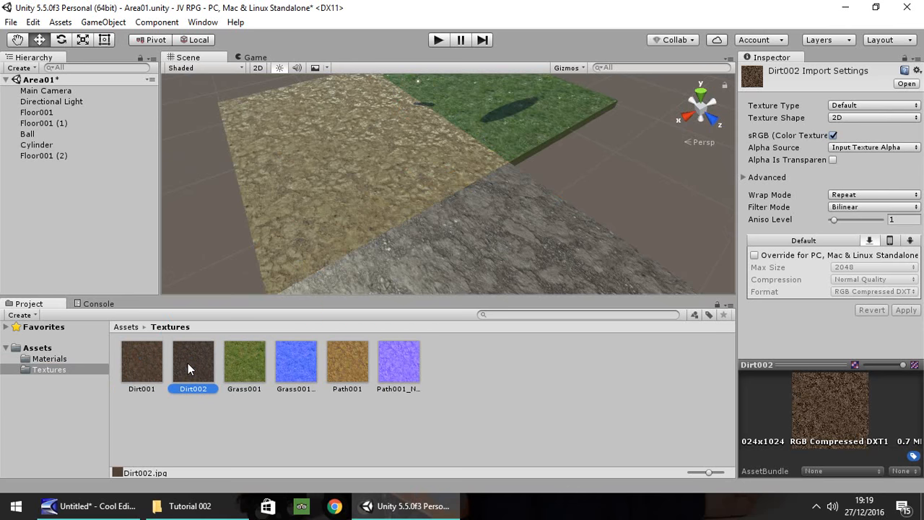
double_click(193, 388)
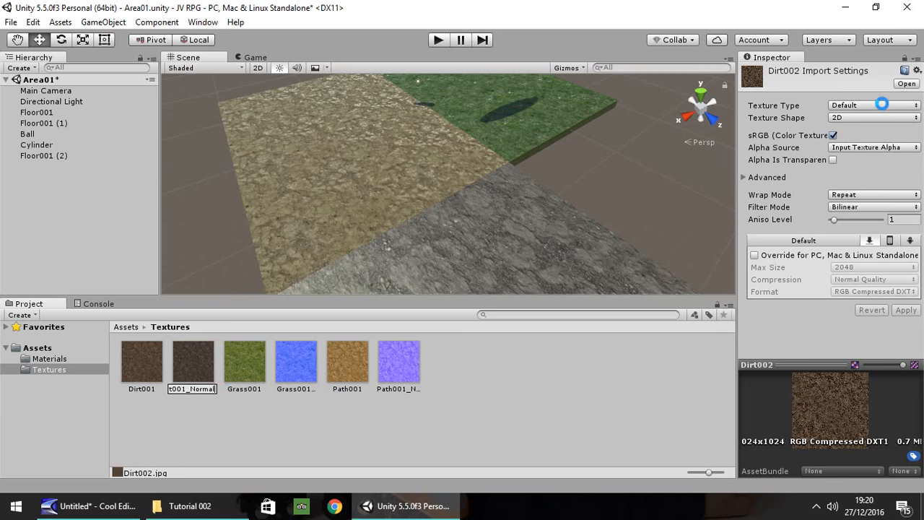
Step: Import Dirt001_Normal as a normal map and apply the setting
left_click(867, 104)
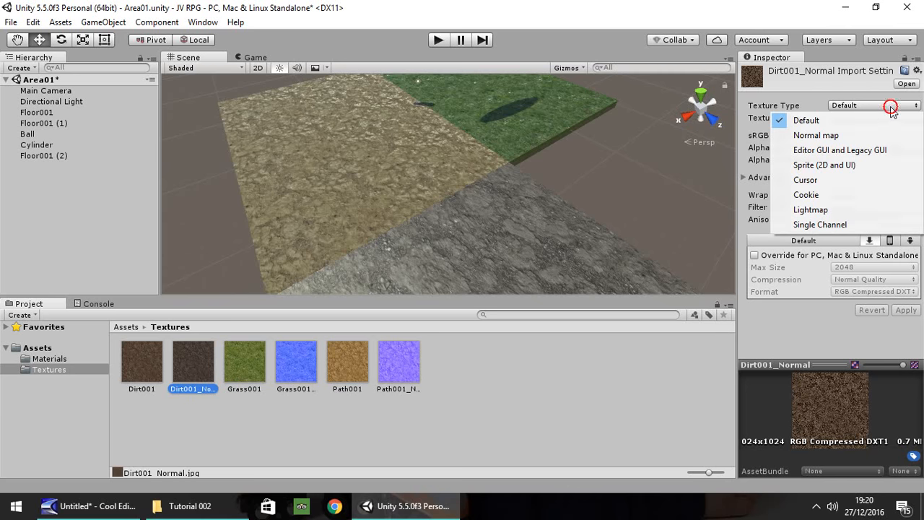
left_click(816, 136)
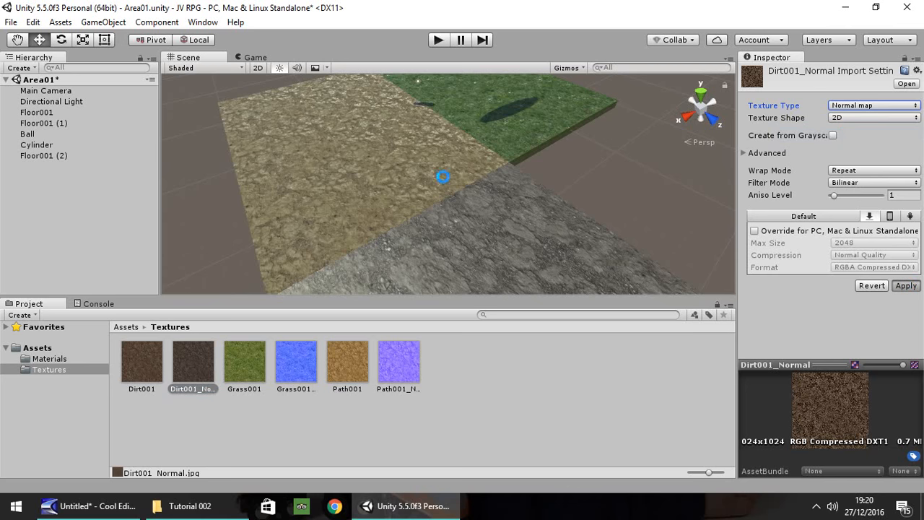
left_click(905, 286)
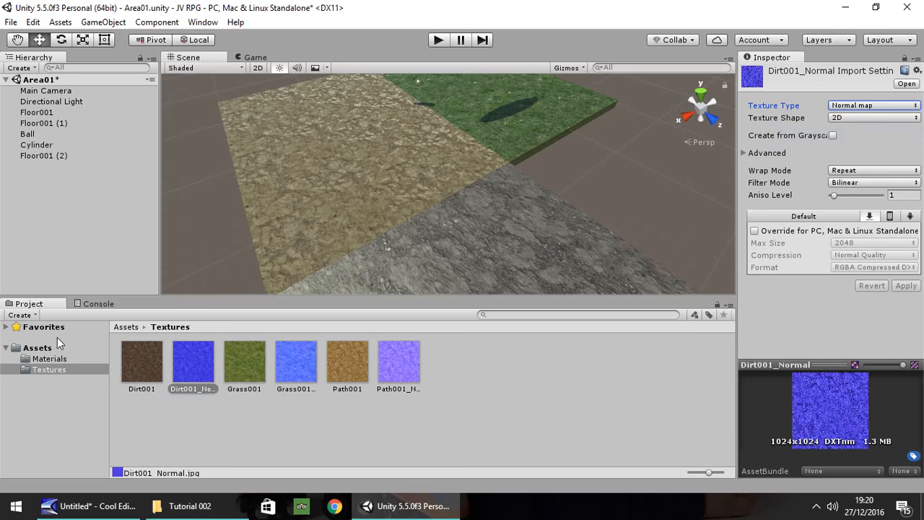
left_click(49, 358)
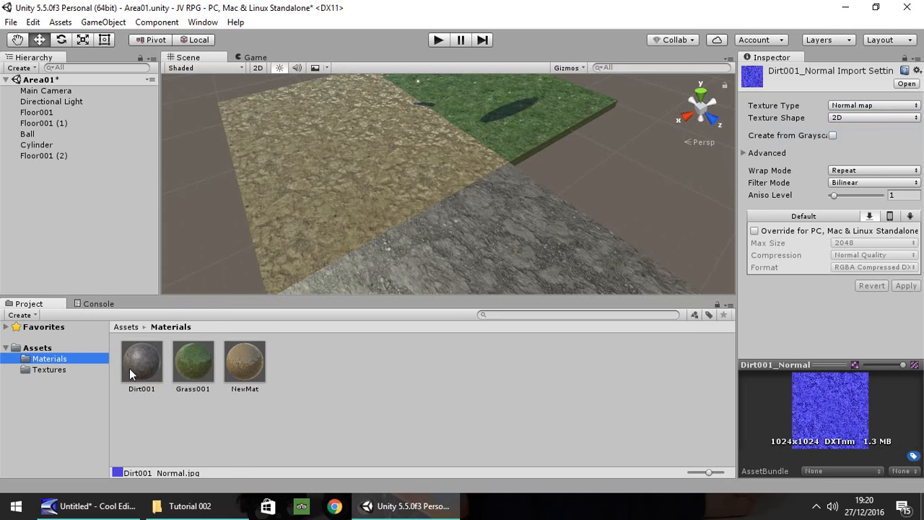
Step: Set the Dirt001 material's texture tiling to 3 by 3, then select the grass floor piece
left_click(49, 370)
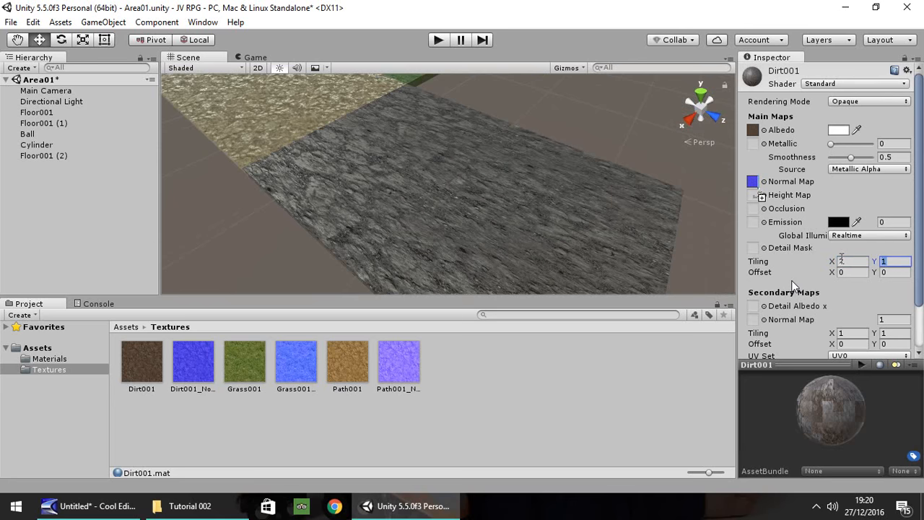
type("3")
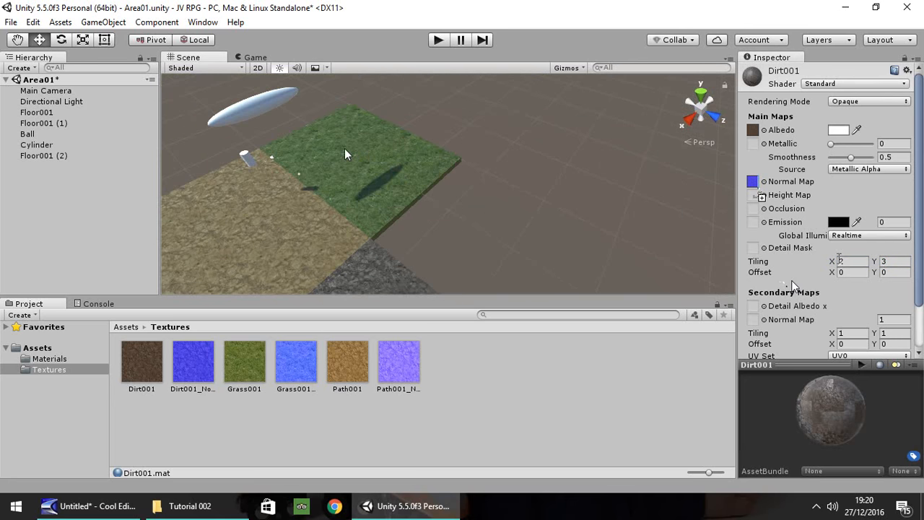
left_click(36, 113)
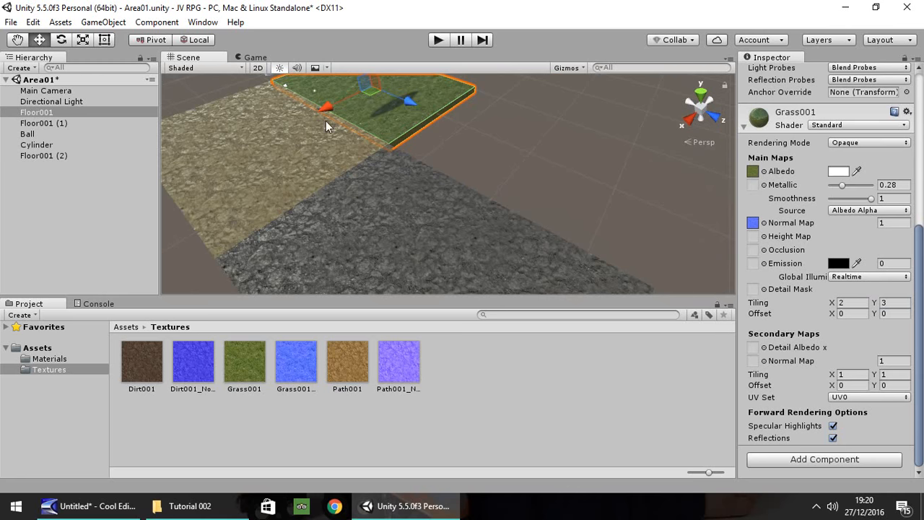
mouse_move(202, 22)
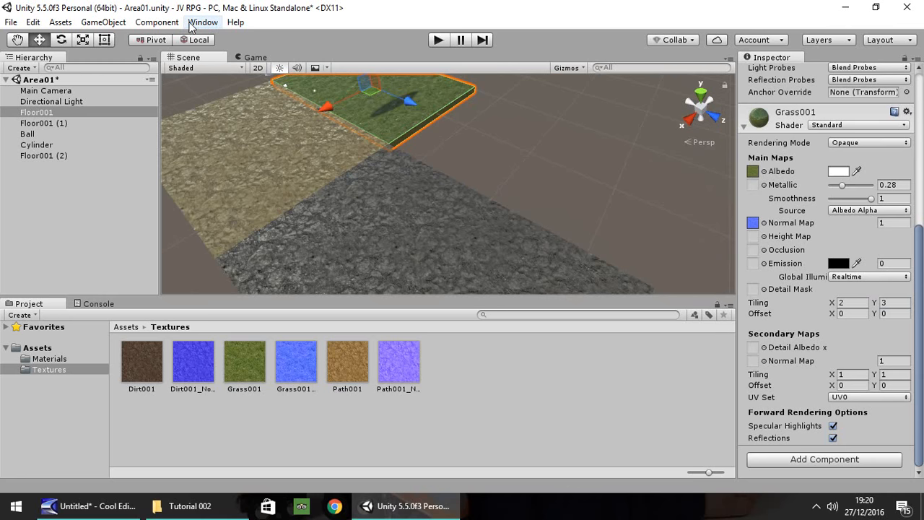
Step: Bring up the Lighting settings and browse the skybox material chooser without changing it
left_click(193, 22)
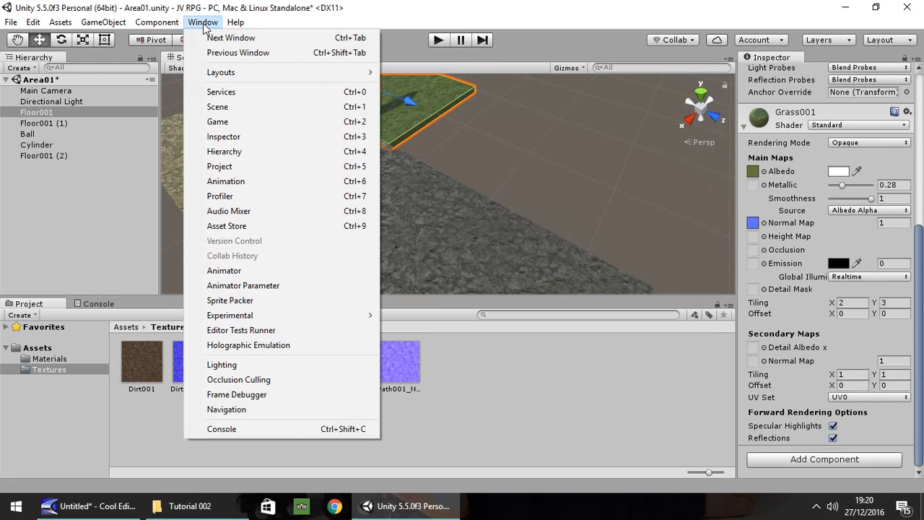
left_click(223, 364)
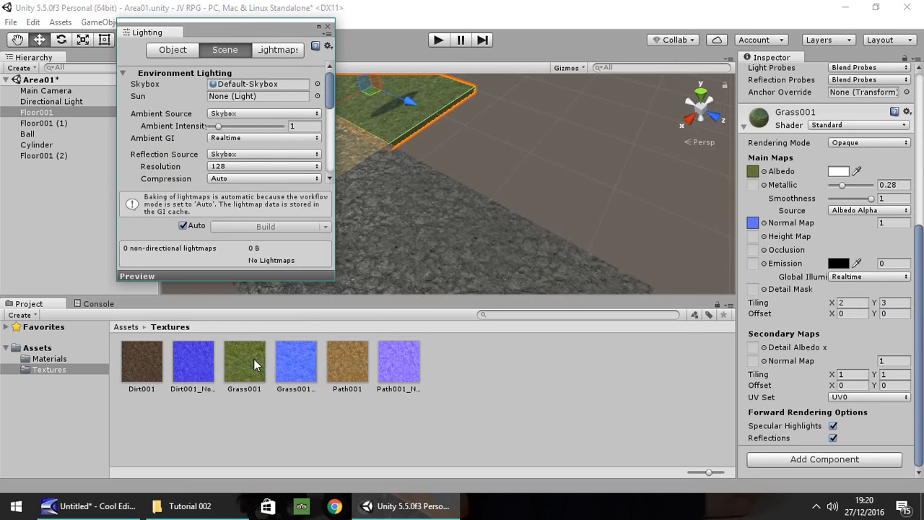
mouse_move(254, 107)
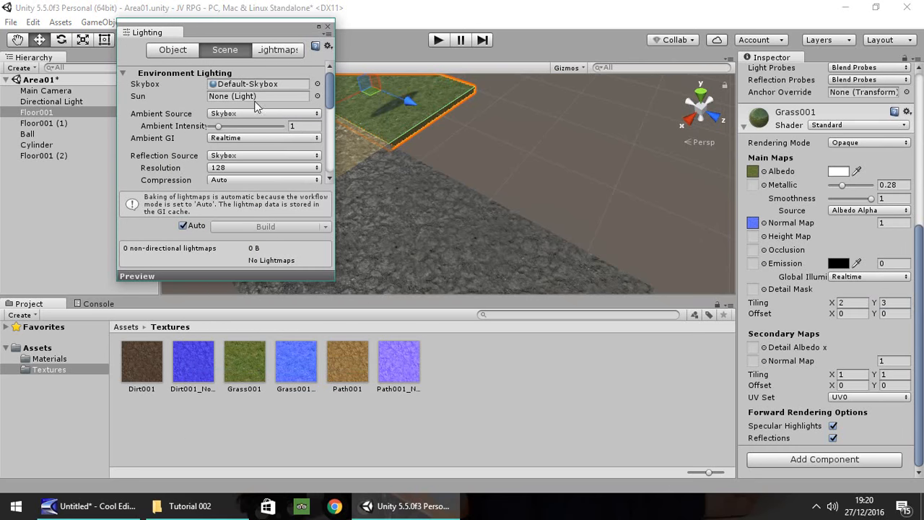
mouse_move(551, 211)
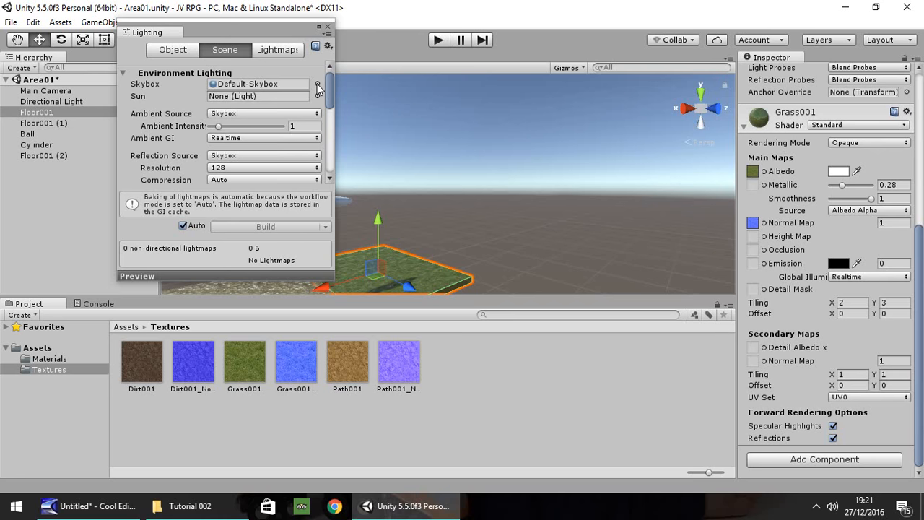
left_click(317, 84)
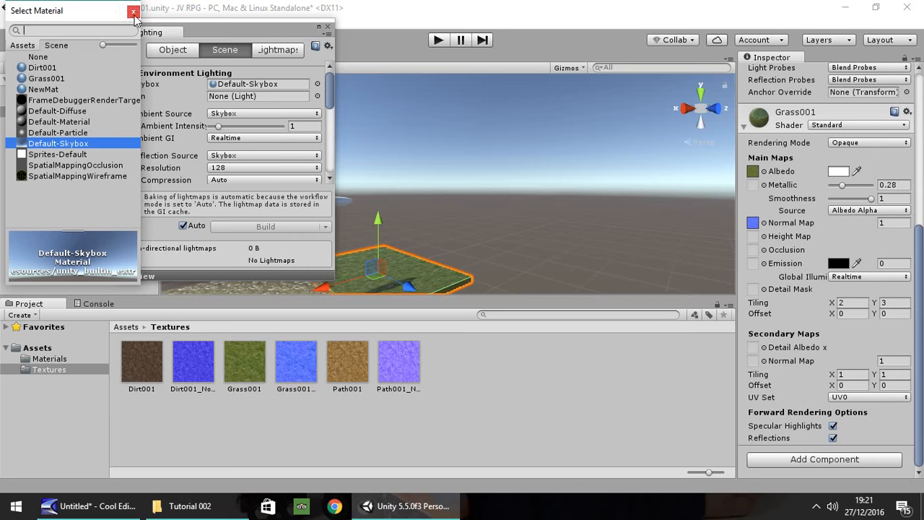
left_click(132, 13)
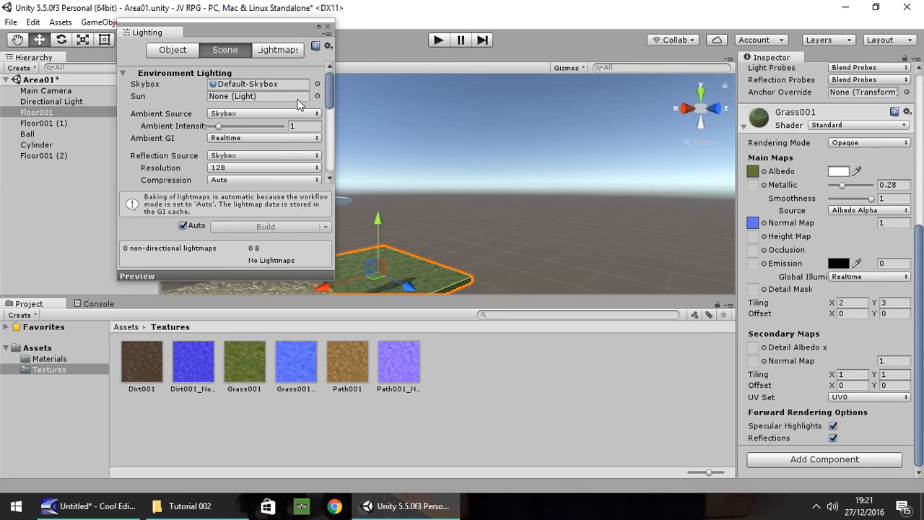
Step: Switch the ambient light source from Skybox to Gradient and close the Lighting window
left_click(263, 112)
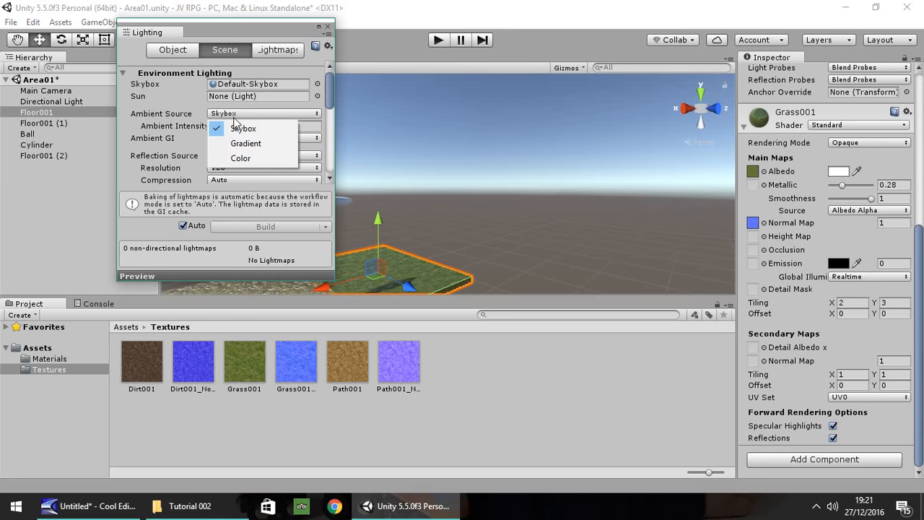
left_click(245, 142)
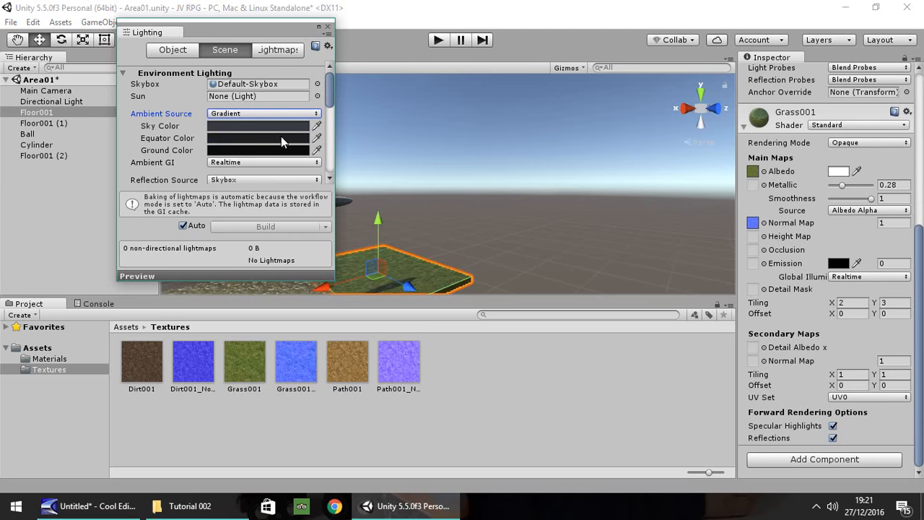
left_click(262, 112)
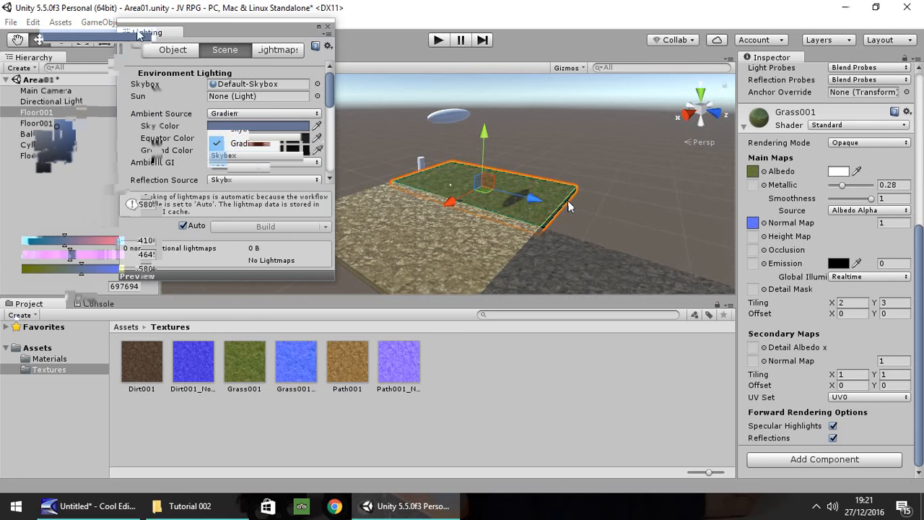
left_click(323, 31)
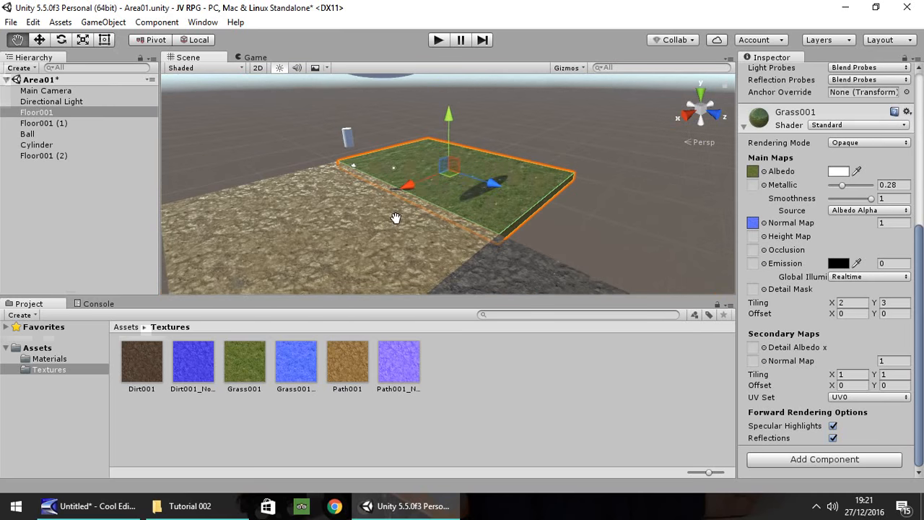
Step: Select Grass001 in the Materials folder and switch it to the Standard (Specular setup) shader
left_click_drag(395, 216, 390, 213)
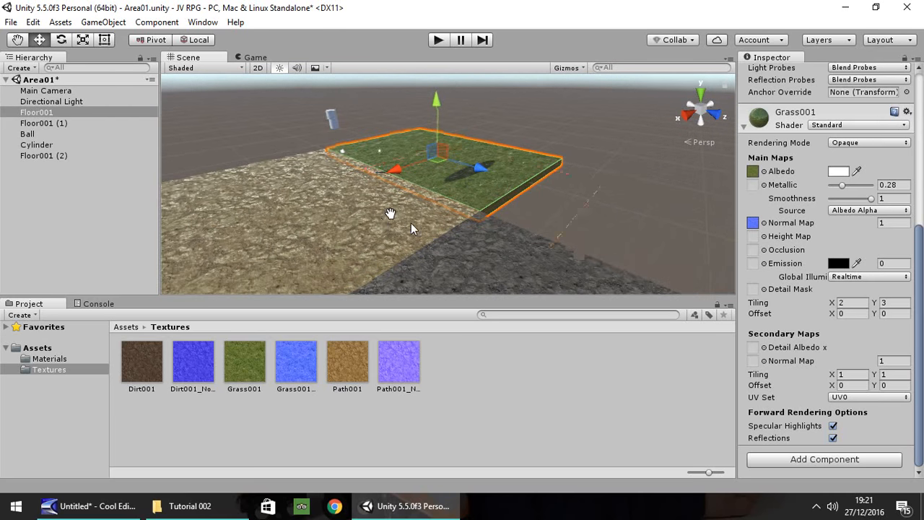
left_click(49, 358)
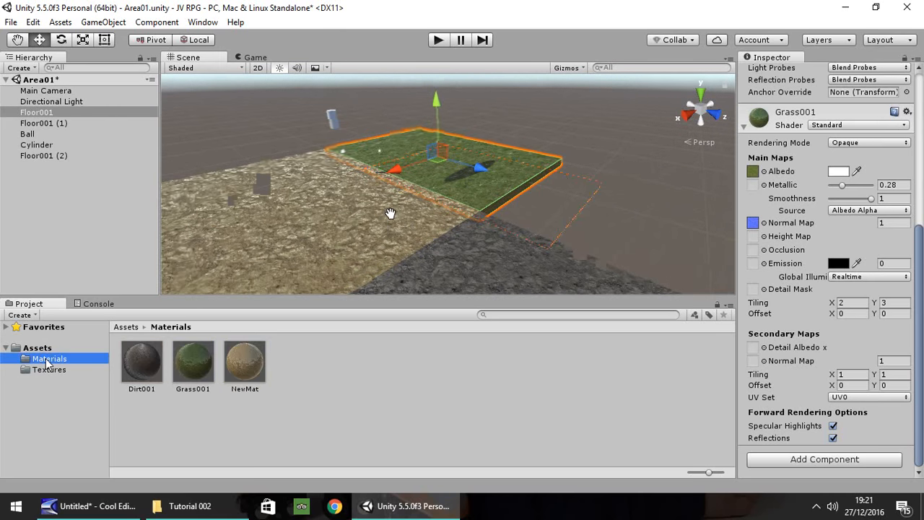
left_click(192, 361)
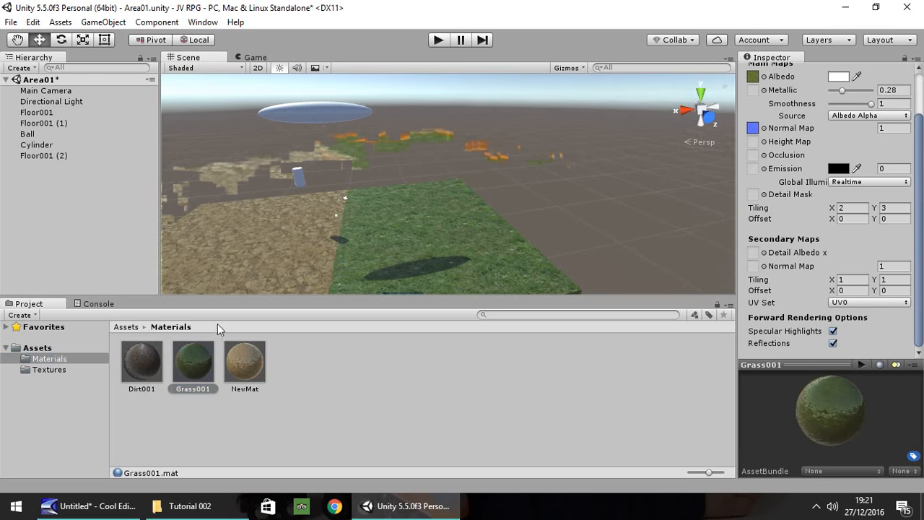
left_click(192, 361)
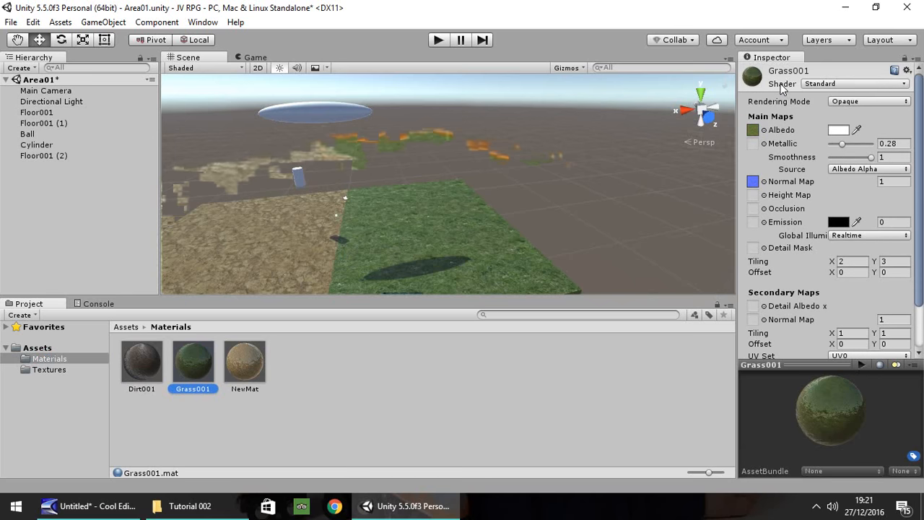
left_click(854, 84)
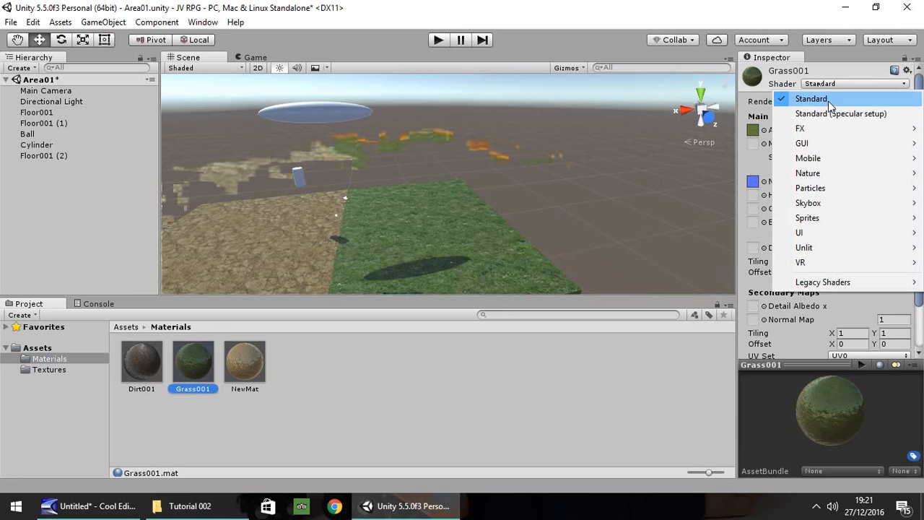
mouse_move(830, 112)
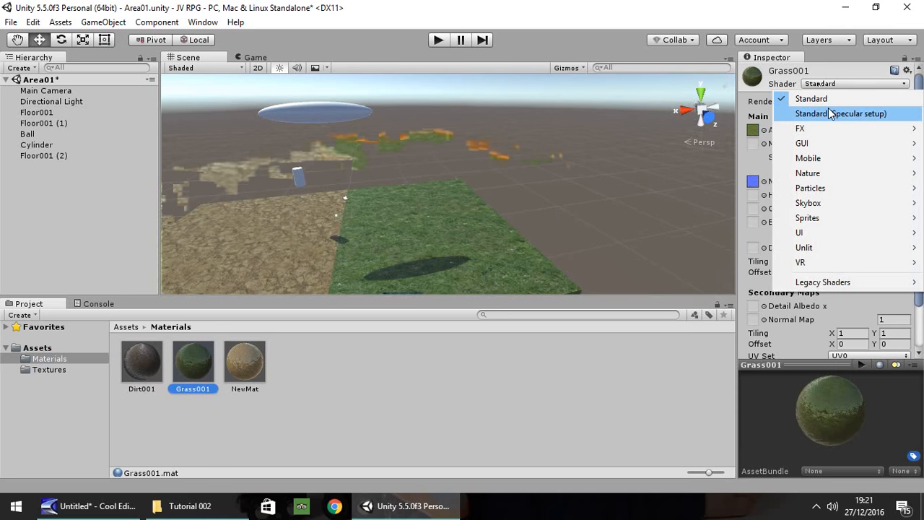
left_click(811, 98)
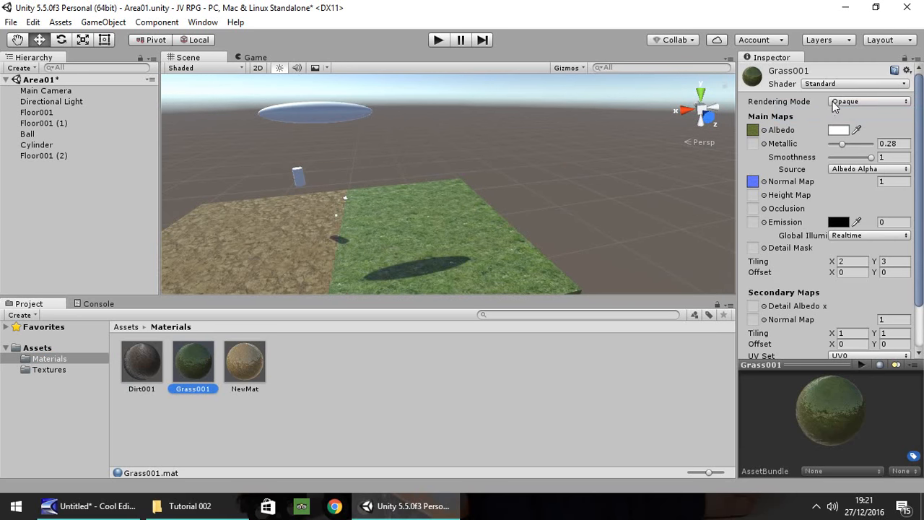
Step: Try the Nature/Terrain/Diffuse shader on Grass001, then set it back to the Standard shader
left_click(854, 84)
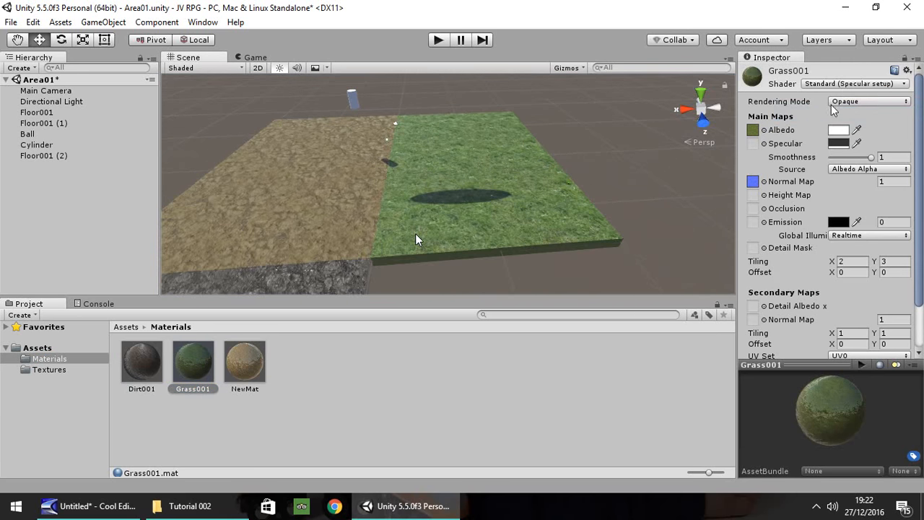
left_click(861, 83)
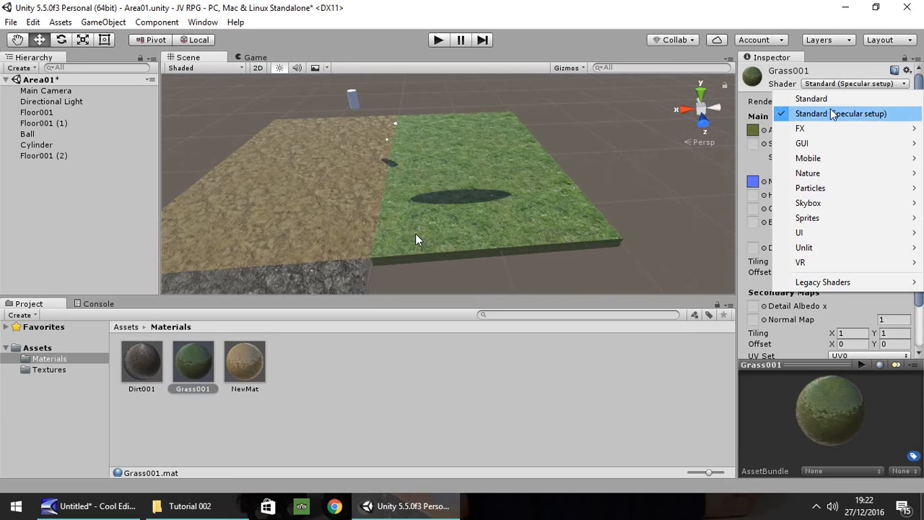
mouse_move(808, 174)
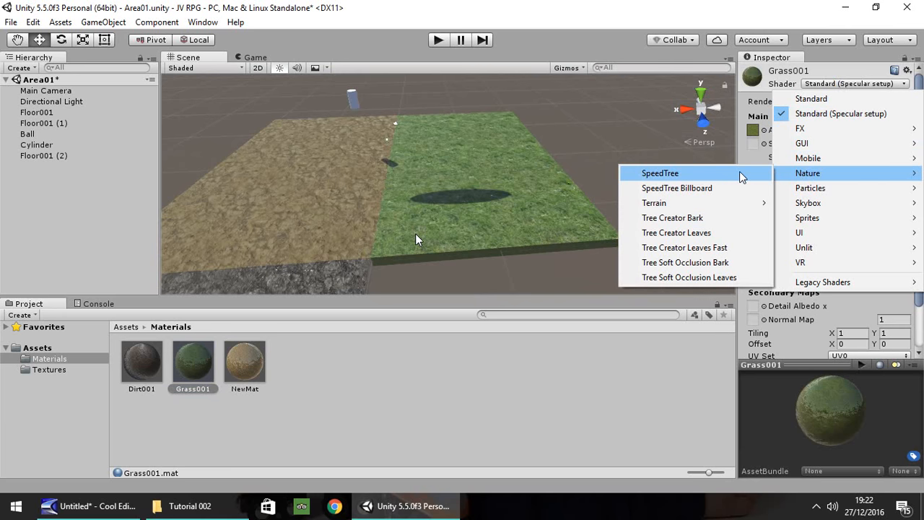
mouse_move(691, 206)
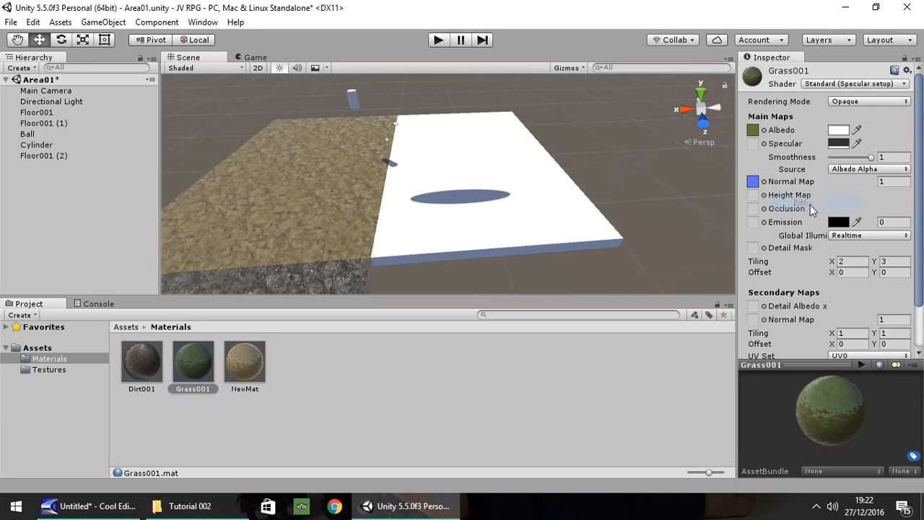
left_click(863, 84)
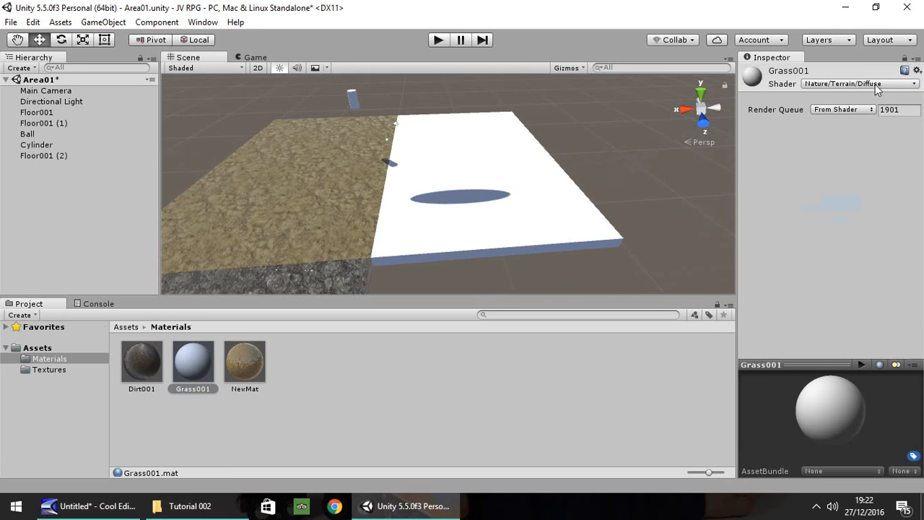
left_click(858, 83)
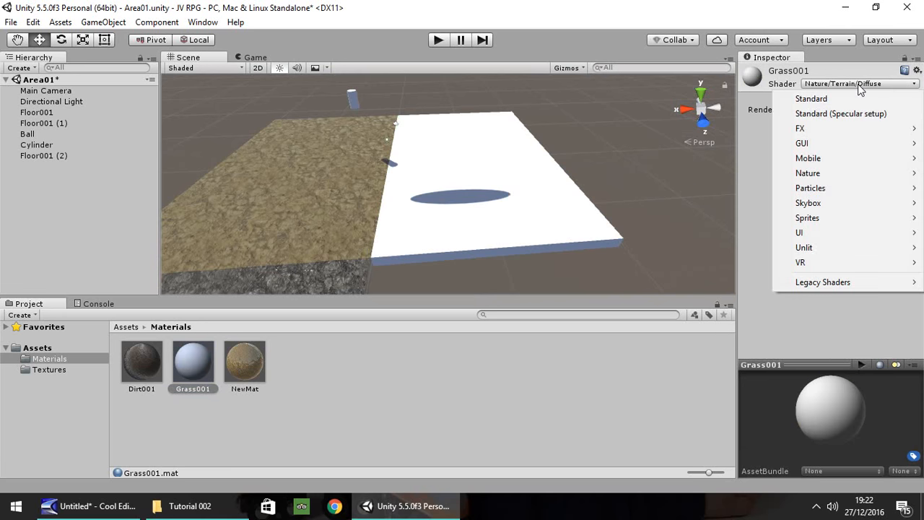
mouse_move(814, 128)
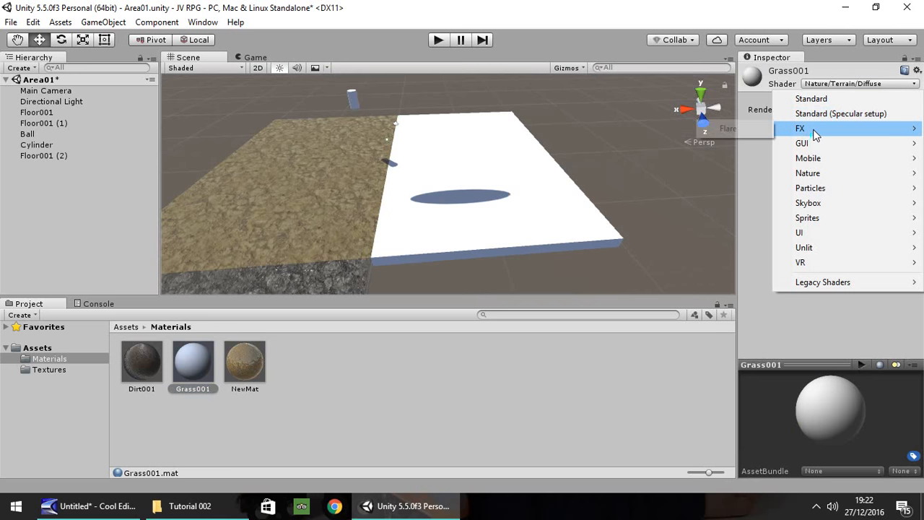
mouse_move(815, 158)
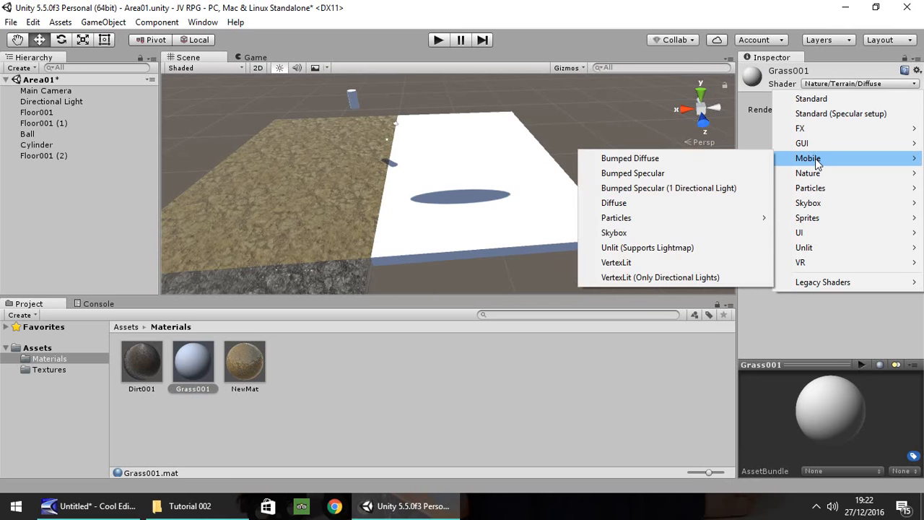
left_click(811, 98)
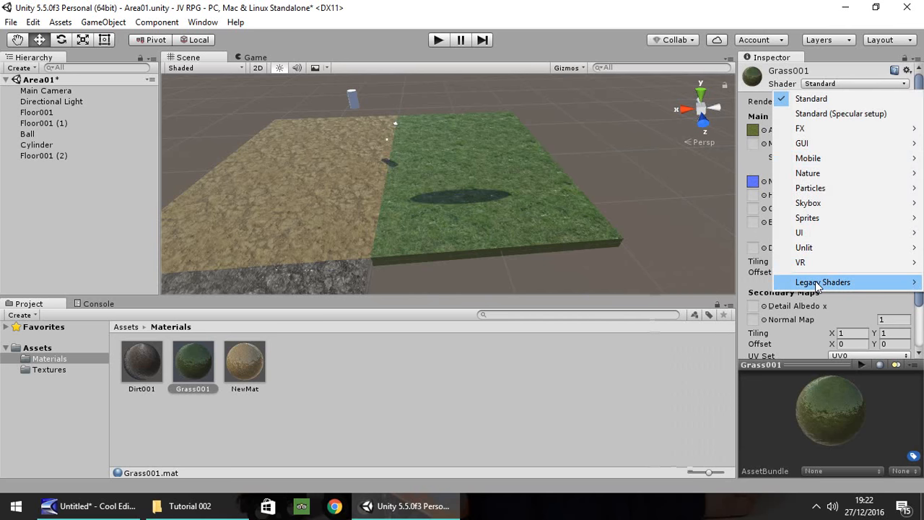
Step: Give Grass001 the legacy Bumped Diffuse shader, peek at its main colour, and briefly try Bumped Specular
left_click(824, 281)
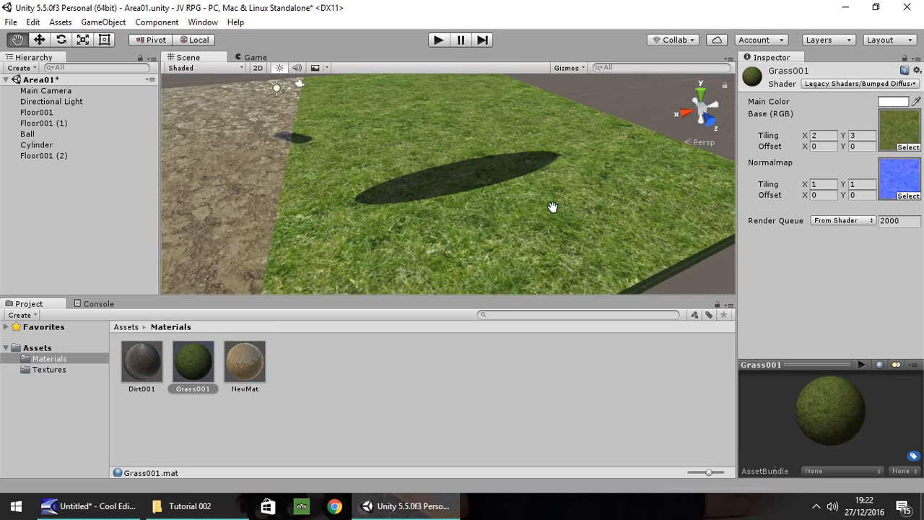
left_click(892, 101)
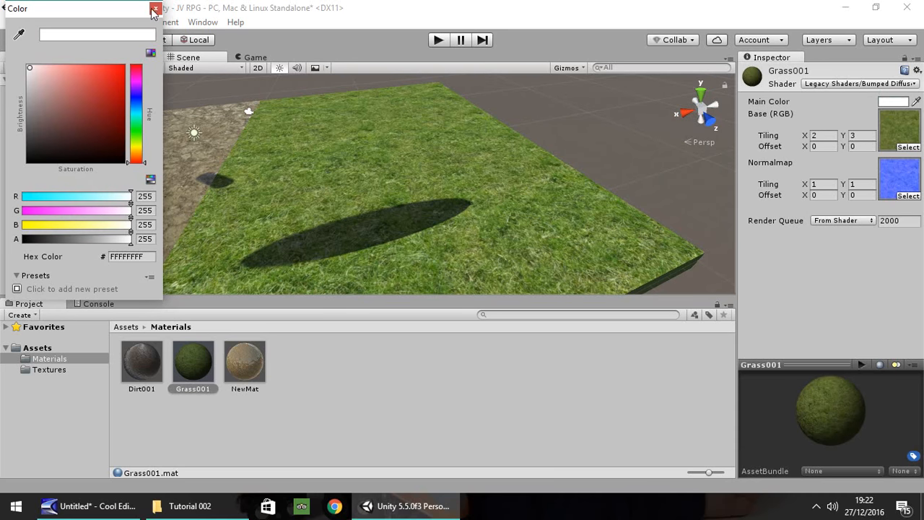
left_click(150, 9)
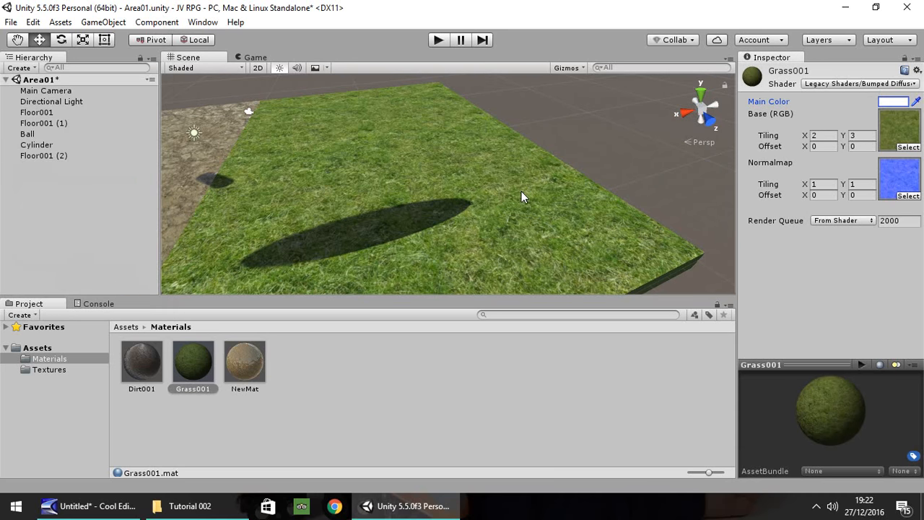
left_click(860, 84)
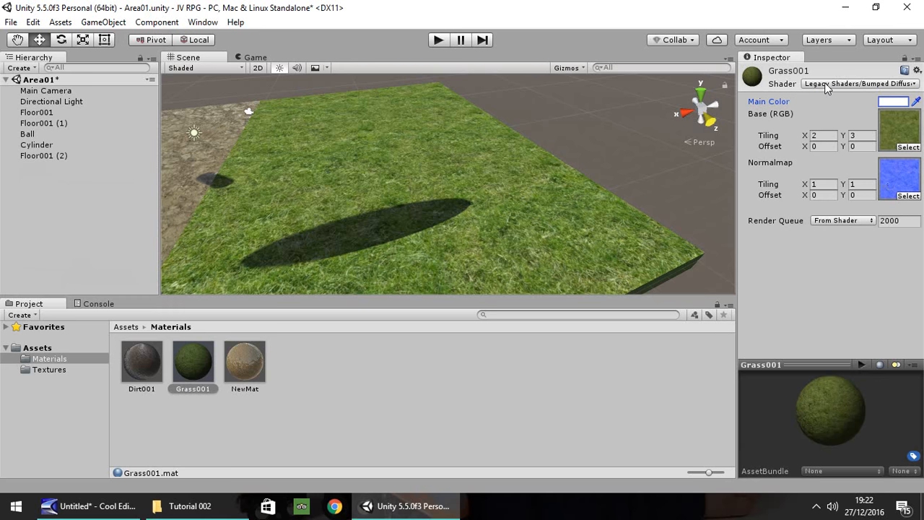
left_click(852, 84)
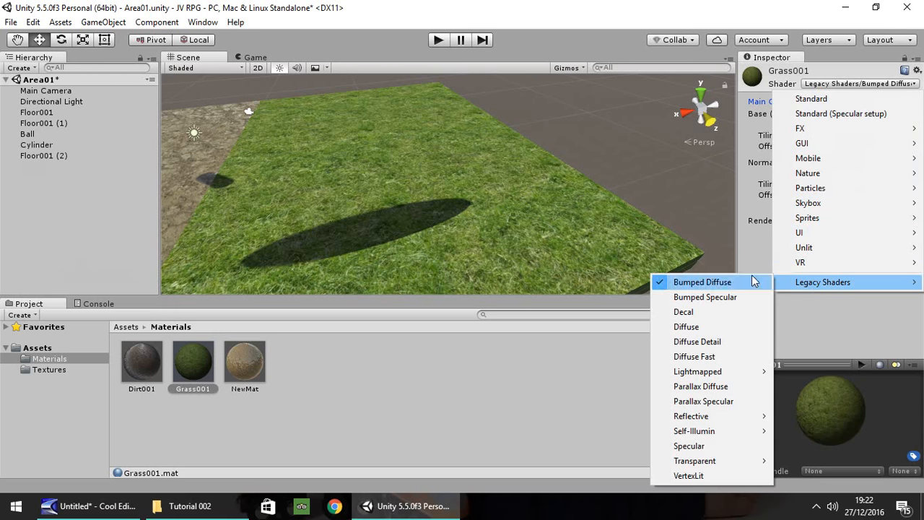
mouse_move(714, 297)
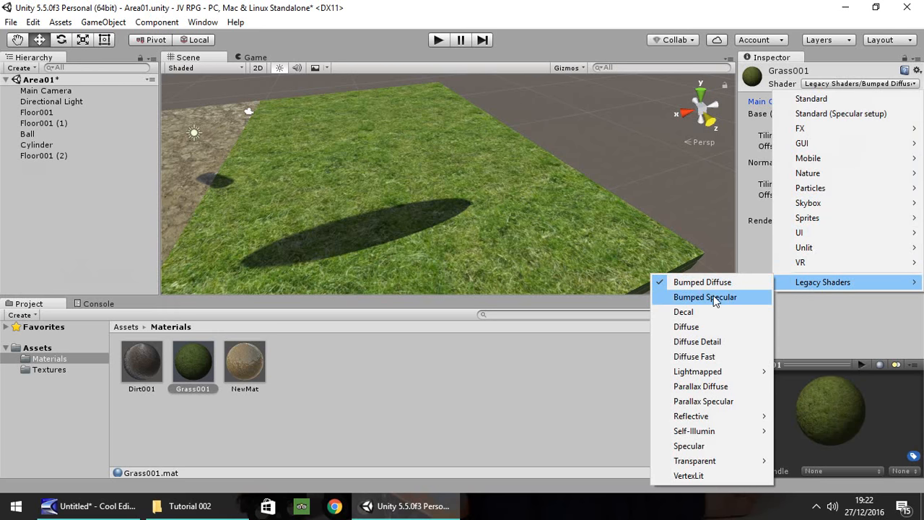
left_click(704, 298)
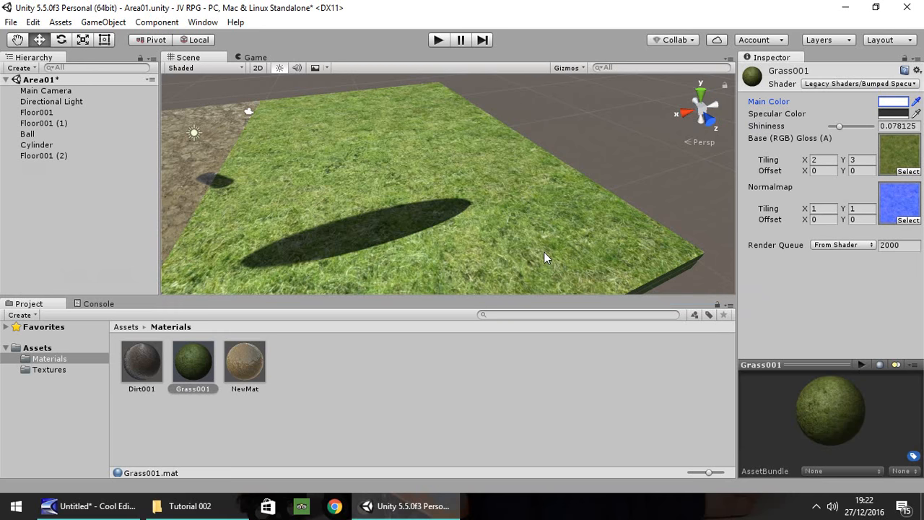
Step: Return to Bumped Diffuse and tile the normal map 2 by 3 to match the base texture
left_click(855, 84)
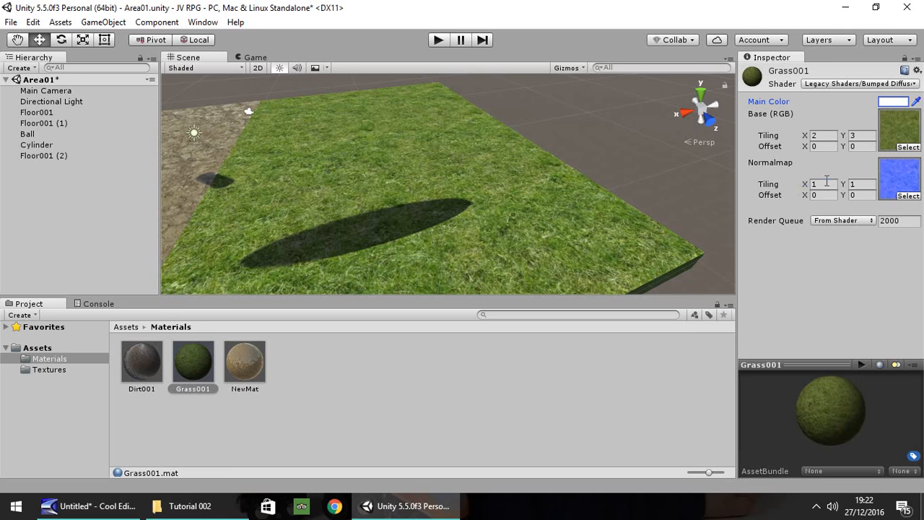
type("2")
type("3")
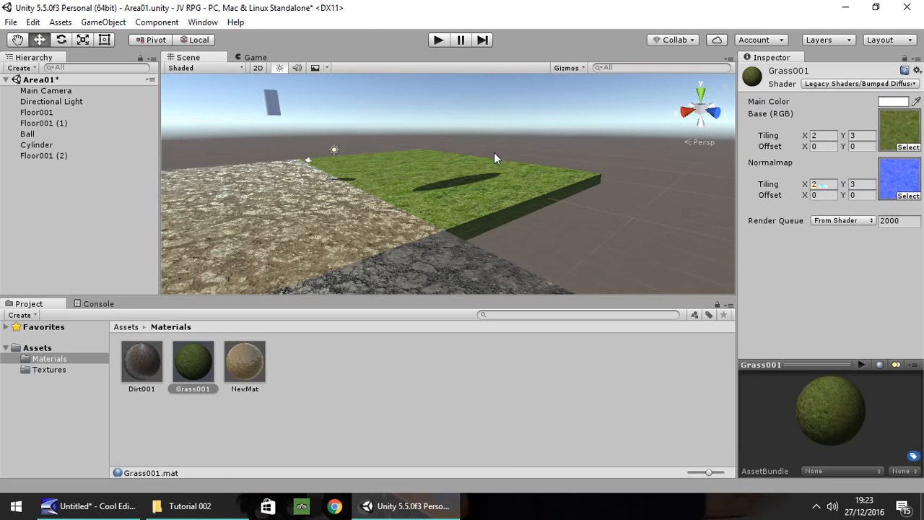
left_click_drag(494, 158, 476, 205)
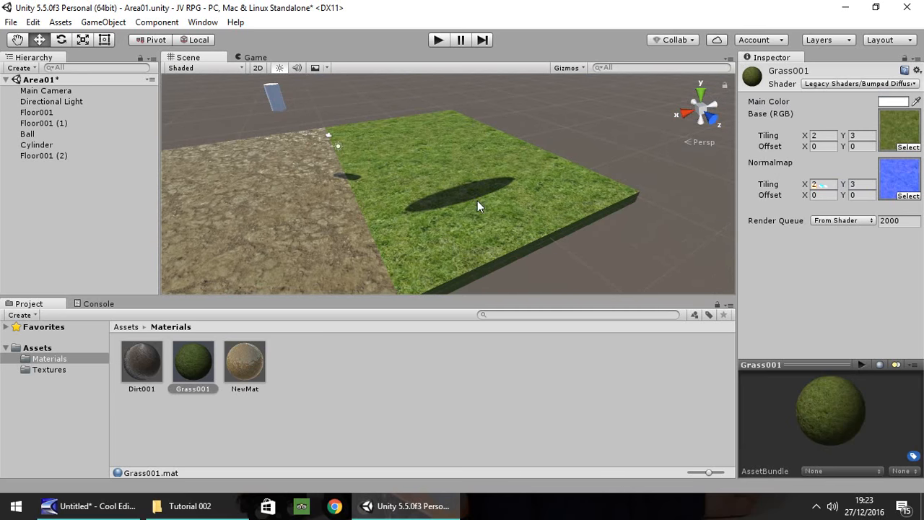
left_click_drag(476, 205, 541, 200)
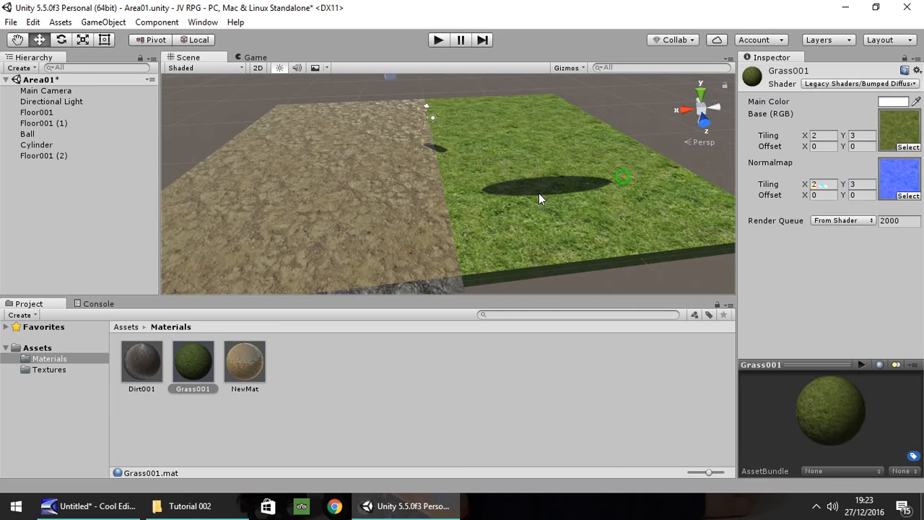
Step: Select the path floor's NewMat material and apply the Particles/Additive shader
left_click(43, 123)
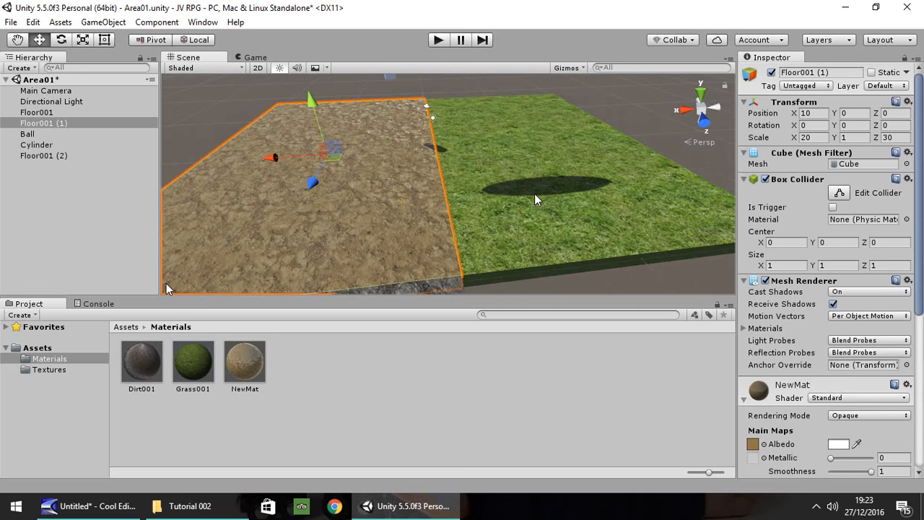
left_click(244, 361)
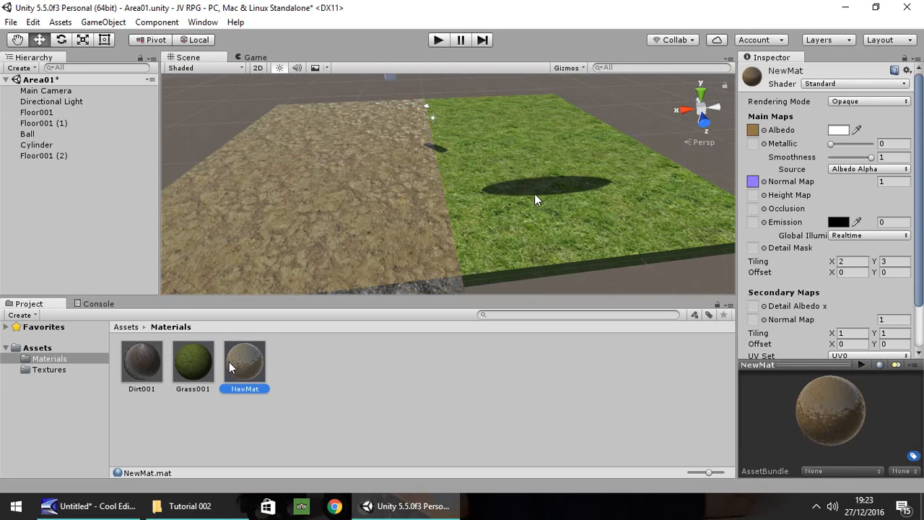
left_click(854, 84)
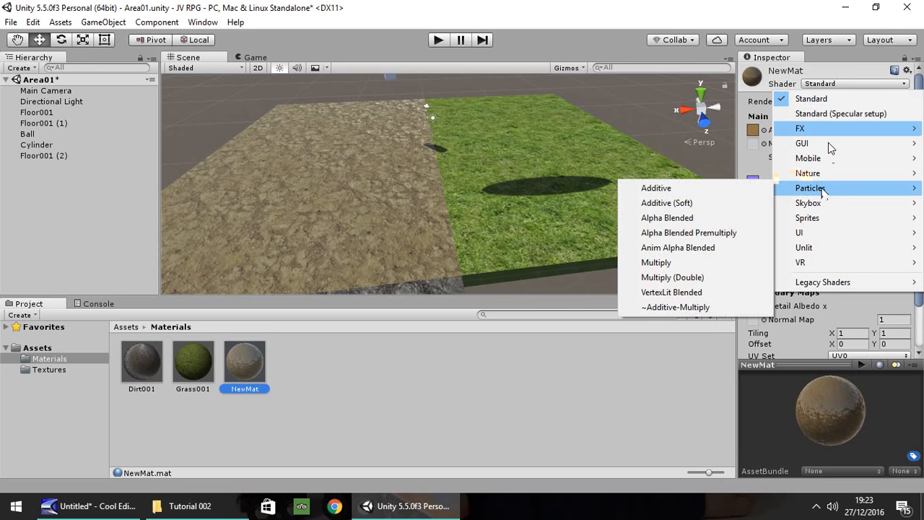
left_click(655, 187)
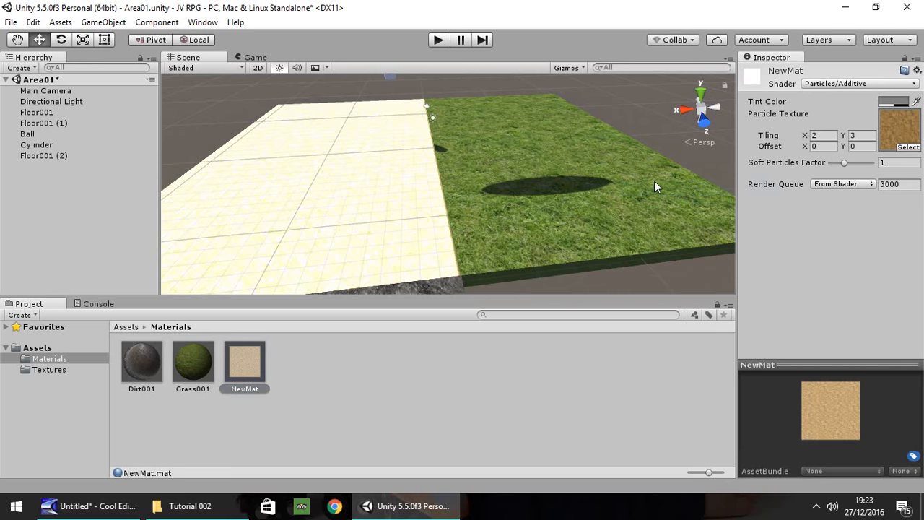
Step: Switch NewMat to the Particles/Multiply shader, turning the path floor dark brown beside the grass
left_click(851, 85)
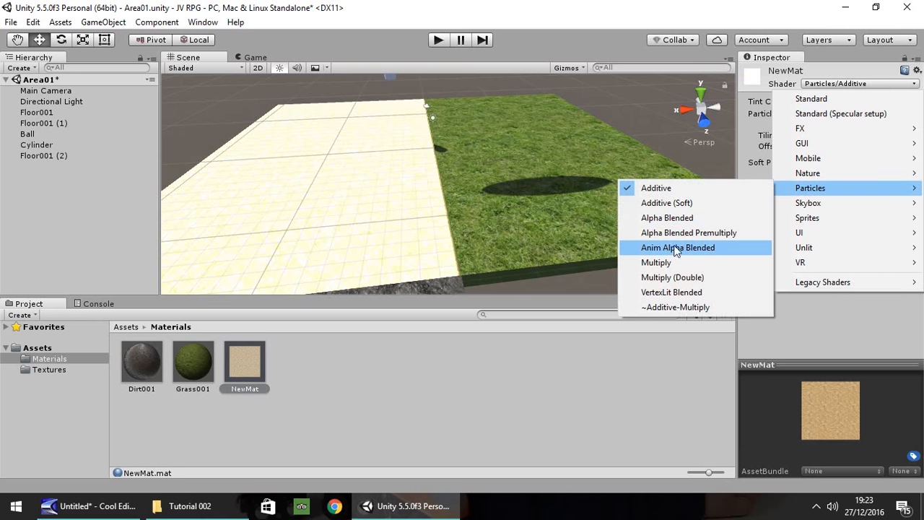
left_click(655, 263)
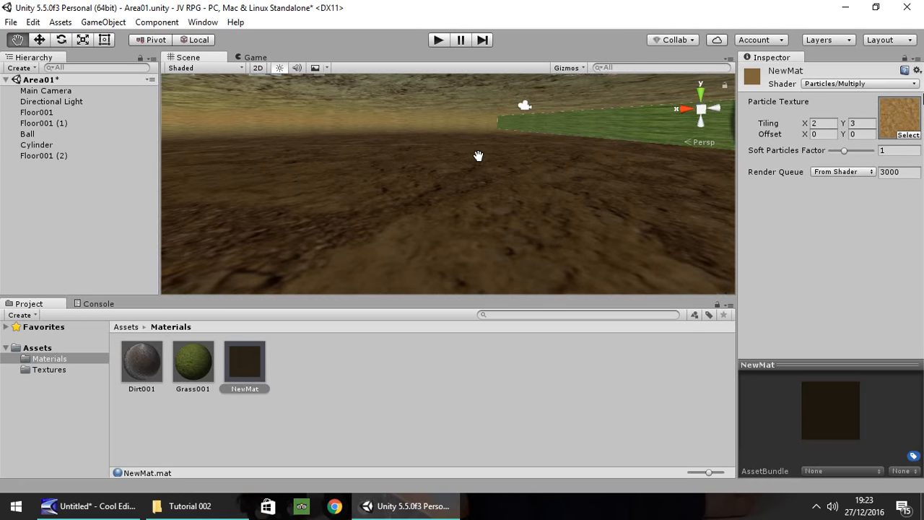
left_click_drag(479, 156, 487, 153)
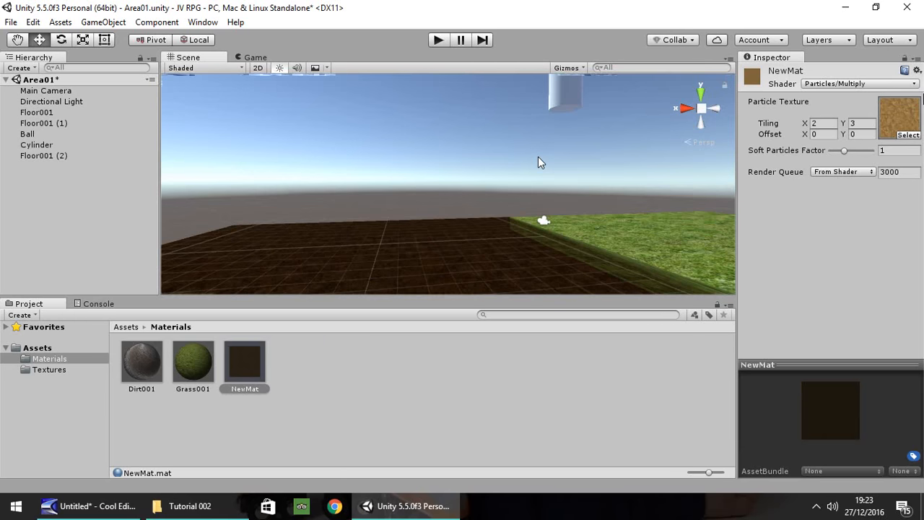
left_click_drag(542, 161, 598, 191)
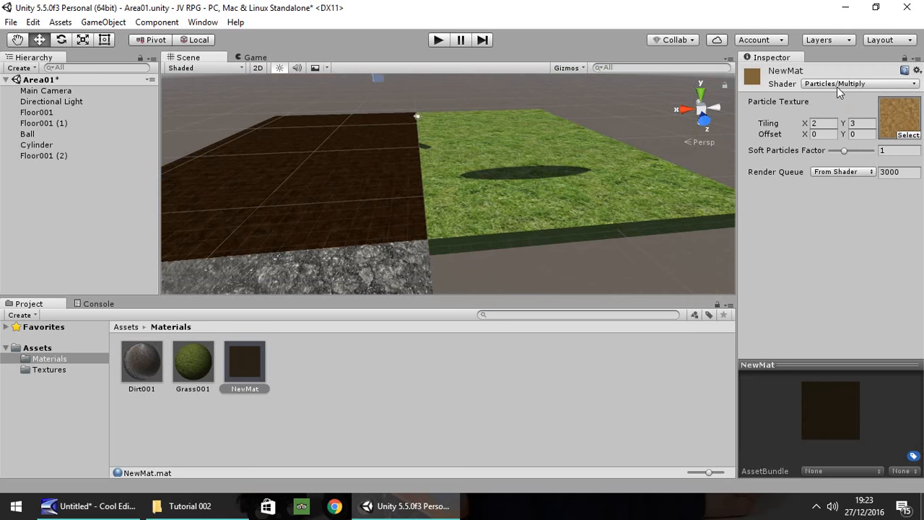
Step: Try the legacy Reflective Diffuse and Lightmapped Specular shaders on NewMat
left_click(854, 84)
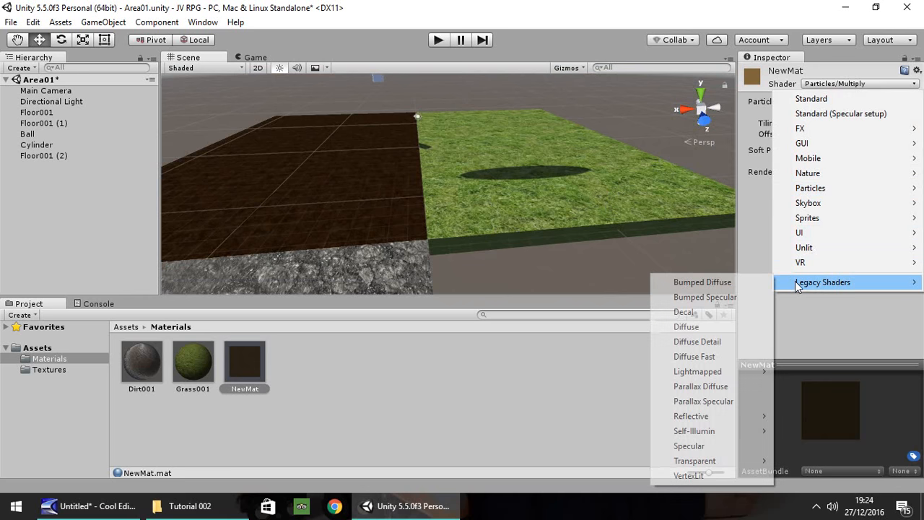
mouse_move(698, 418)
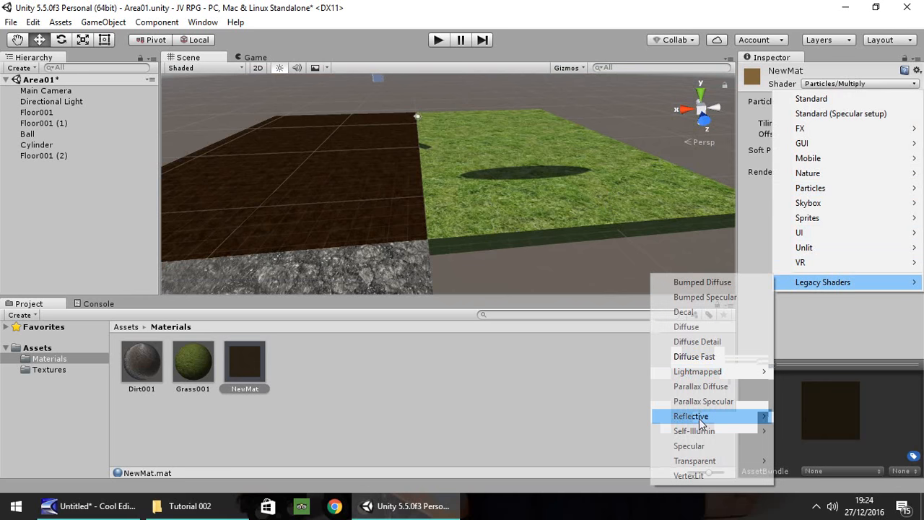
left_click(684, 326)
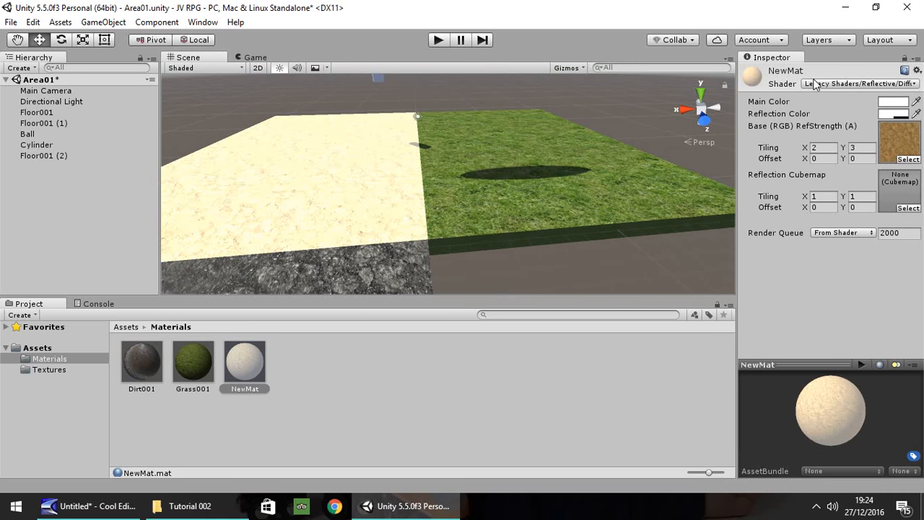
left_click(859, 83)
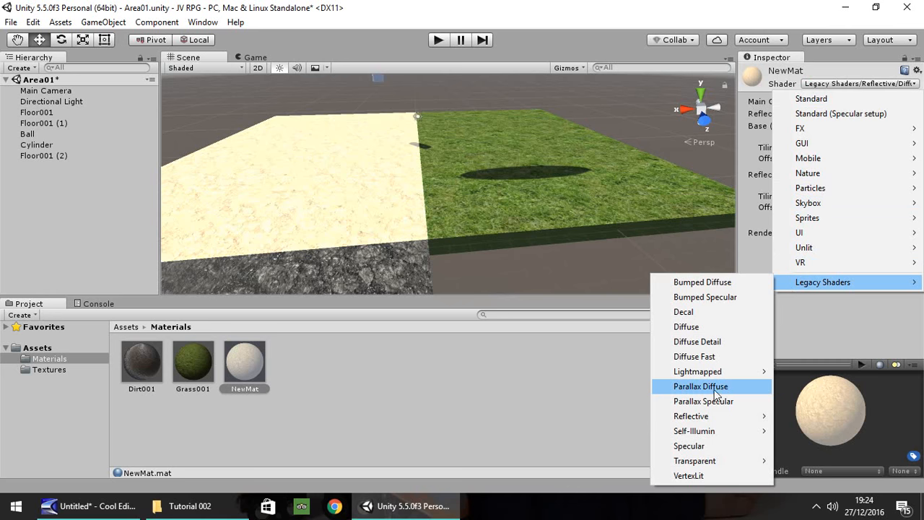
mouse_move(697, 371)
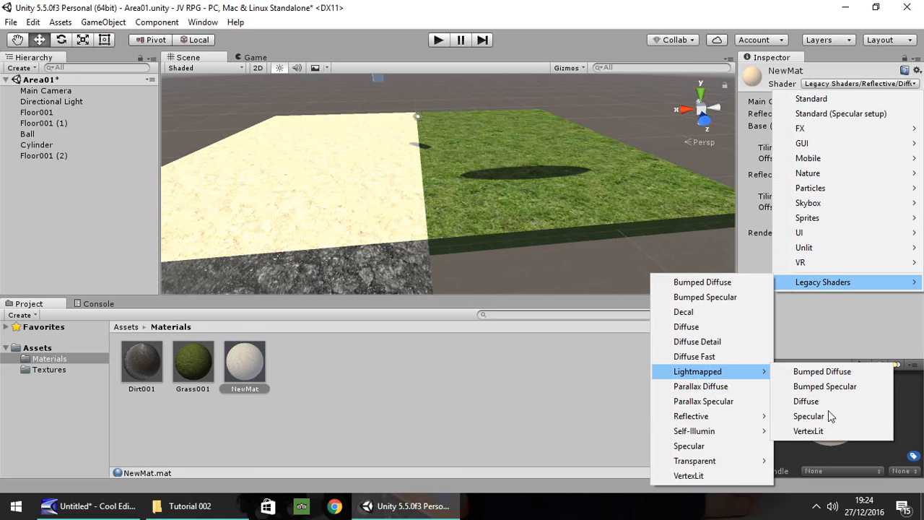
left_click(808, 416)
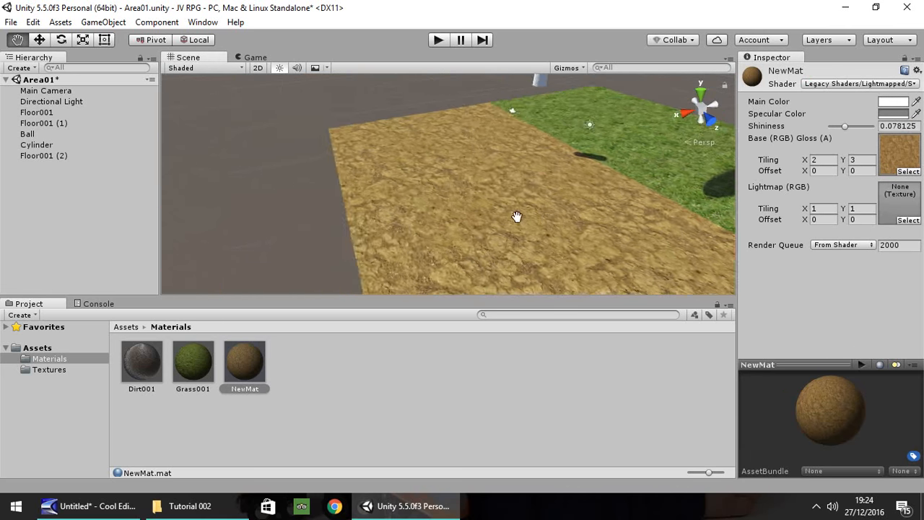
Step: Set NewMat back to the Standard shader, restoring the path floor's dirt texture
left_click_drag(517, 216, 508, 196)
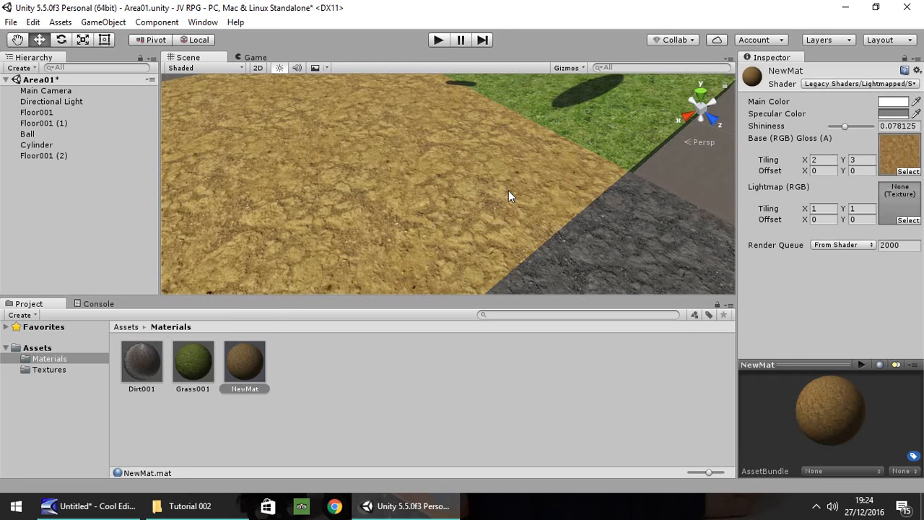
left_click(859, 82)
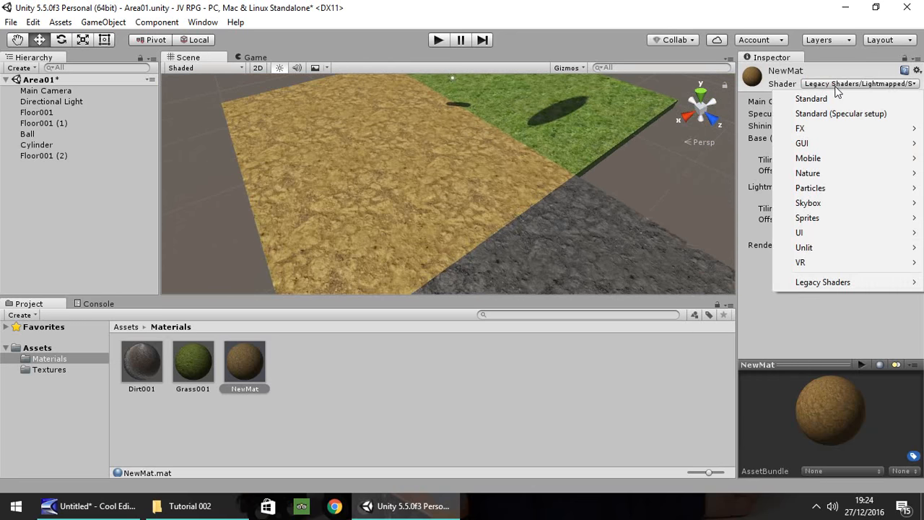
left_click(809, 98)
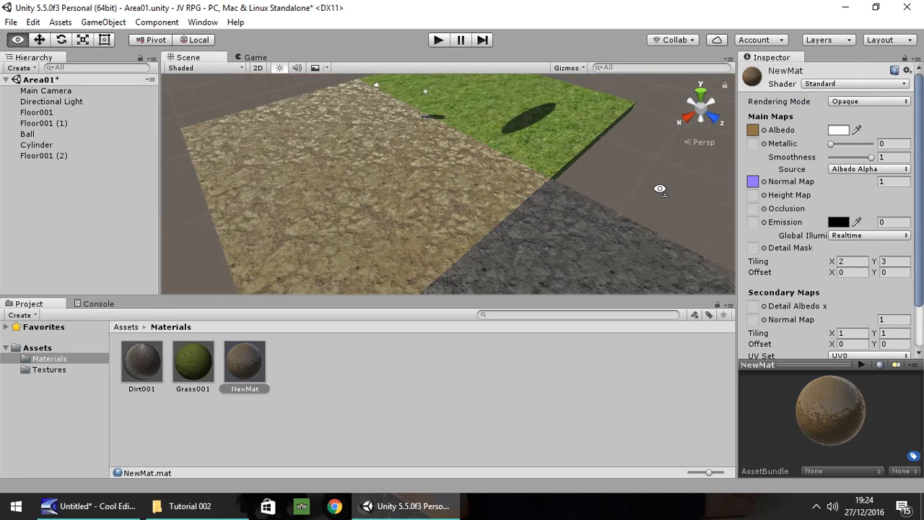
left_click_drag(658, 187, 585, 176)
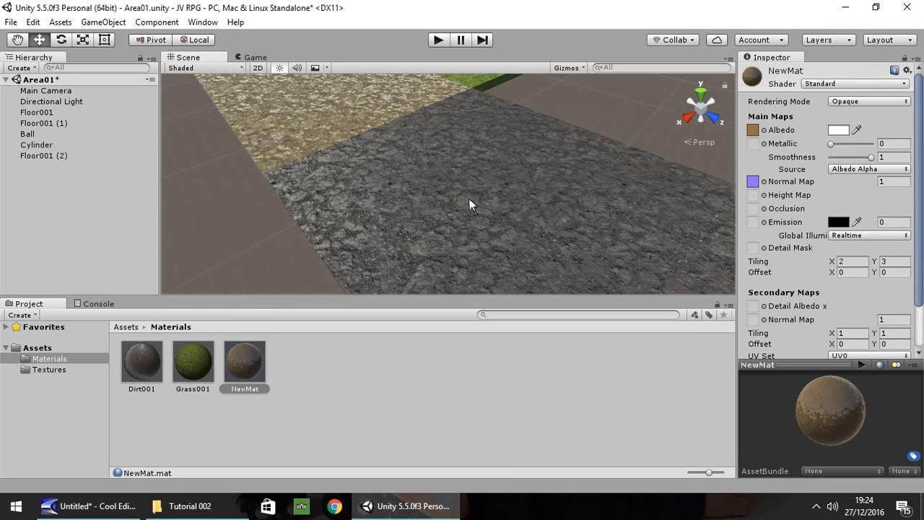
mouse_move(283, 386)
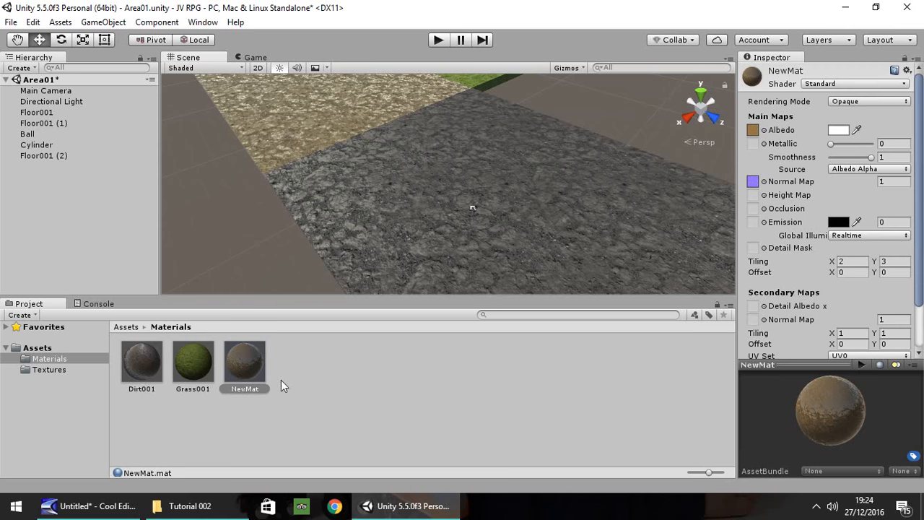
mouse_move(336, 387)
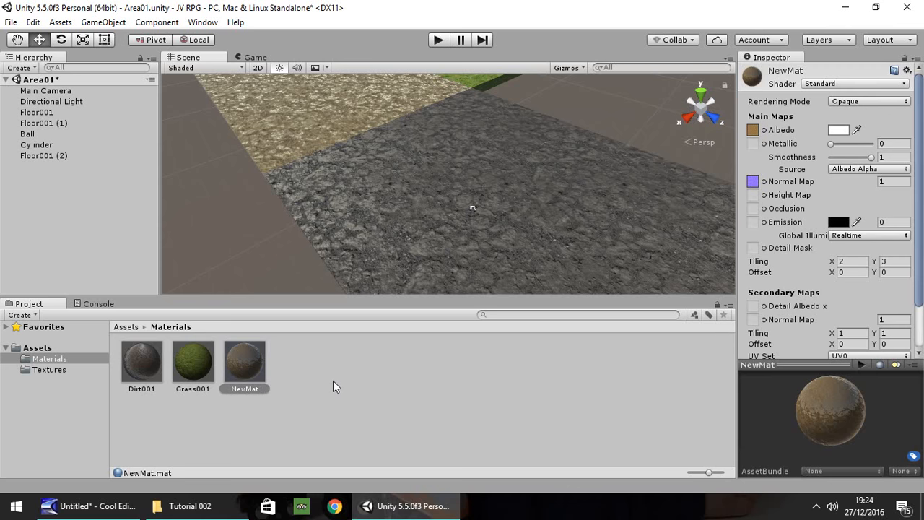
mouse_move(195, 240)
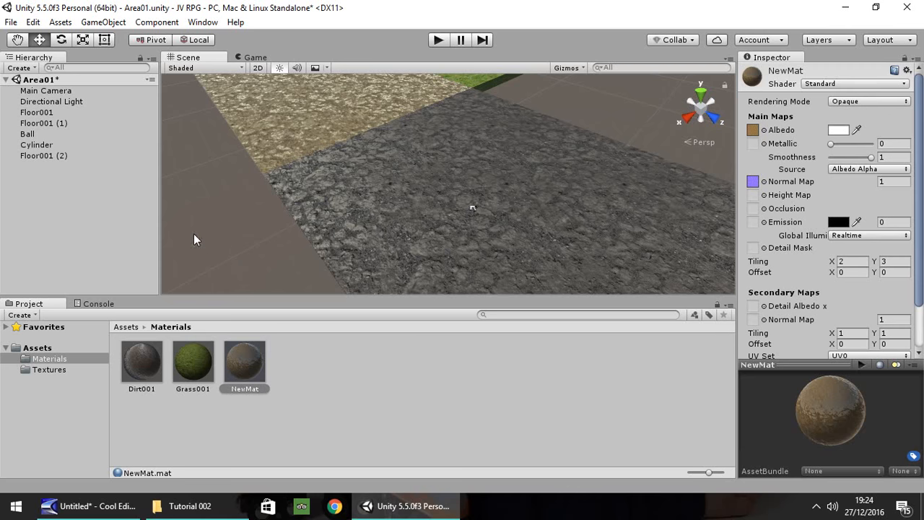
mouse_move(244, 262)
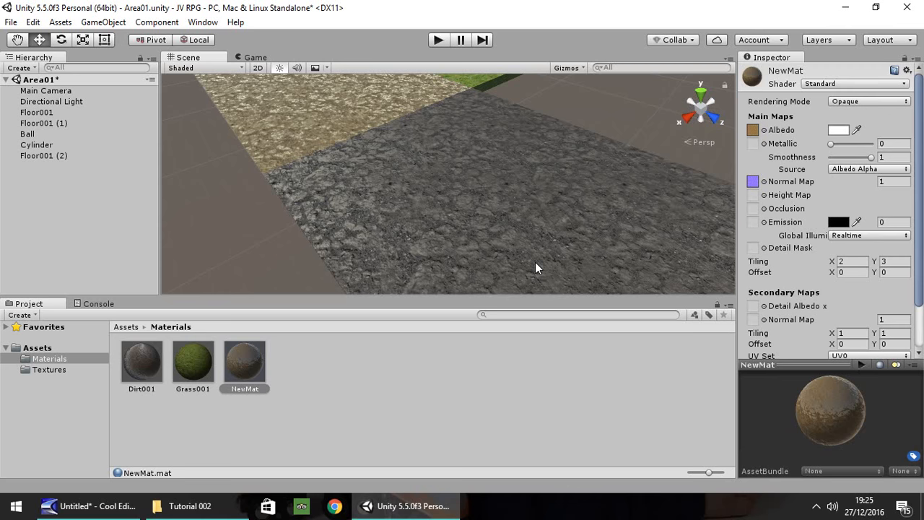
mouse_move(434, 182)
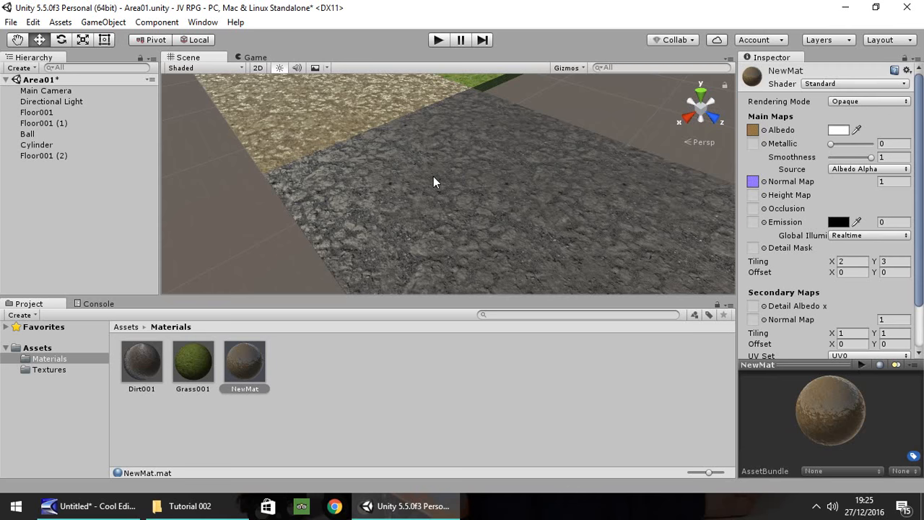
mouse_move(262, 370)
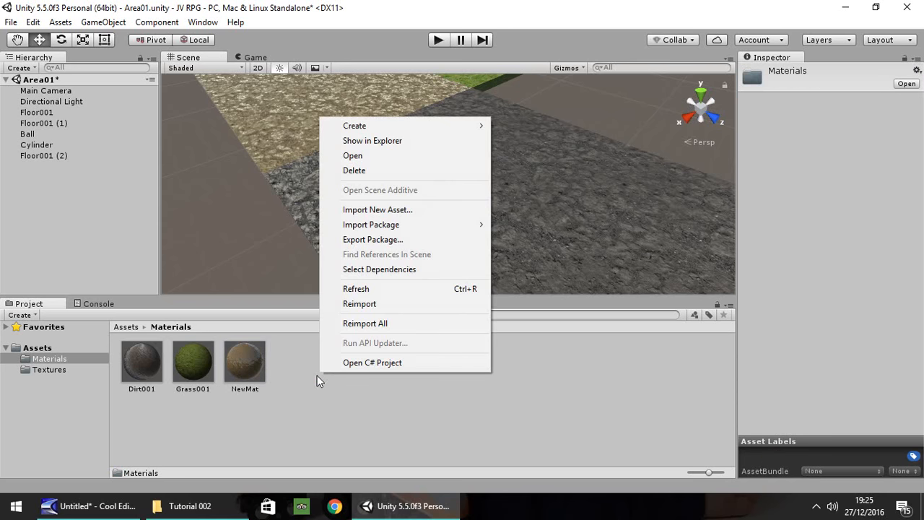
mouse_move(371, 225)
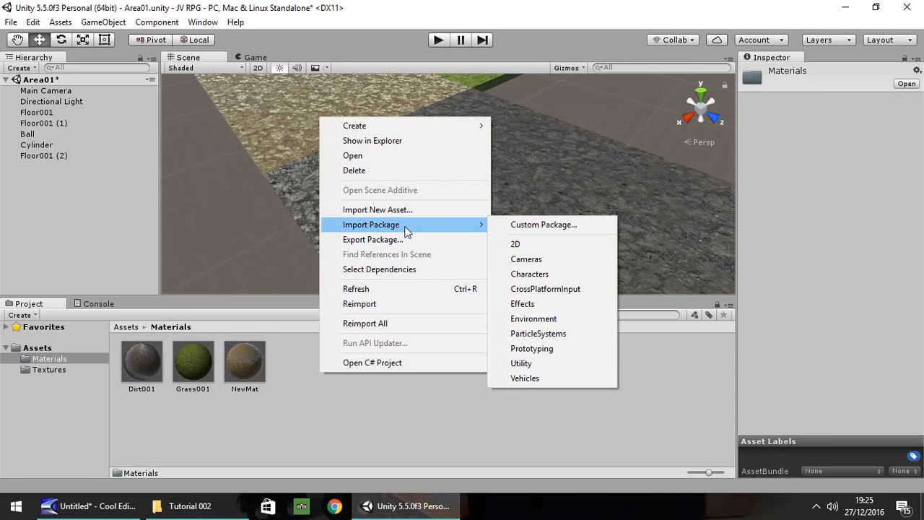
mouse_move(525, 378)
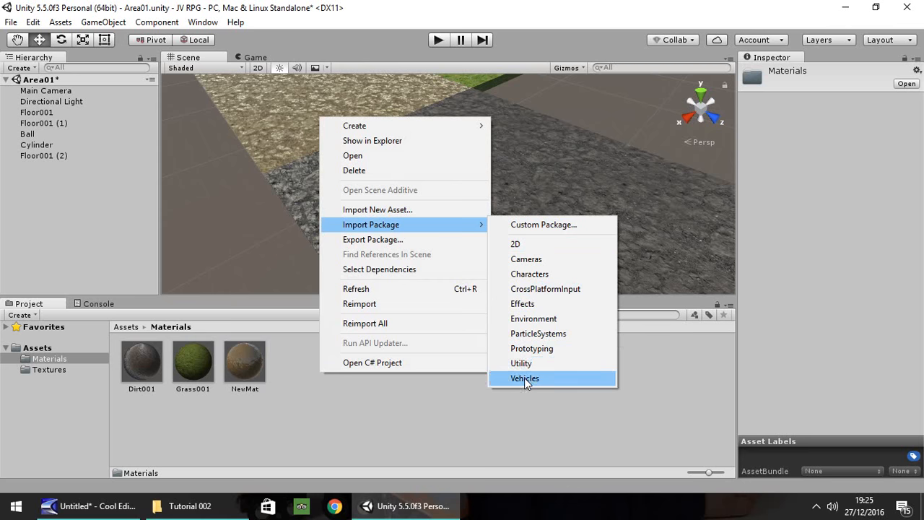
mouse_move(536, 248)
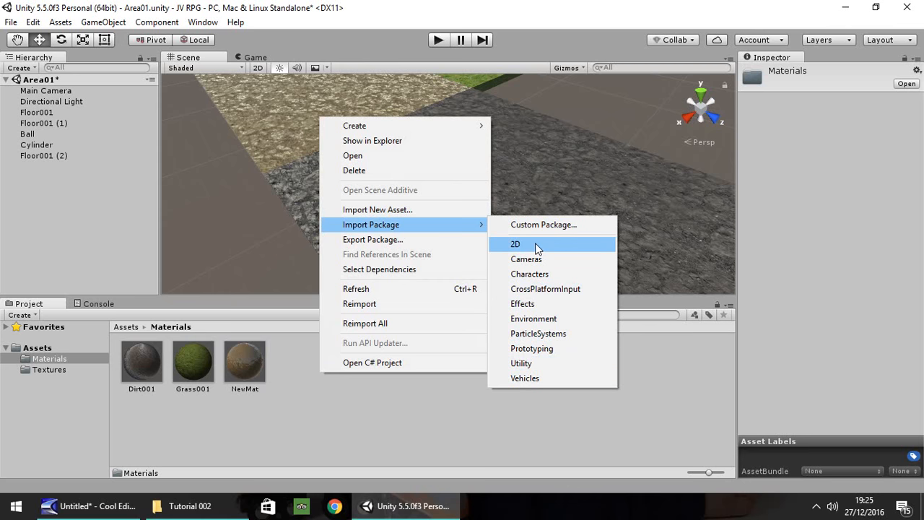
mouse_move(530, 229)
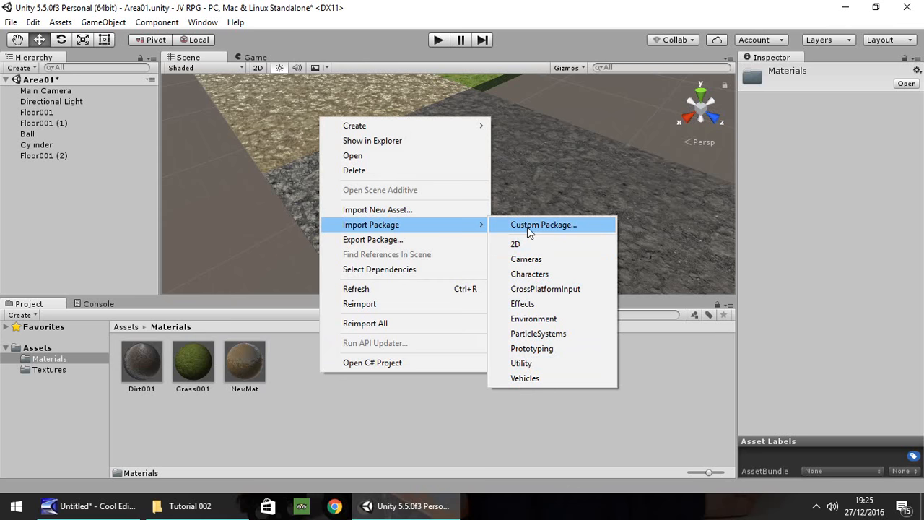
mouse_move(534, 364)
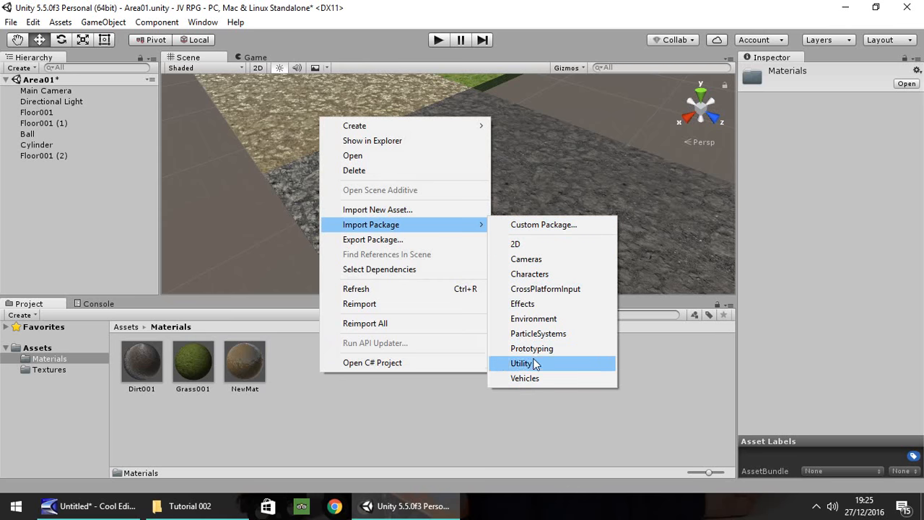
mouse_move(543, 275)
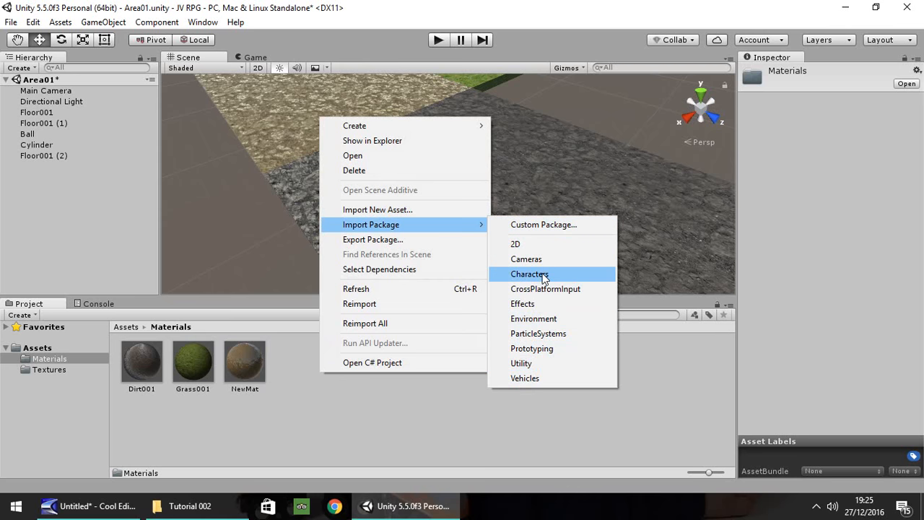
mouse_move(553, 280)
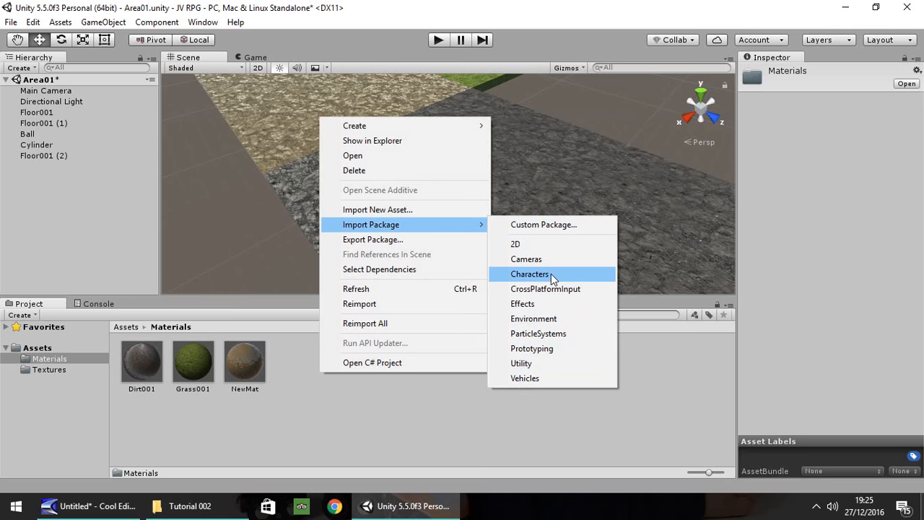
mouse_move(541, 280)
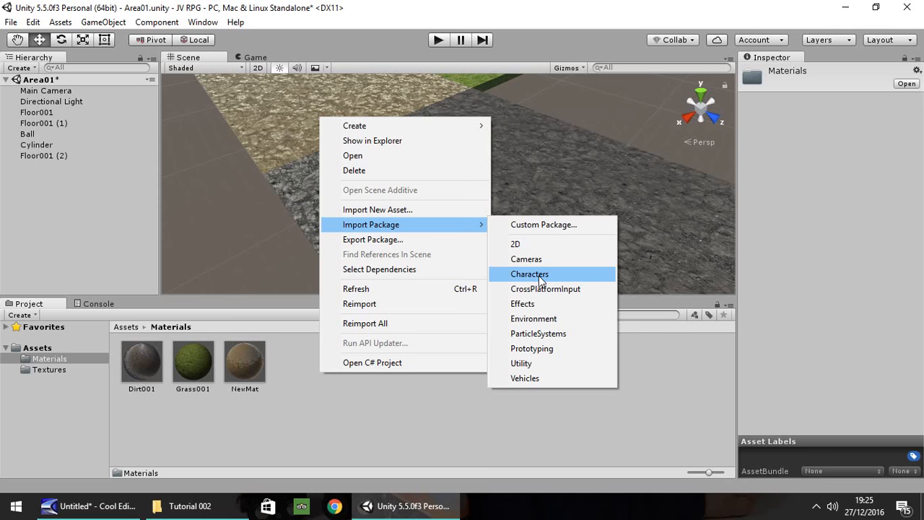
Step: Choose the Characters standard asset package for import
left_click(528, 275)
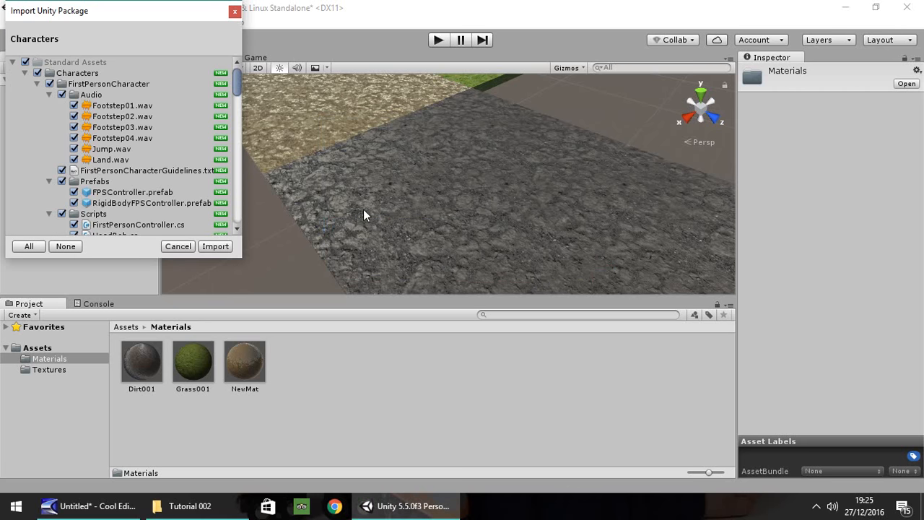
mouse_move(215, 249)
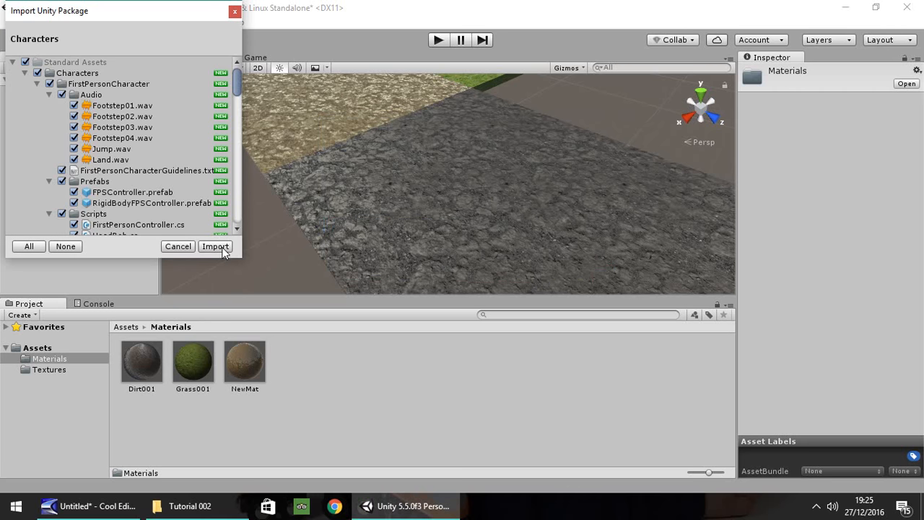
mouse_move(153, 23)
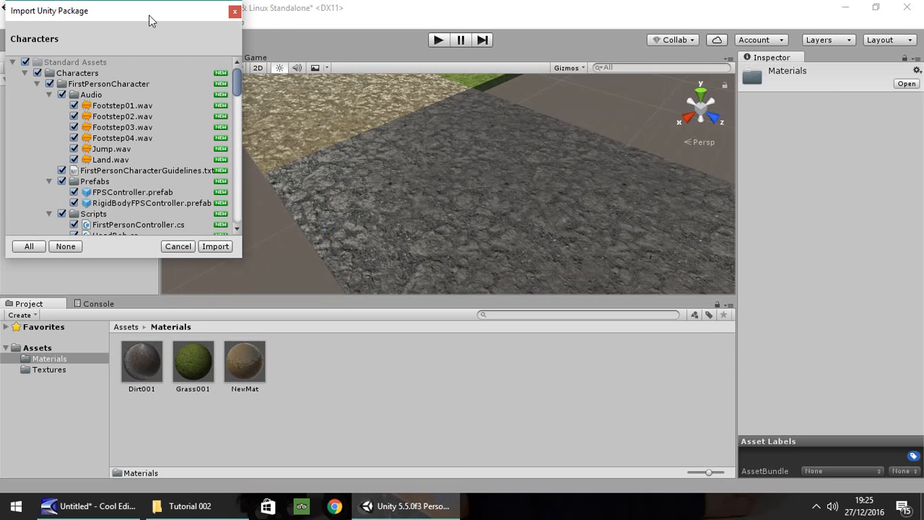
Step: Import the ticked Characters items, including the first-person controller prefabs
left_click(215, 245)
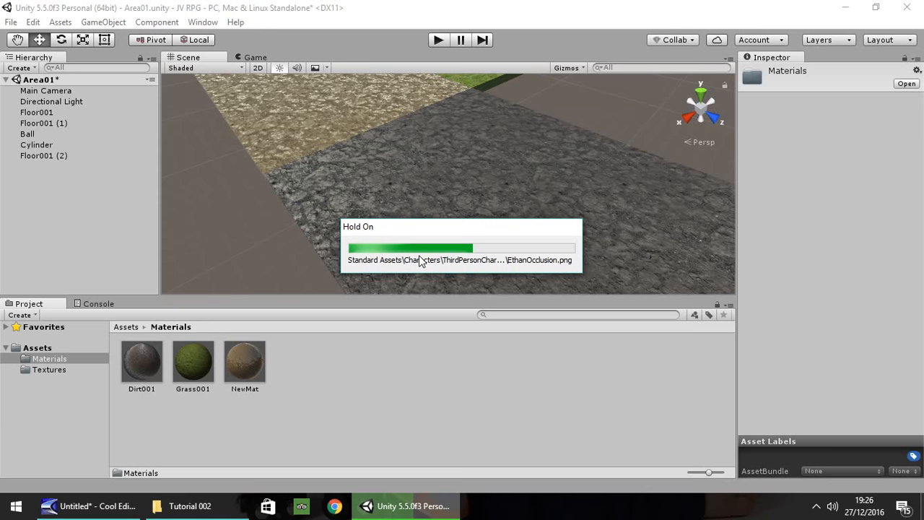
mouse_move(504, 234)
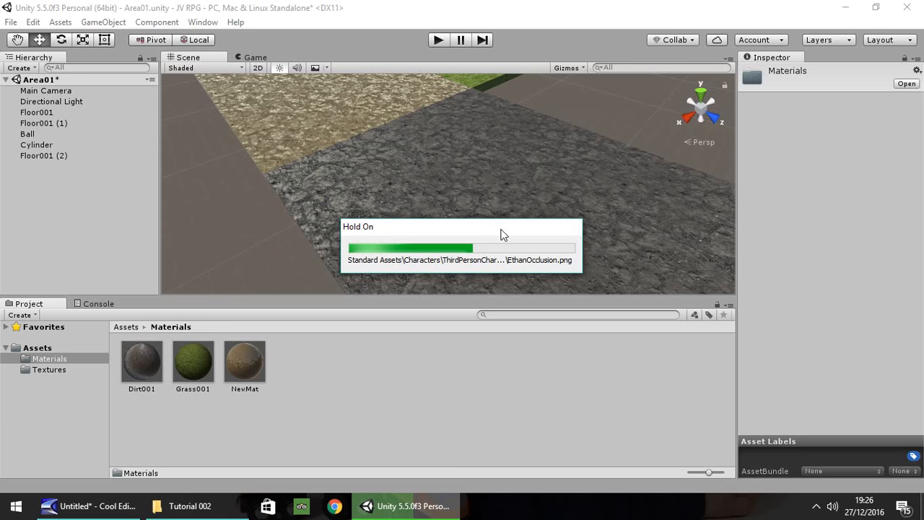
mouse_move(502, 234)
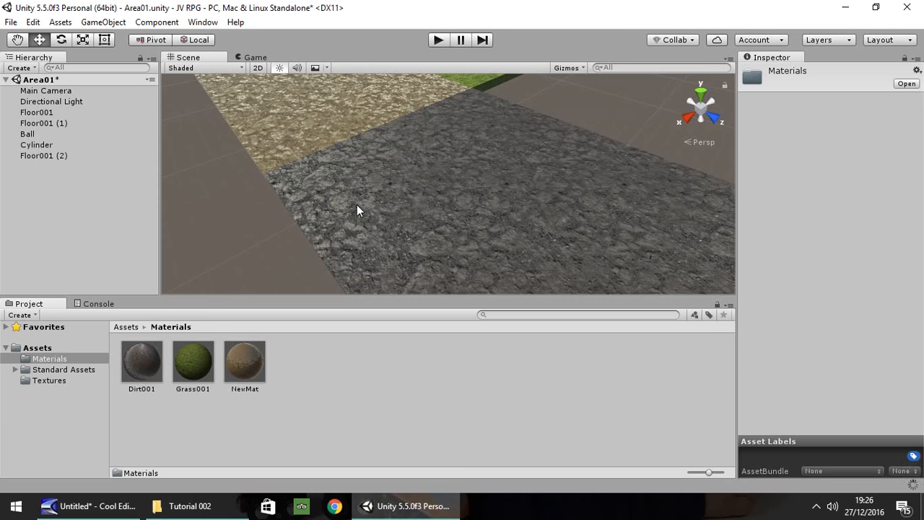
mouse_move(332, 212)
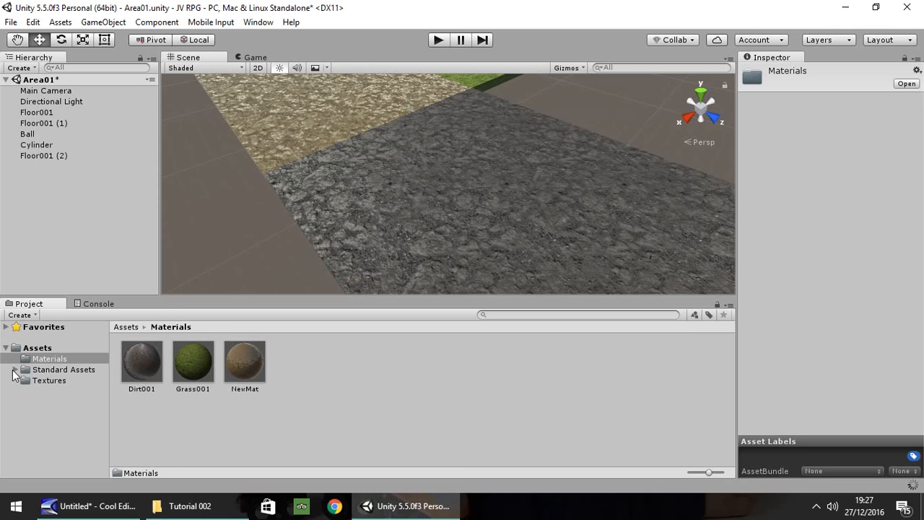
Step: Expand Standard Assets and Characters to reveal the FirstPersonCharacter folders
left_click(16, 369)
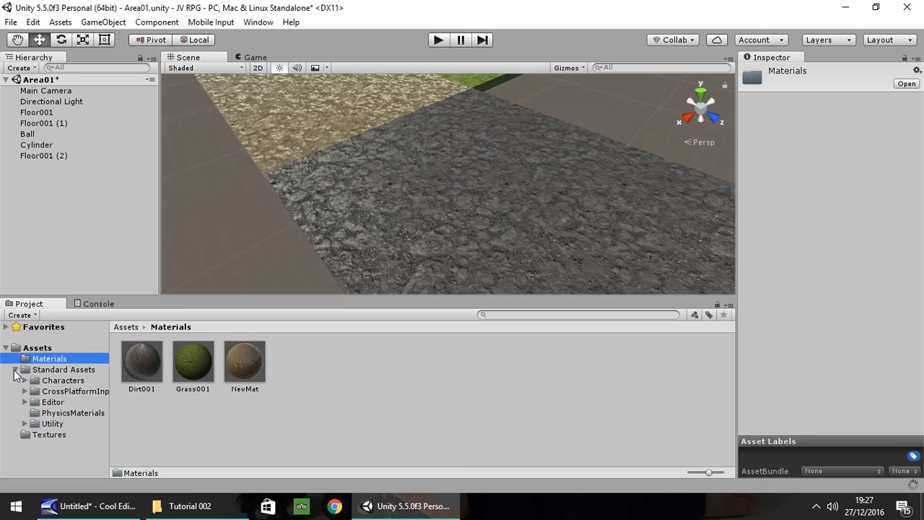
left_click(23, 380)
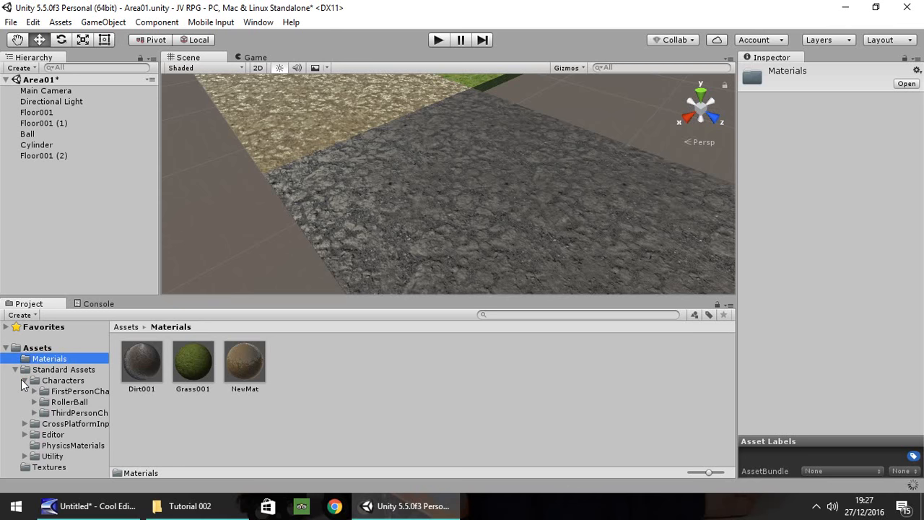
mouse_move(78, 401)
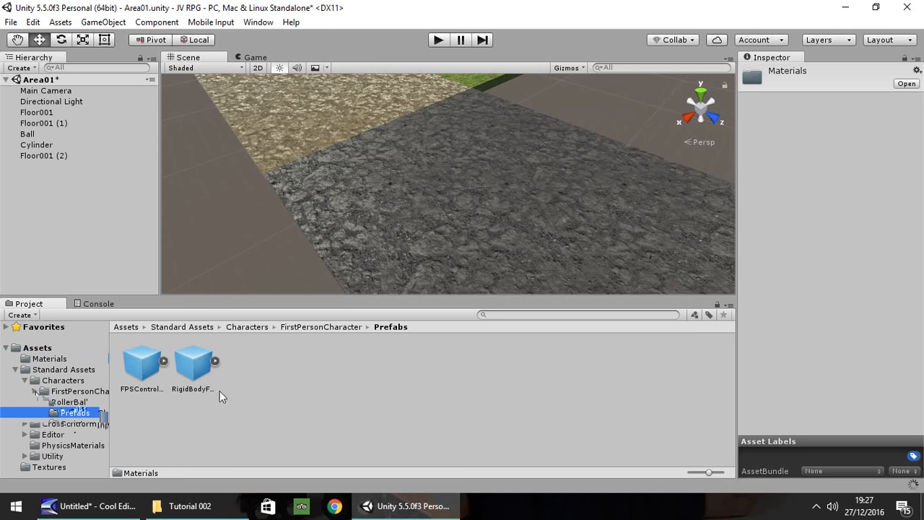
mouse_move(164, 367)
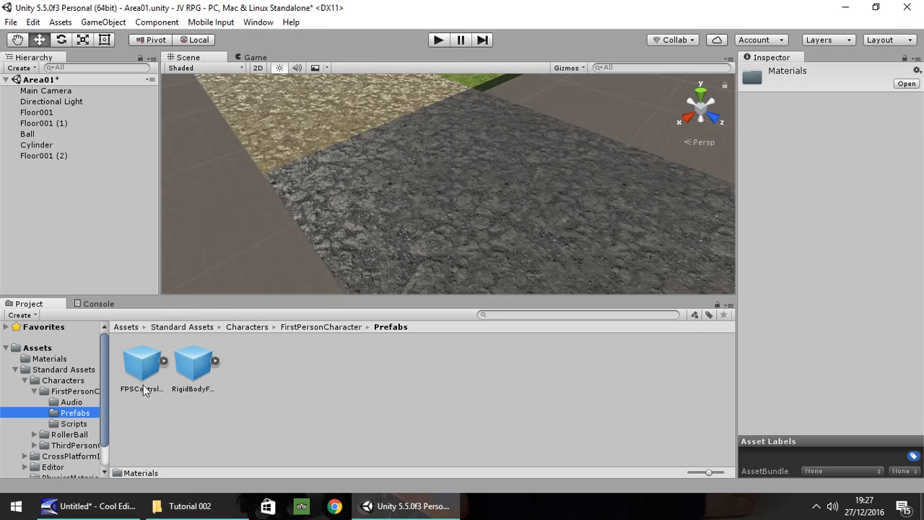
mouse_move(139, 381)
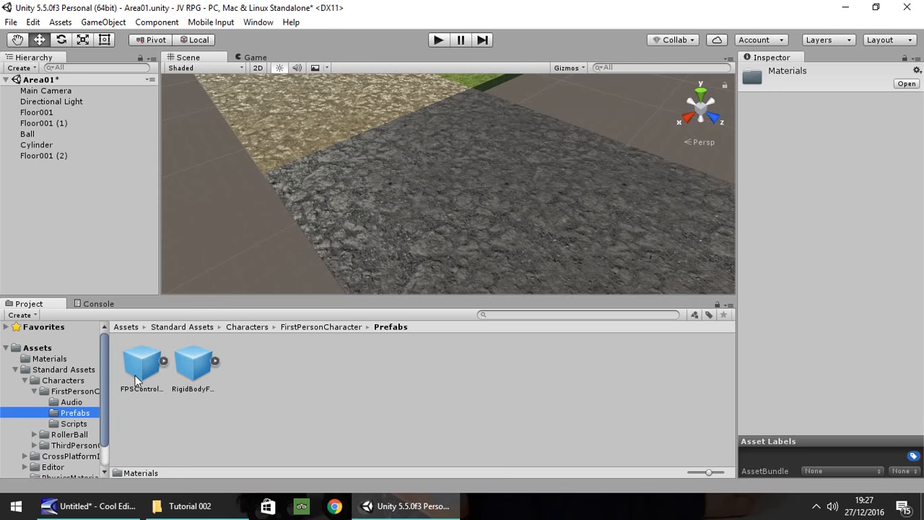
mouse_move(145, 368)
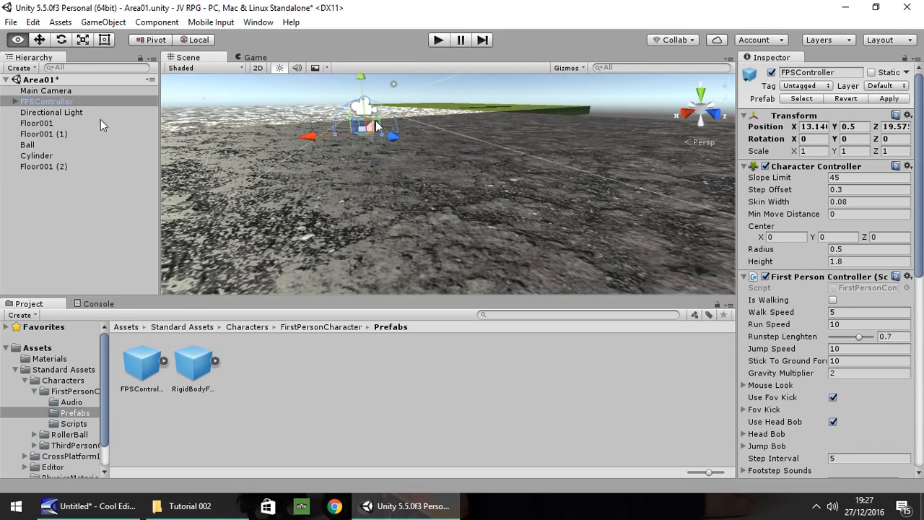
mouse_move(361, 170)
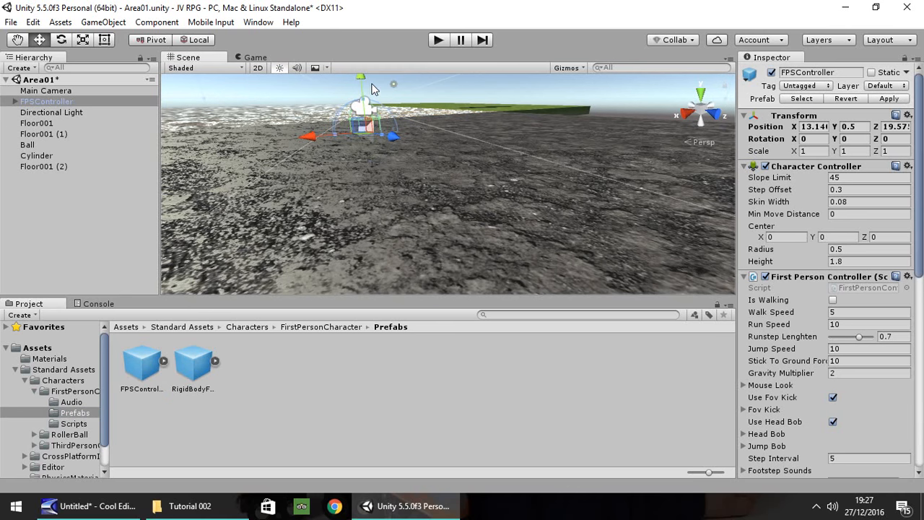
Step: Raise the placed FPSController along its Y axis to about 1.59 above the floor
left_click_drag(361, 79, 364, 75)
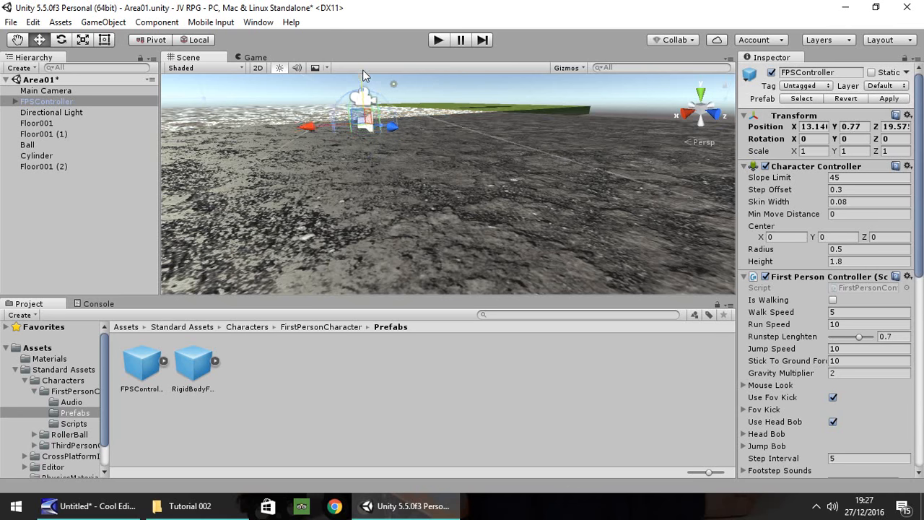
left_click_drag(364, 115, 364, 94)
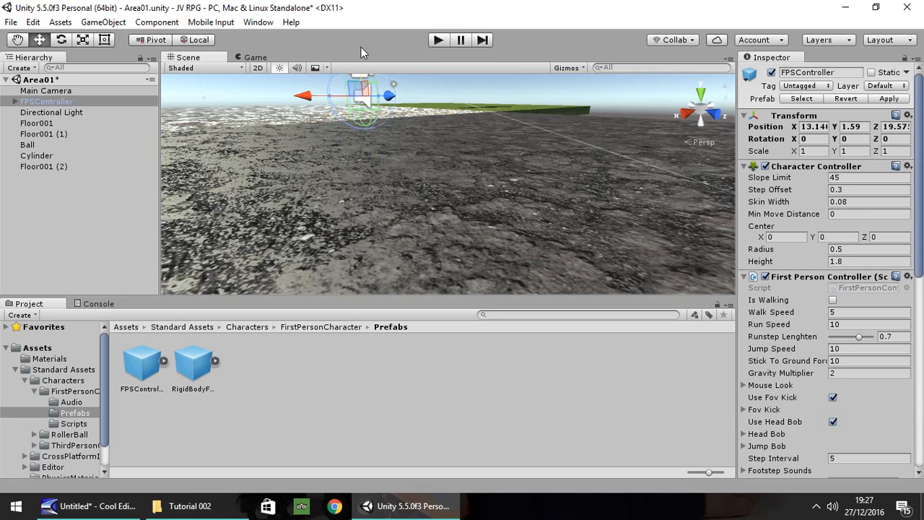
mouse_move(378, 121)
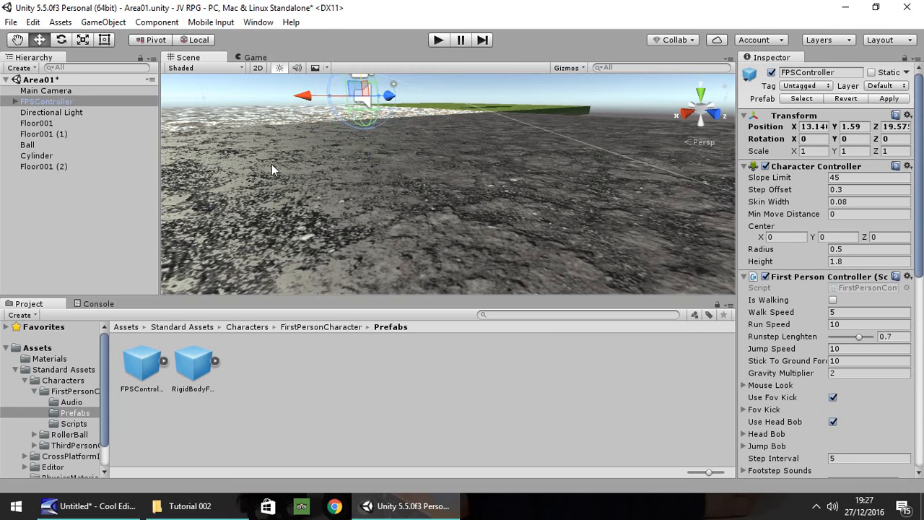
mouse_move(415, 98)
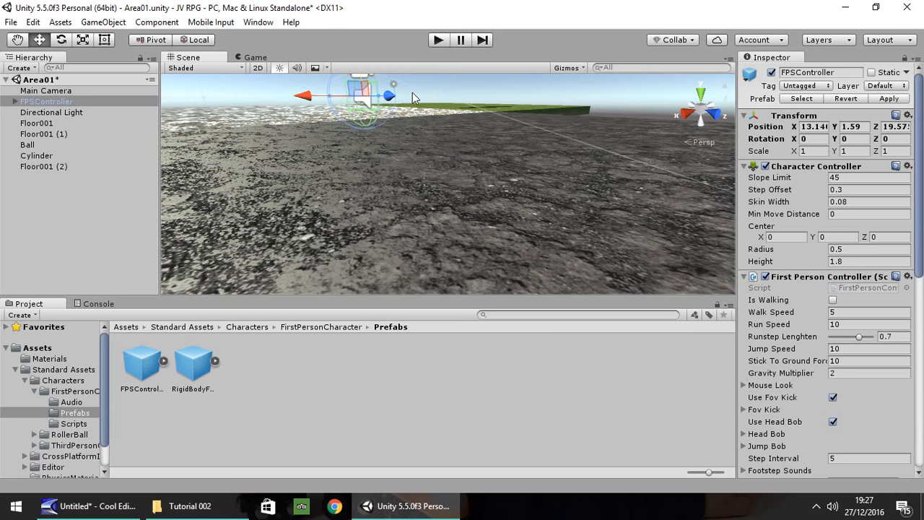
mouse_move(402, 117)
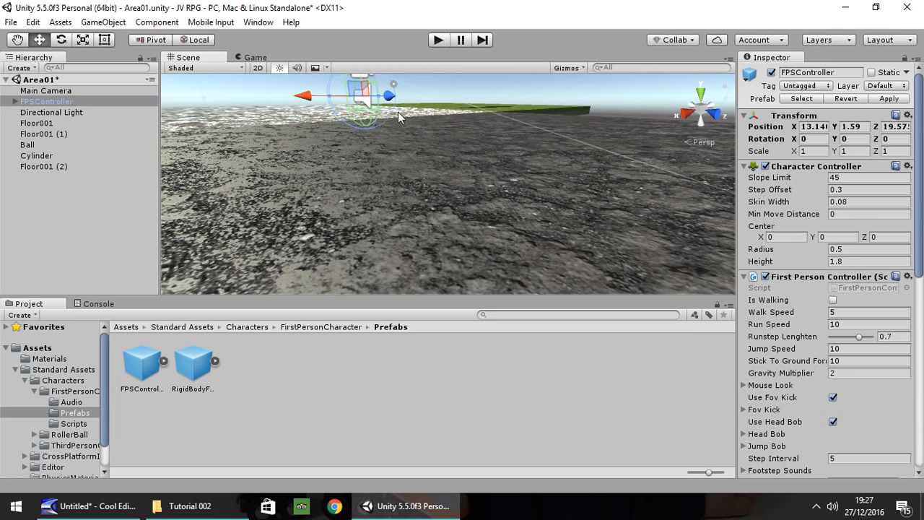
mouse_move(410, 107)
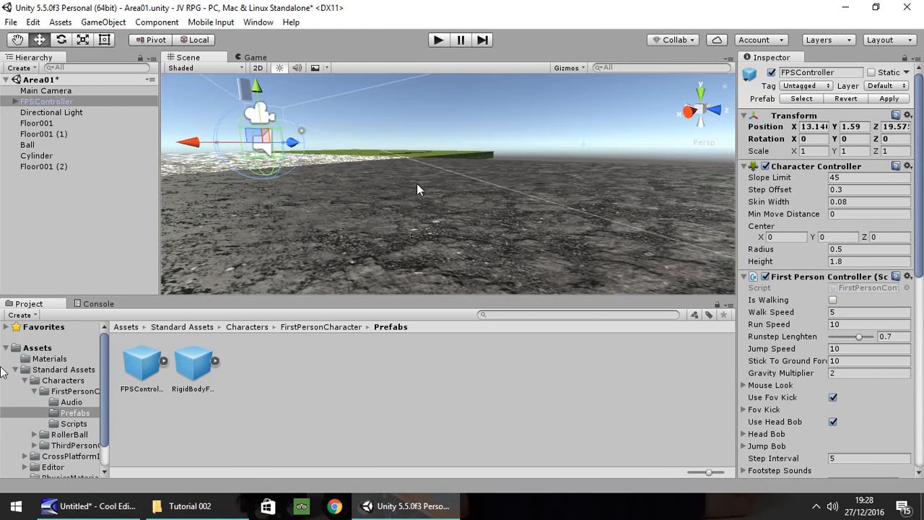
Step: Collapse Standard Assets and show the grass floor's Grass001 Bumped Diffuse material with 2 by 3 tiling
left_click(15, 369)
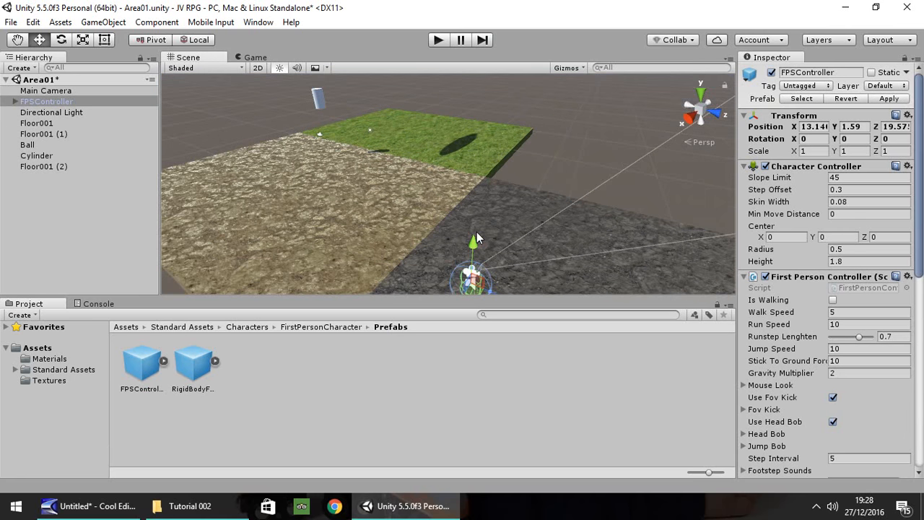
mouse_move(190, 179)
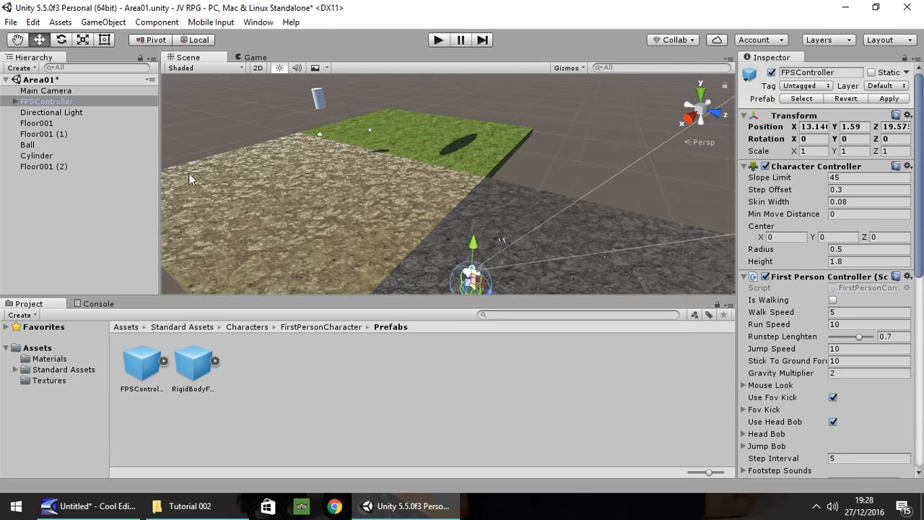
left_click(36, 123)
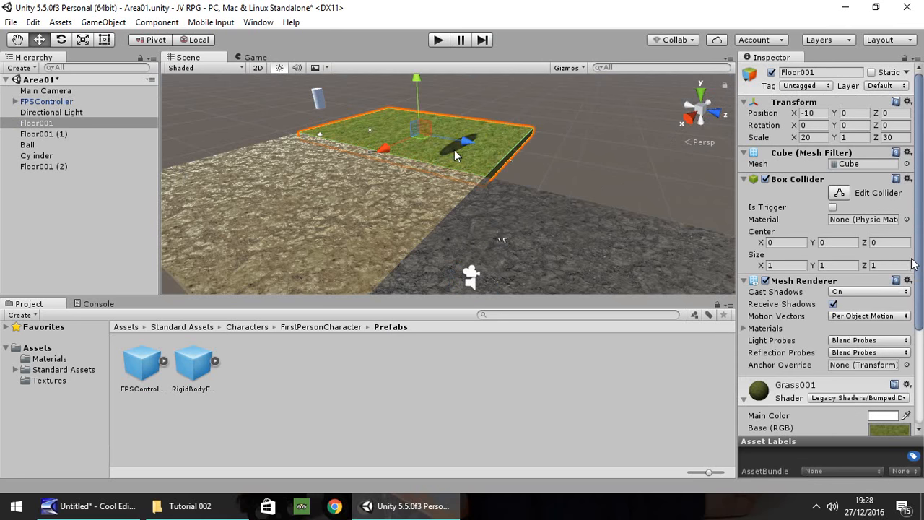
scroll("down", 3)
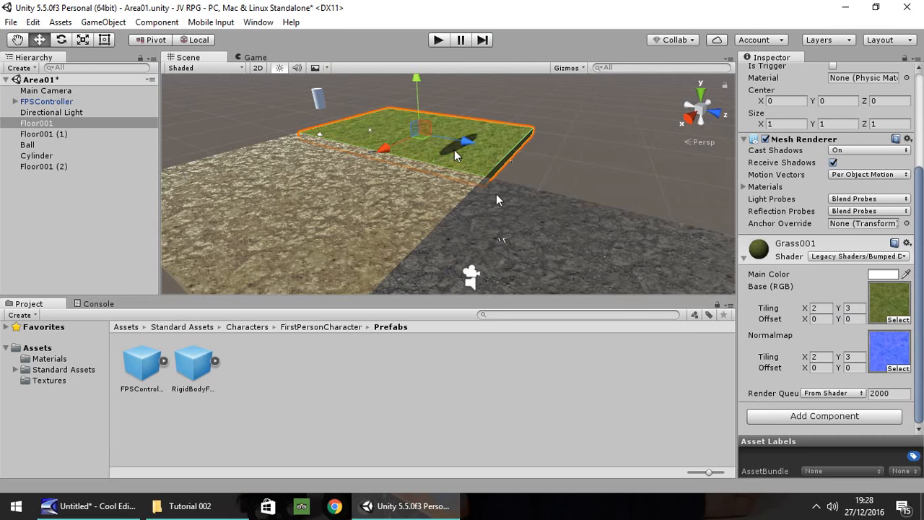
mouse_move(517, 188)
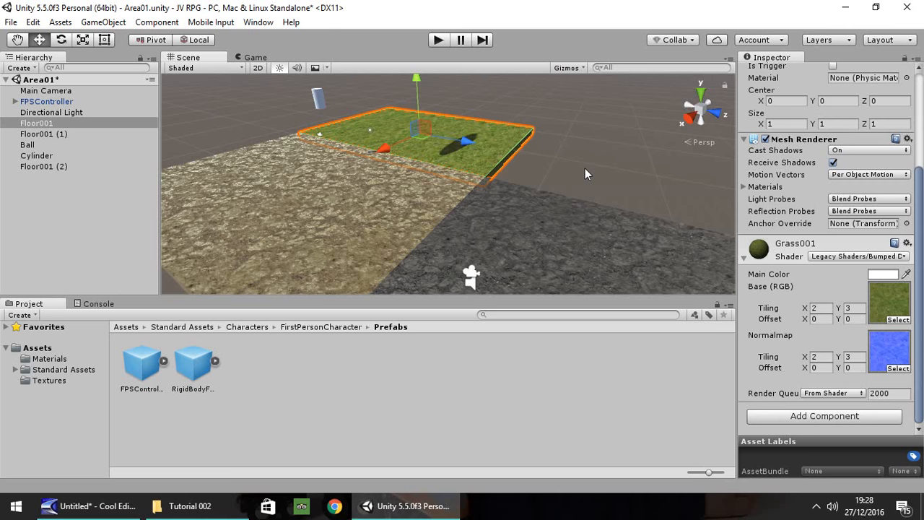
mouse_move(595, 171)
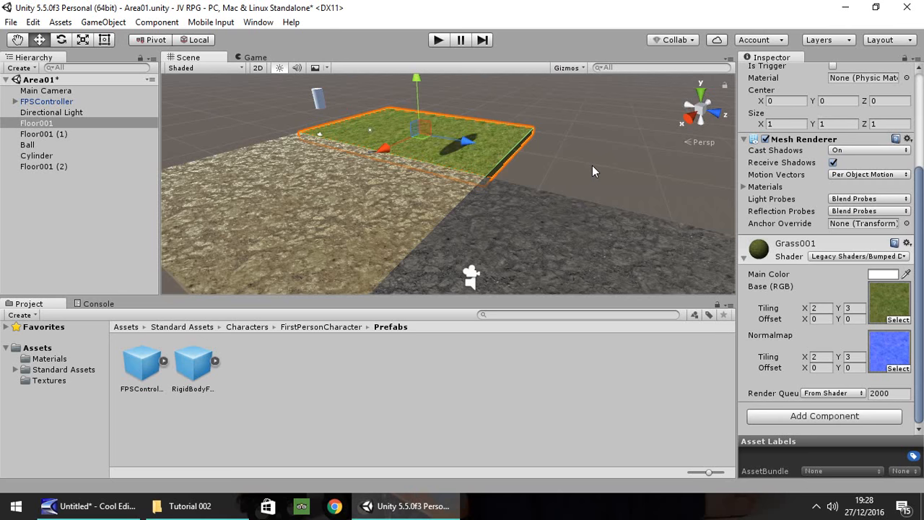